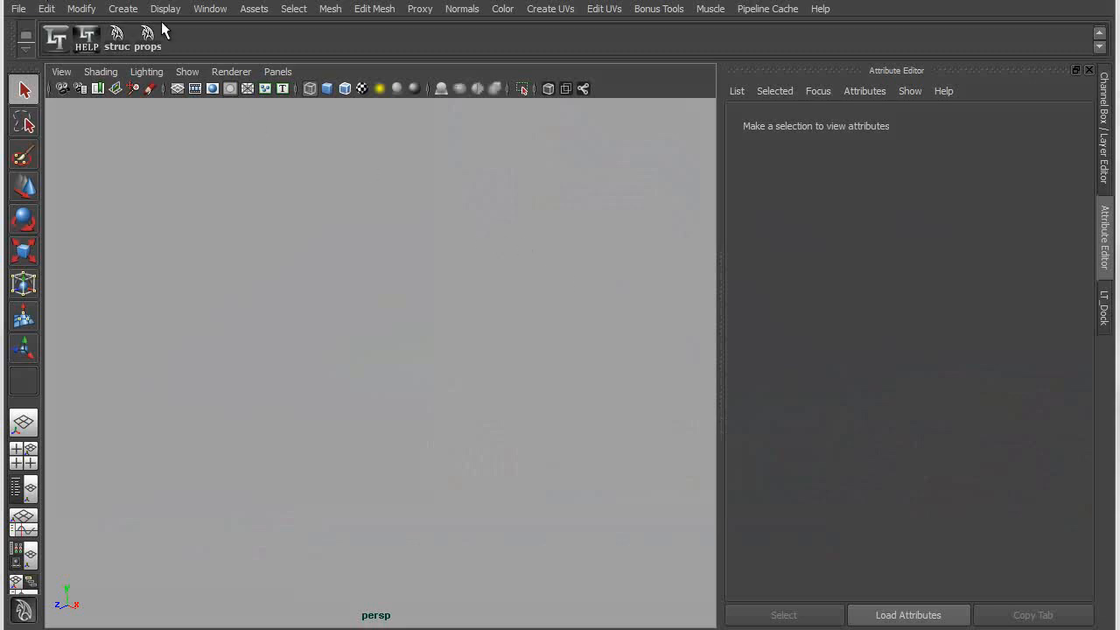
Create a new assembly definition (assemblyDefinition1) from Create > Scene Assembly.
left_click(122, 9)
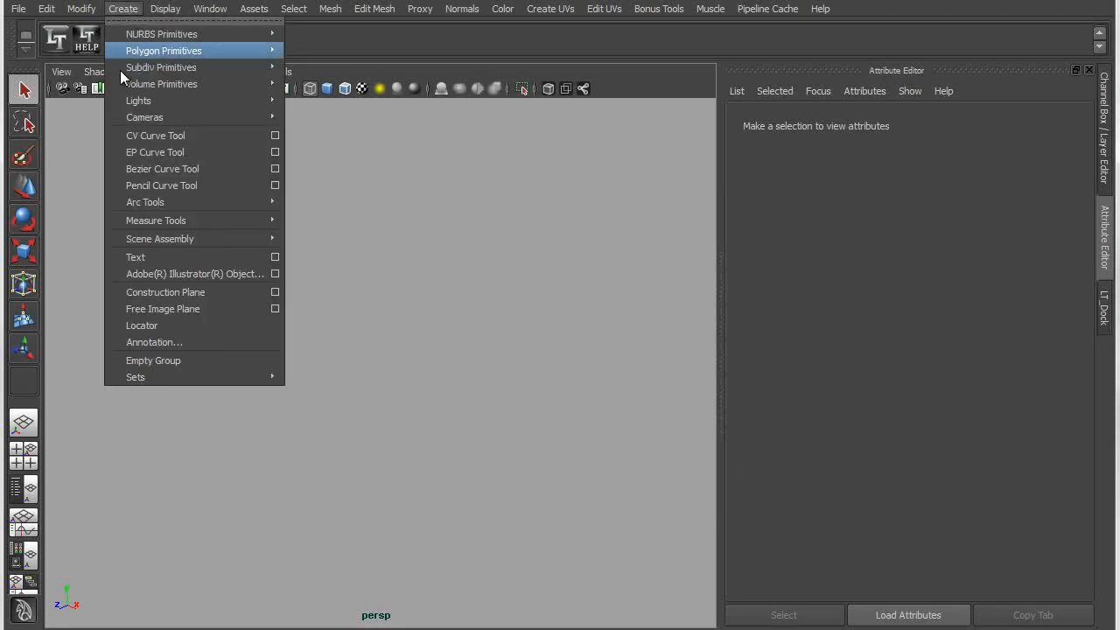
mouse_move(161, 238)
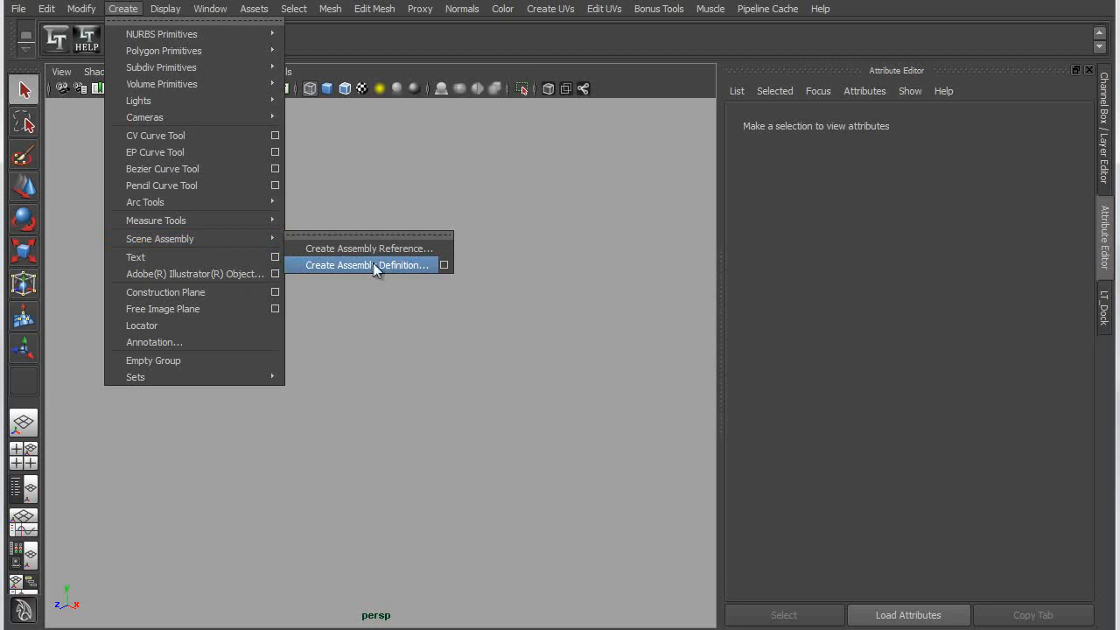
left_click(366, 266)
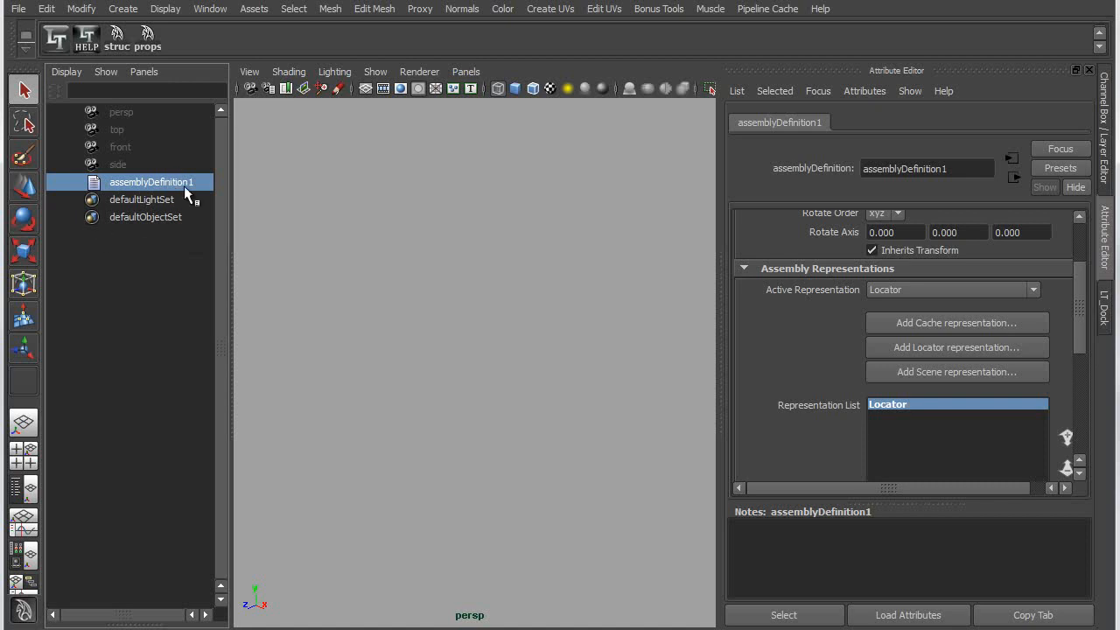
mouse_move(955, 346)
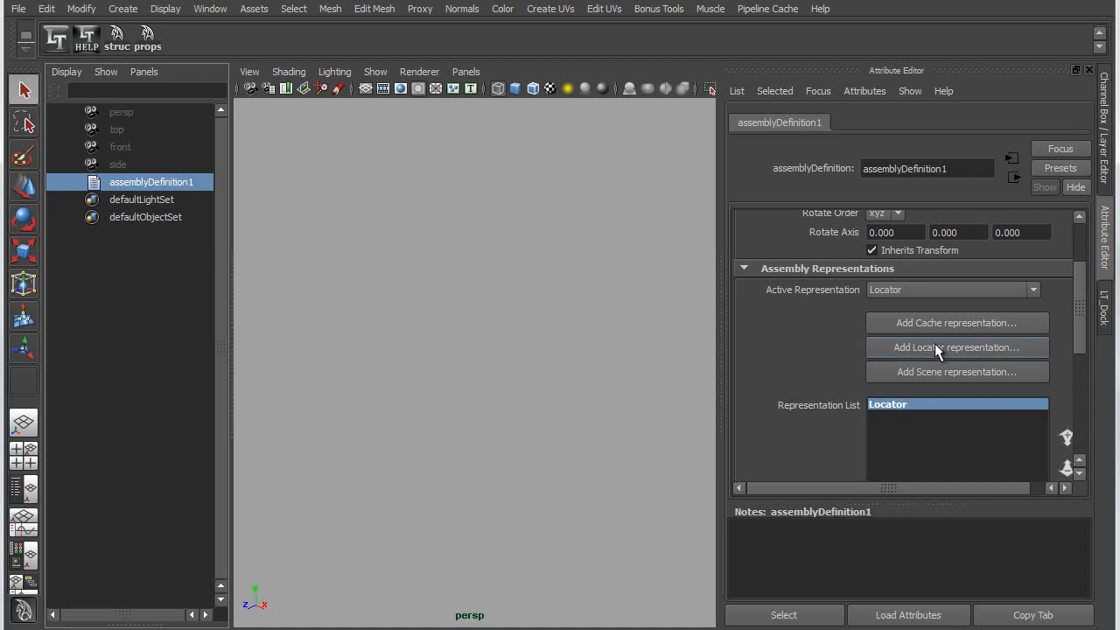
mouse_move(964, 378)
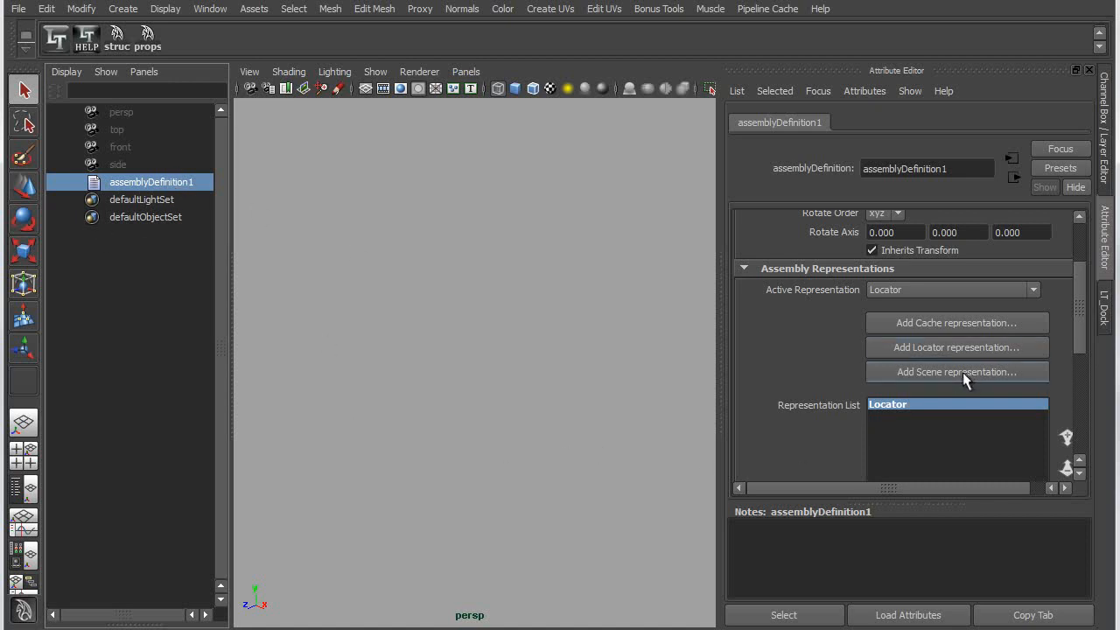
Add obelisk.mb as a scene representation so the obelisk model loads in the viewport.
left_click(955, 371)
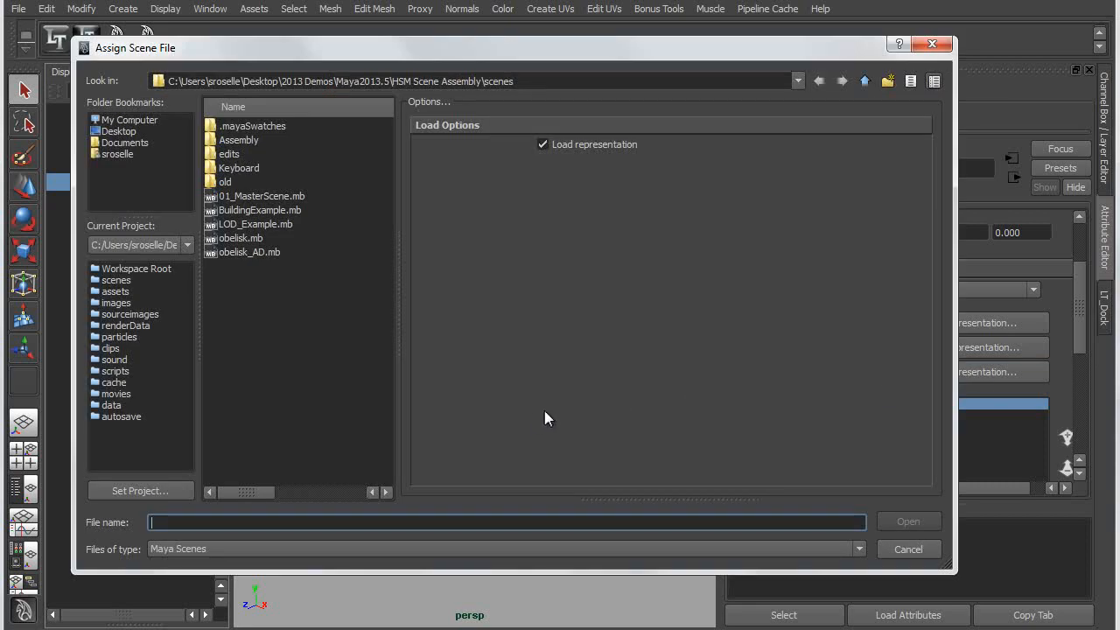
mouse_move(233, 246)
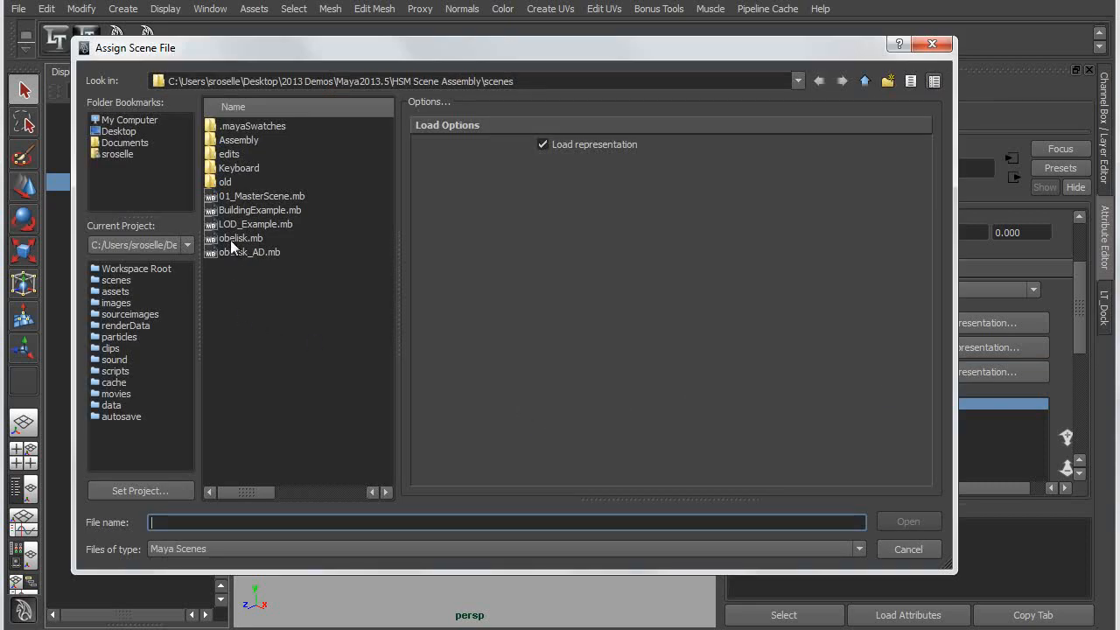
left_click(240, 238)
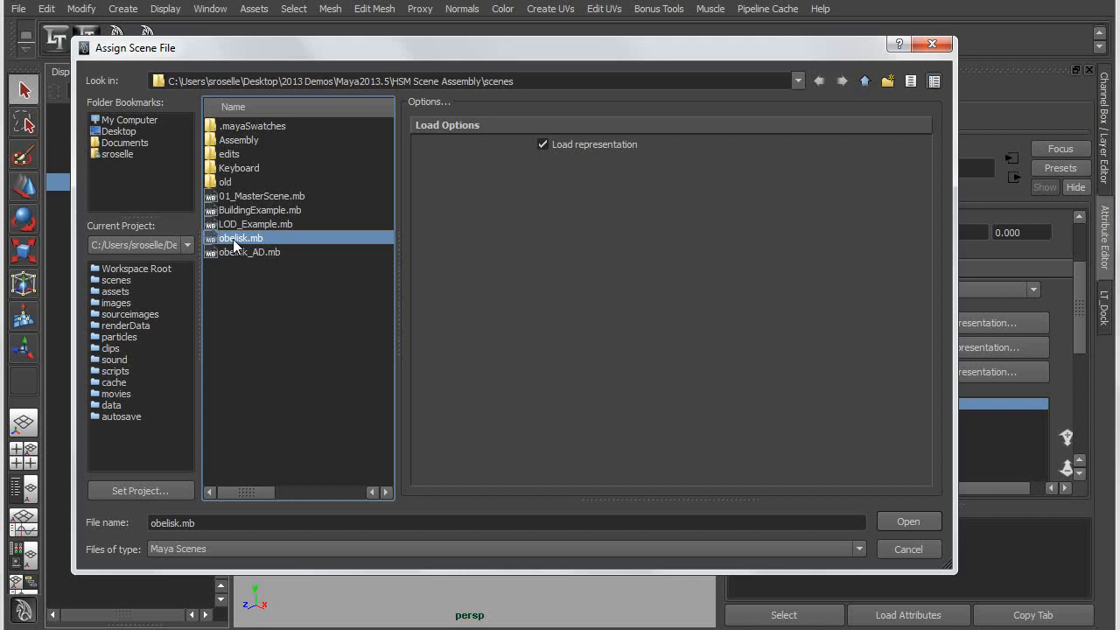
left_click(908, 521)
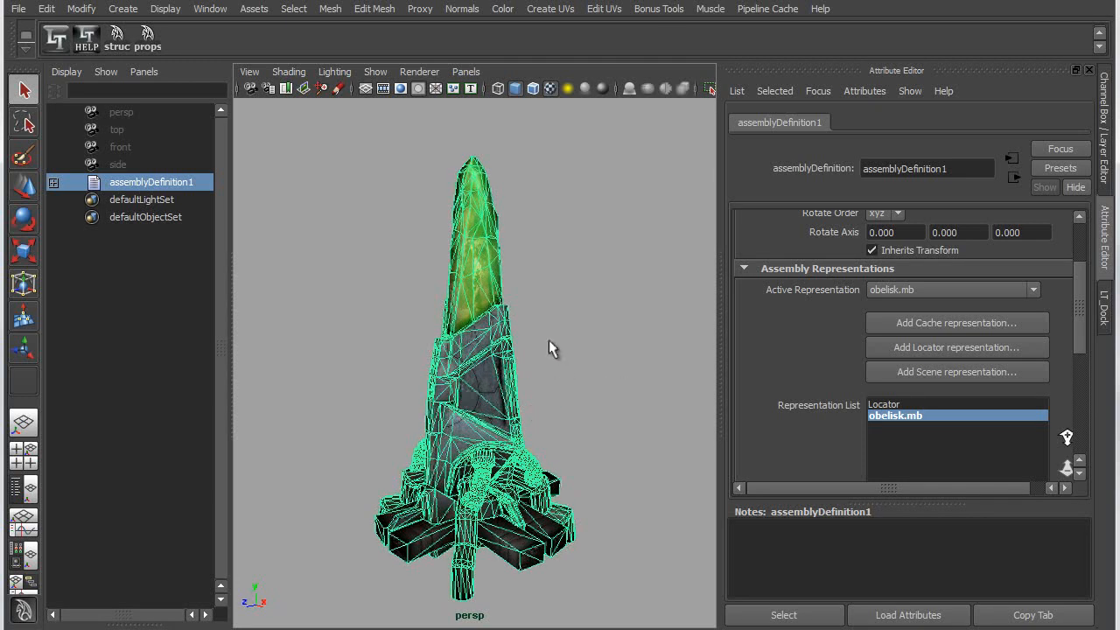
mouse_move(608, 359)
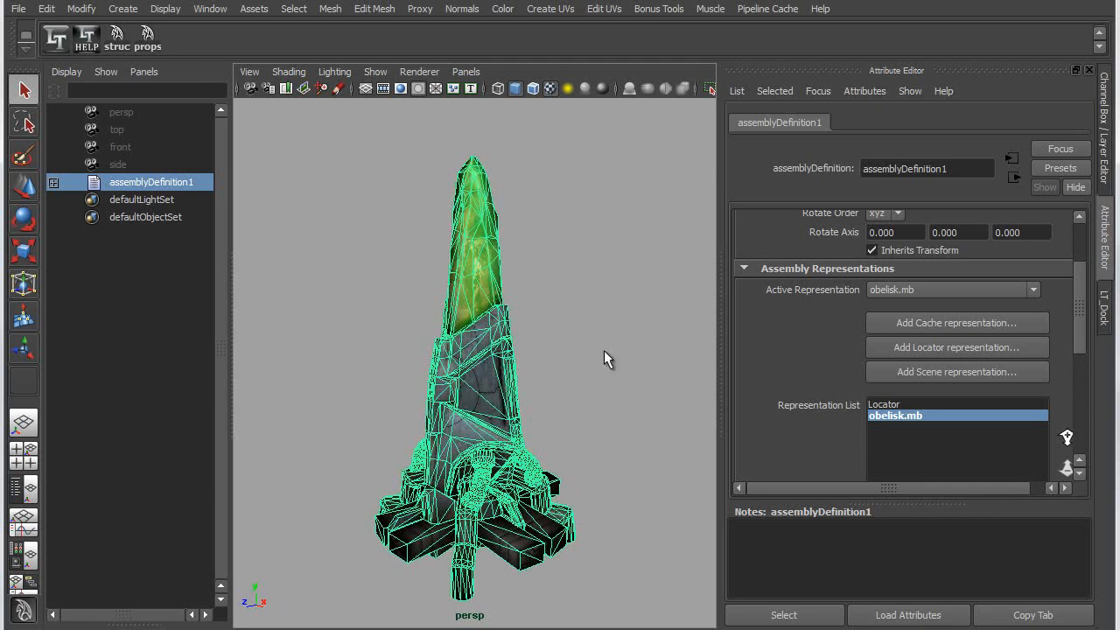
mouse_move(614, 376)
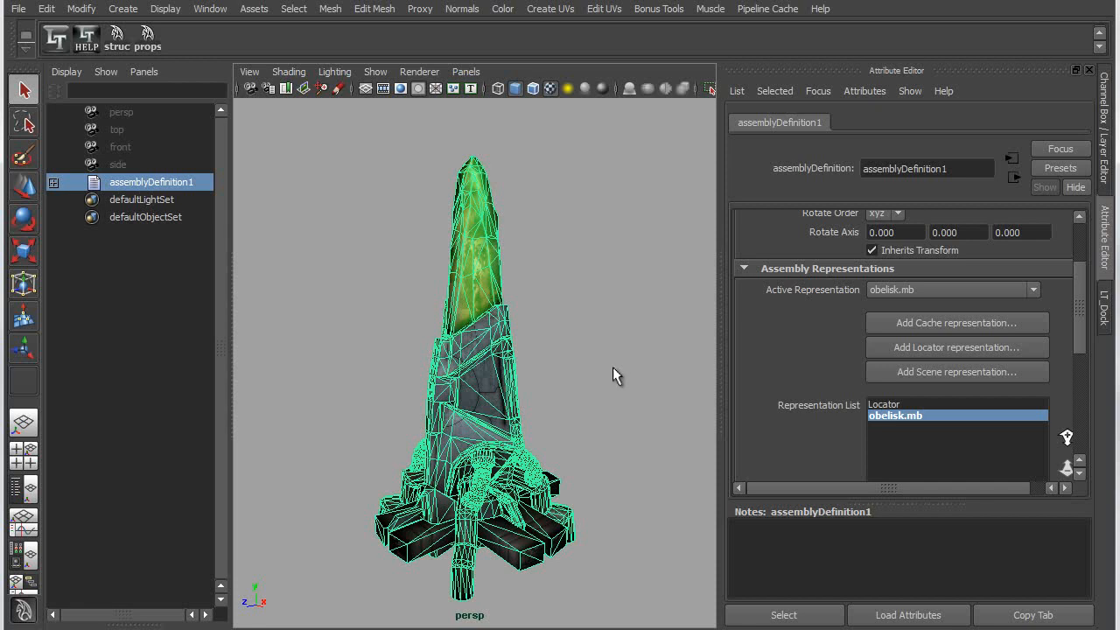
mouse_move(595, 359)
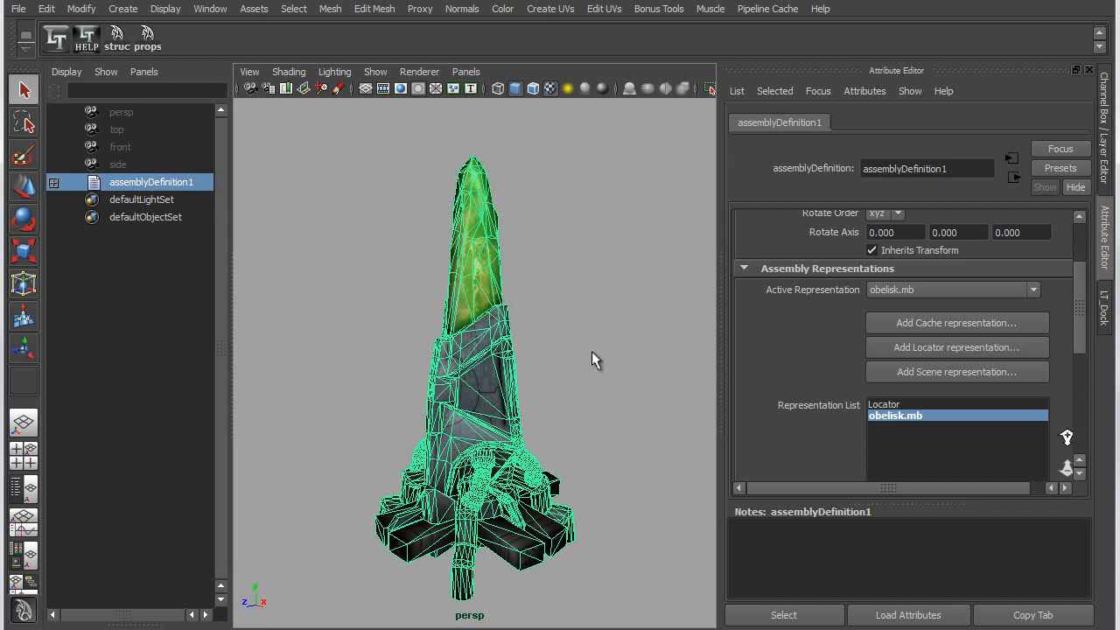
mouse_move(448, 332)
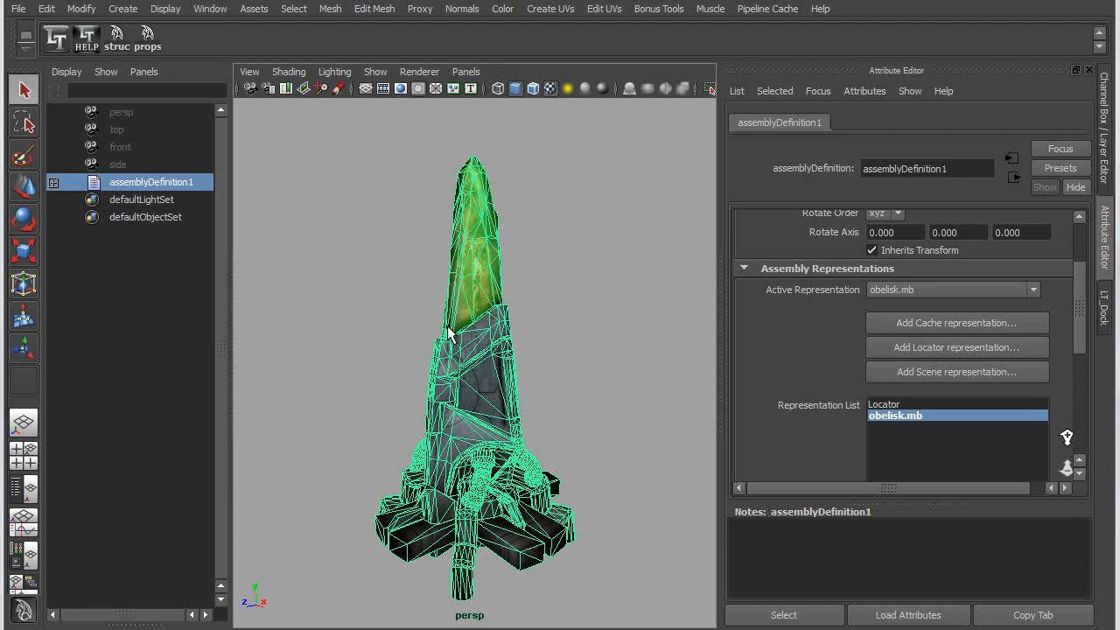
mouse_move(542, 388)
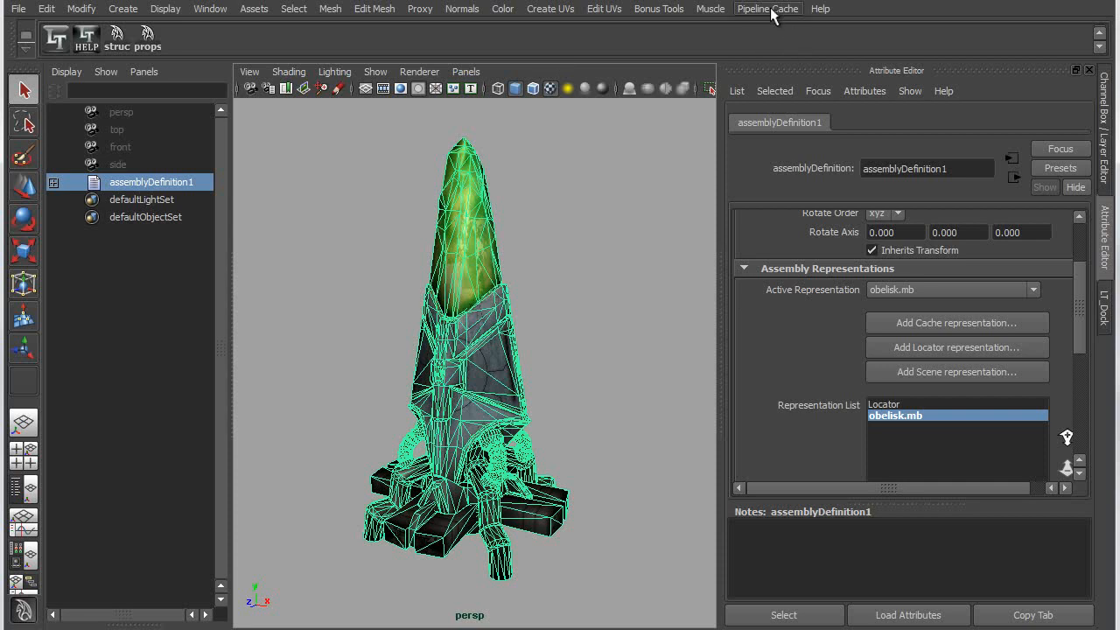
Reach the GPU Cache export commands under Pipeline Cache for the obelisk.
left_click(767, 9)
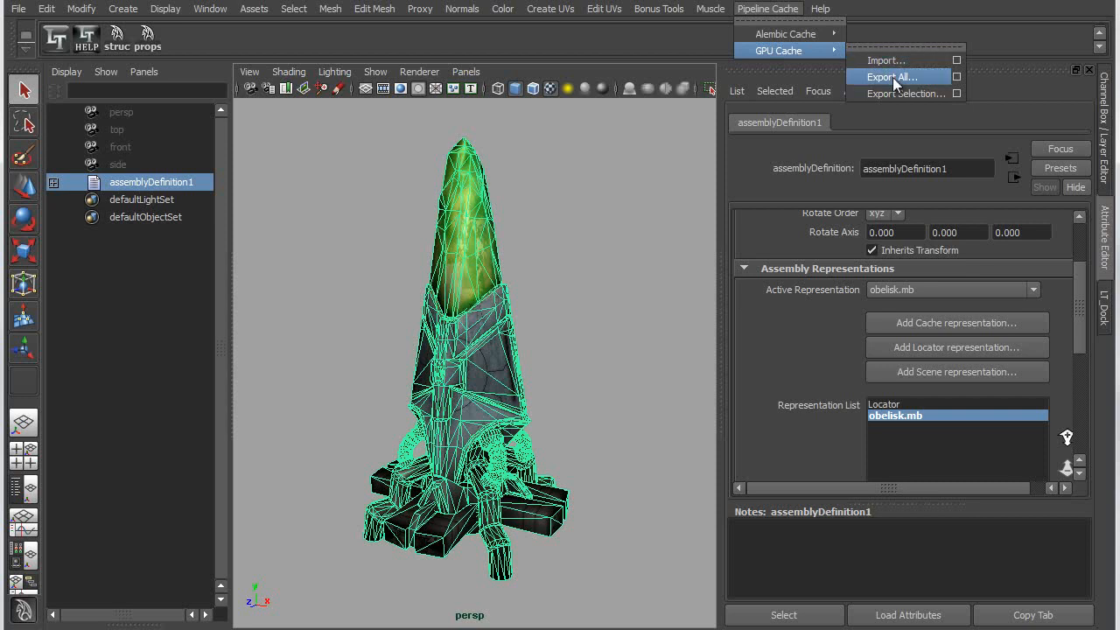
mouse_move(896, 84)
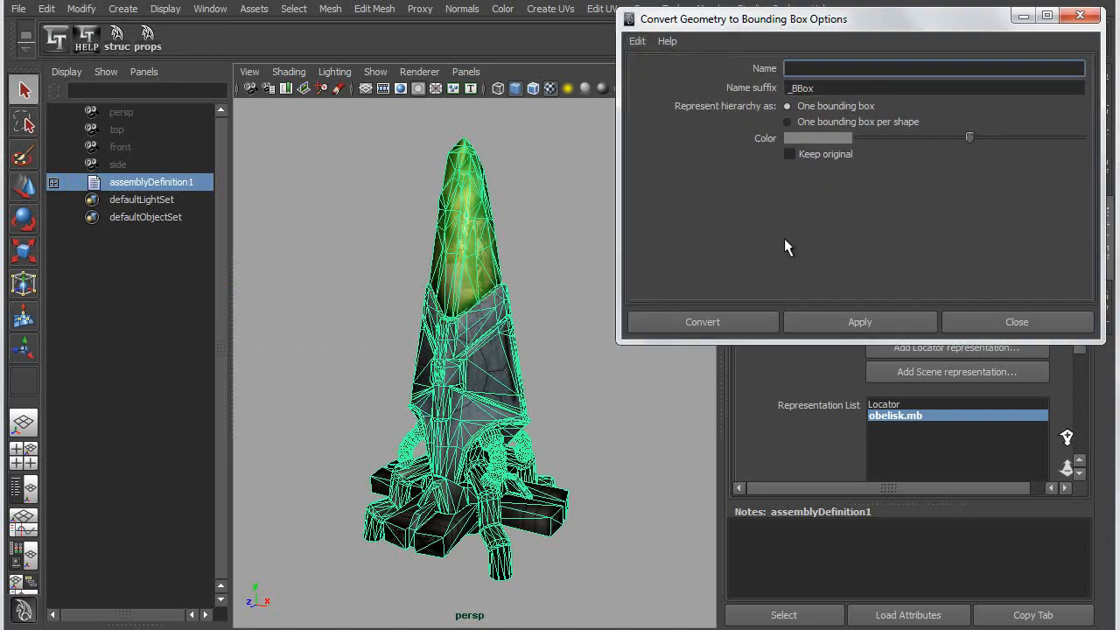
mouse_move(826, 346)
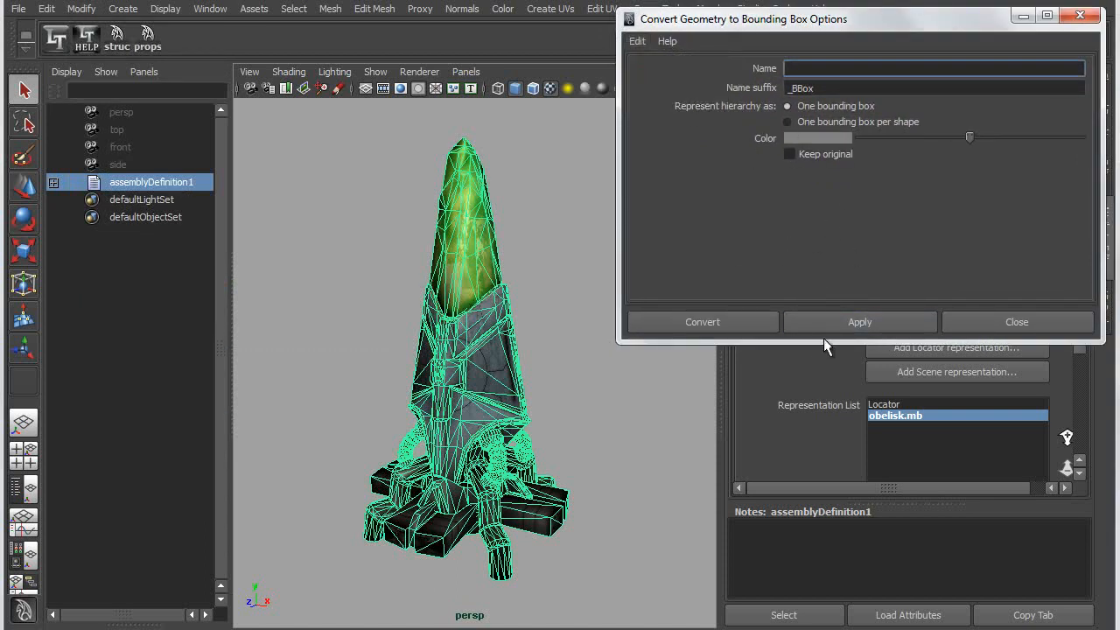
Convert the obelisk geometry to one bounding box per shape.
left_click(859, 322)
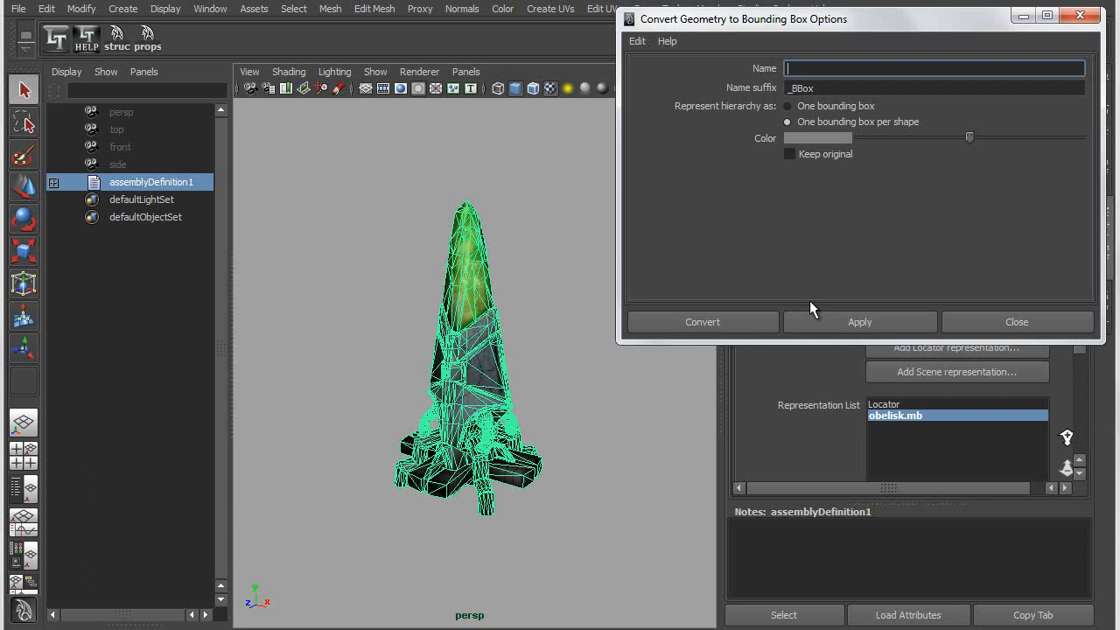
mouse_move(854, 353)
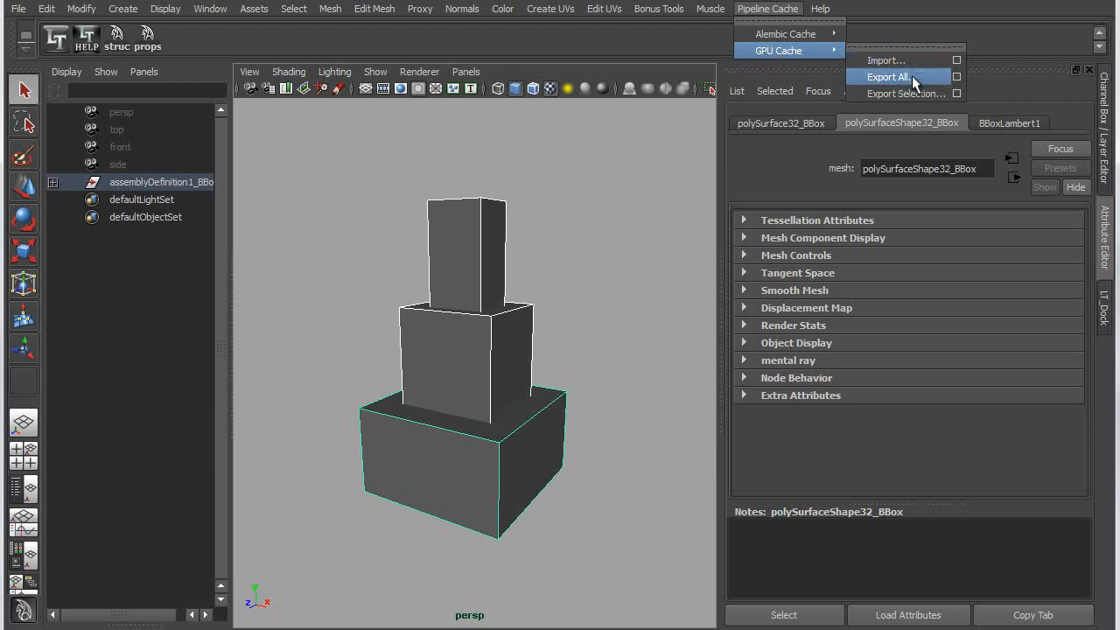
Export the bounding-box obelisk as the GPU cache obelisk_BB.abc.
left_click(888, 77)
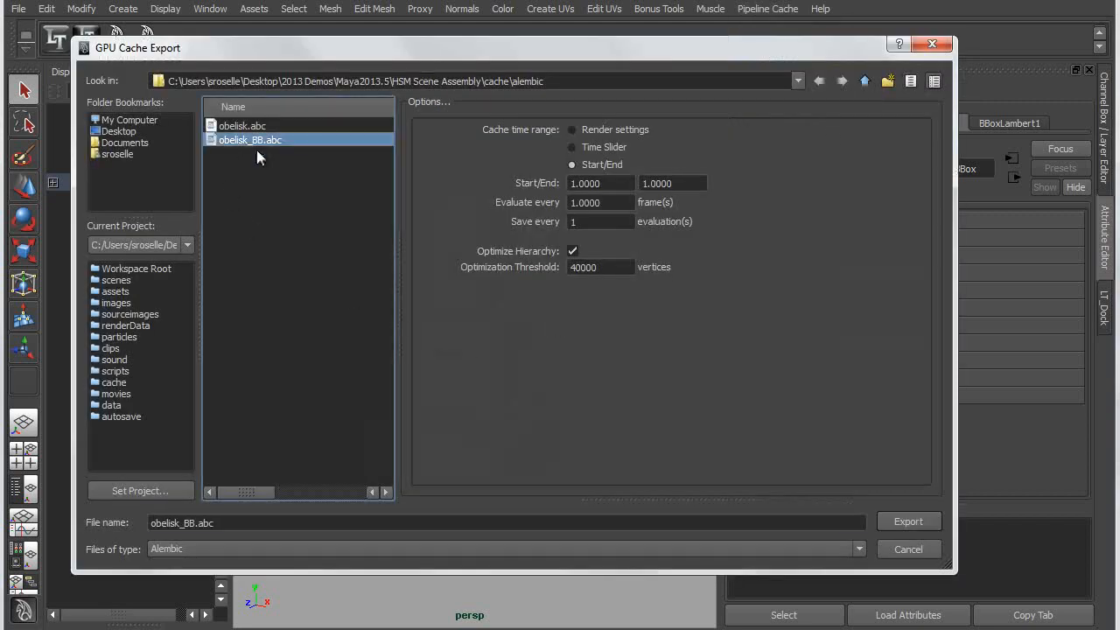
mouse_move(326, 426)
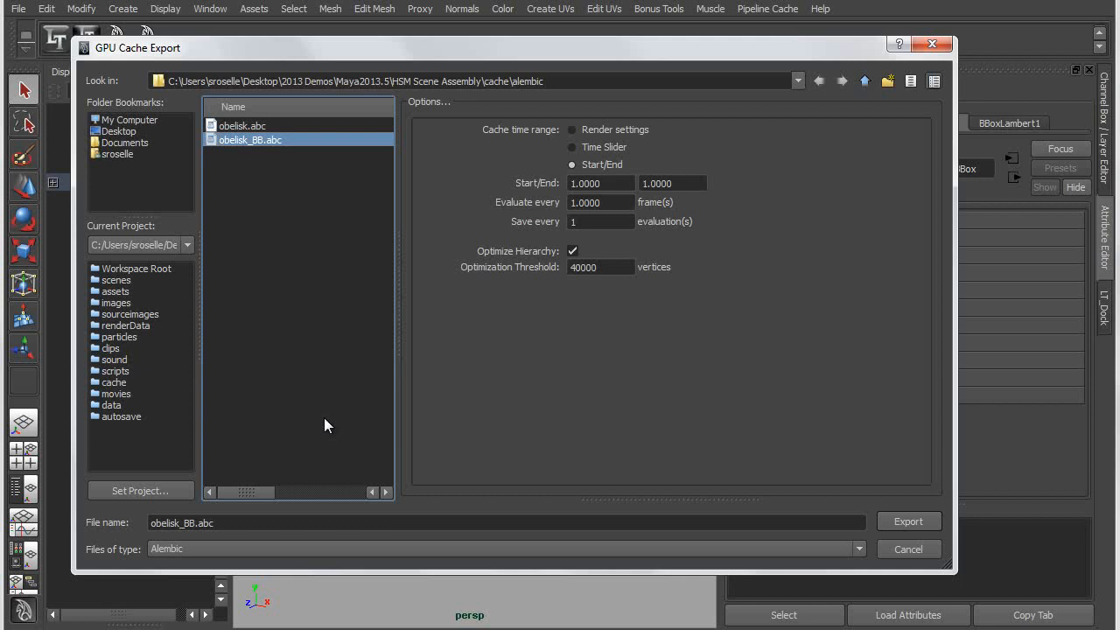
mouse_move(909, 522)
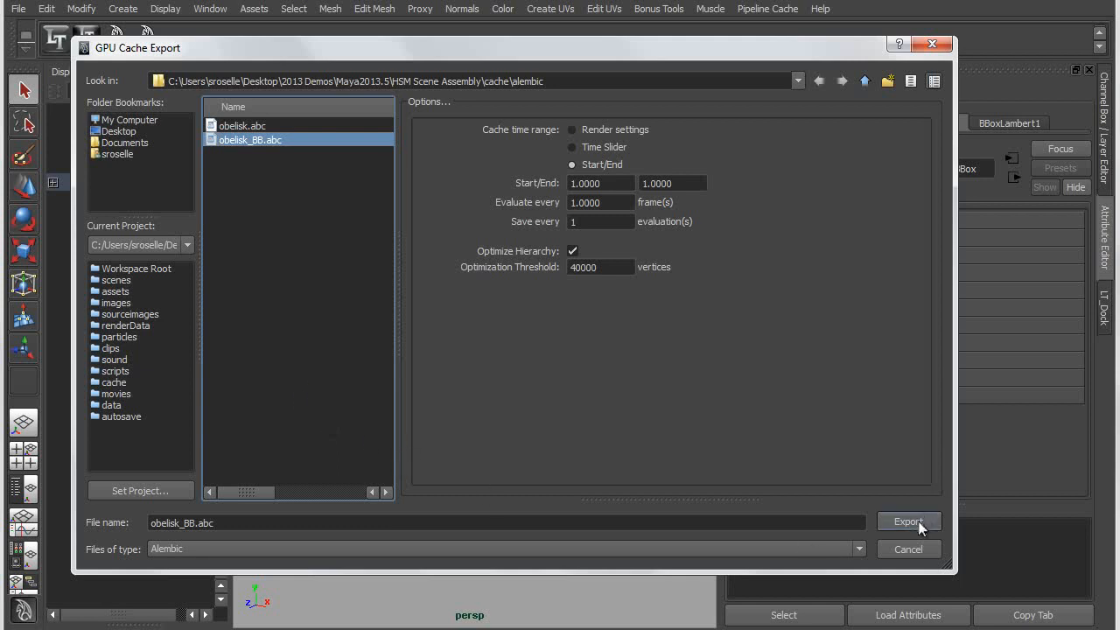
left_click(908, 521)
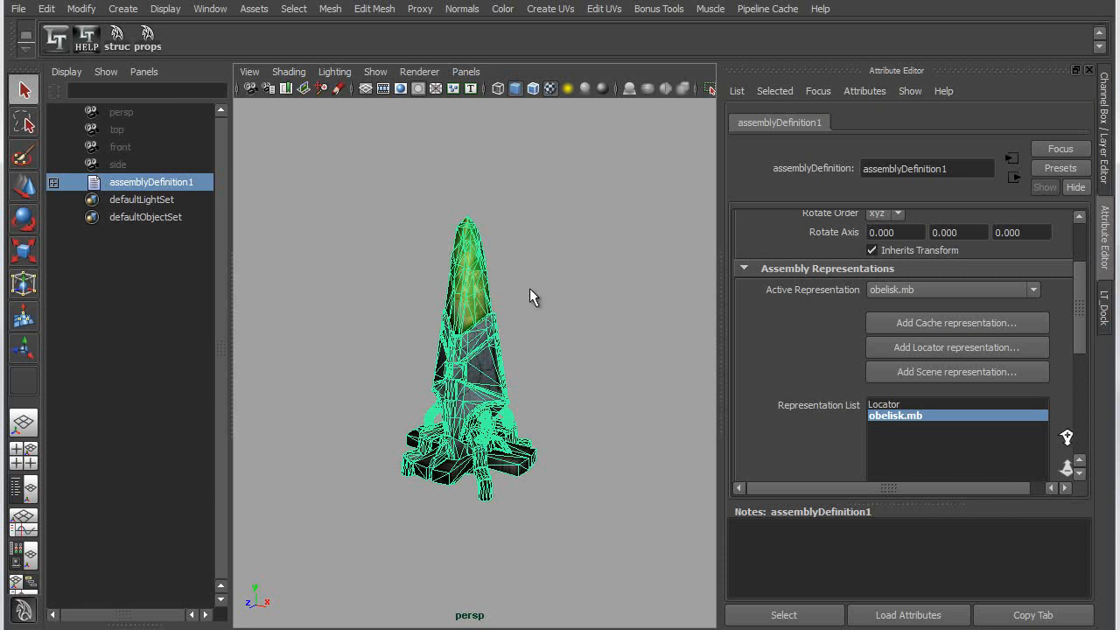
mouse_move(880, 283)
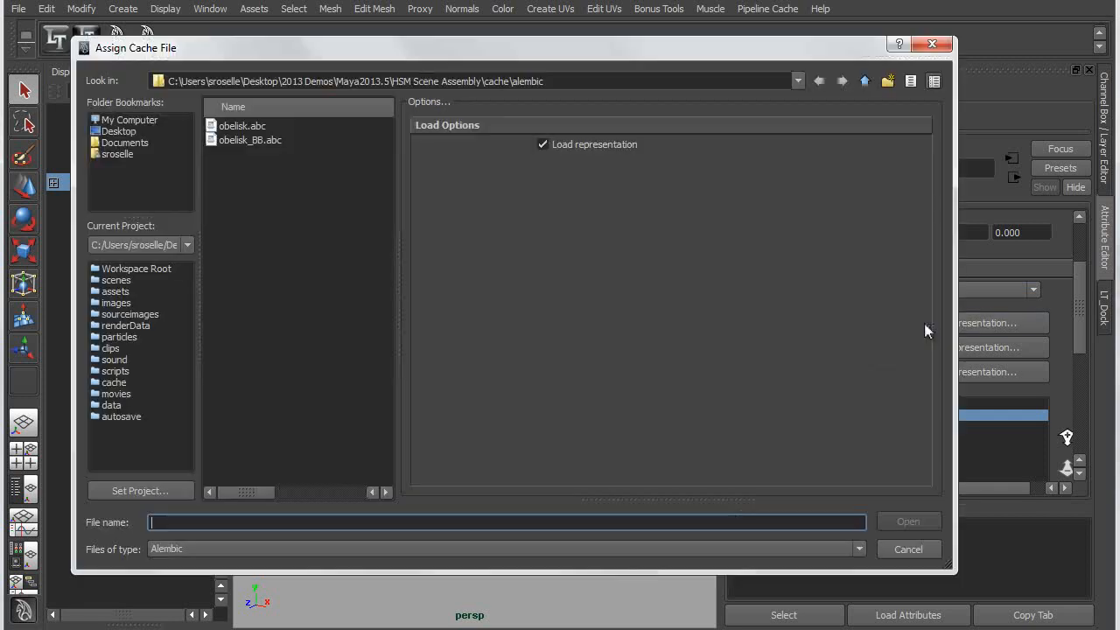
mouse_move(220, 172)
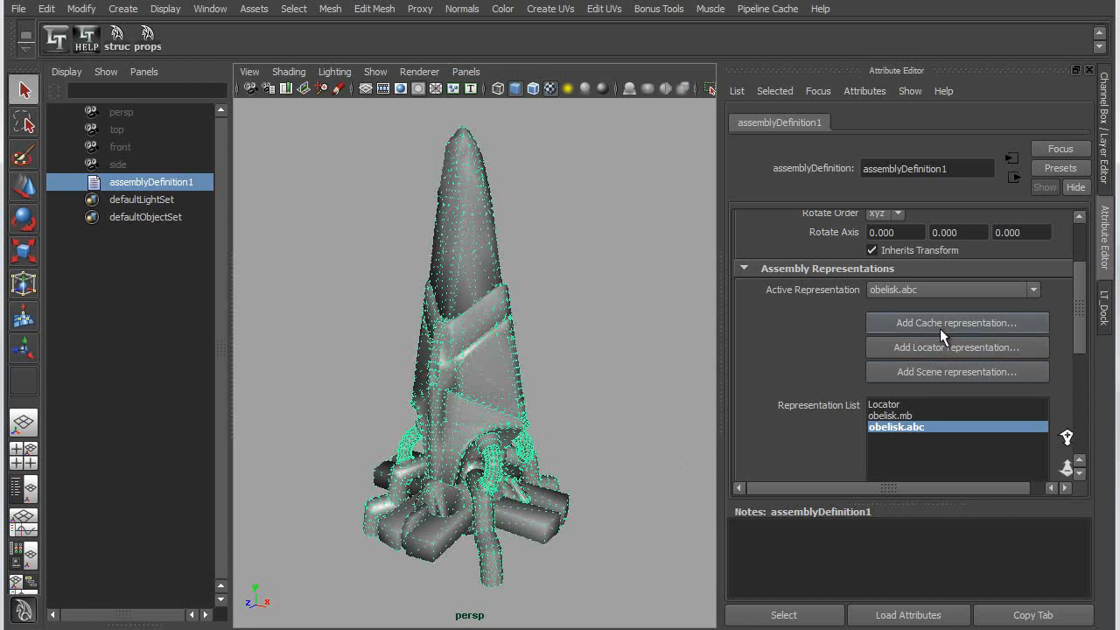
Cycle the active representation through the cache and scene files, ending on Locator.
left_click(955, 322)
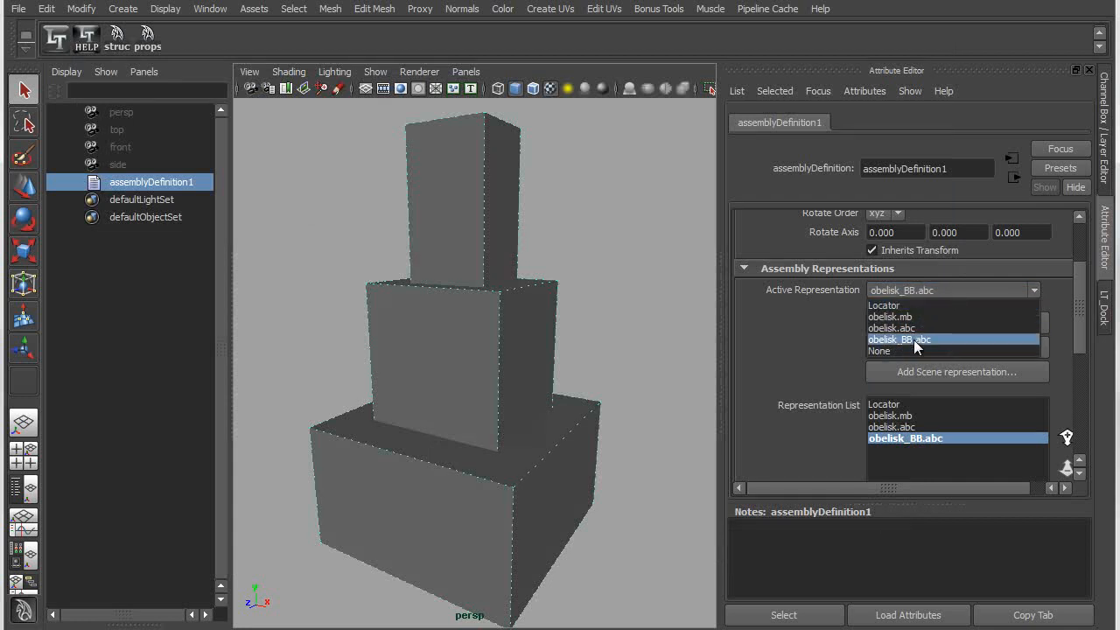
left_click(891, 329)
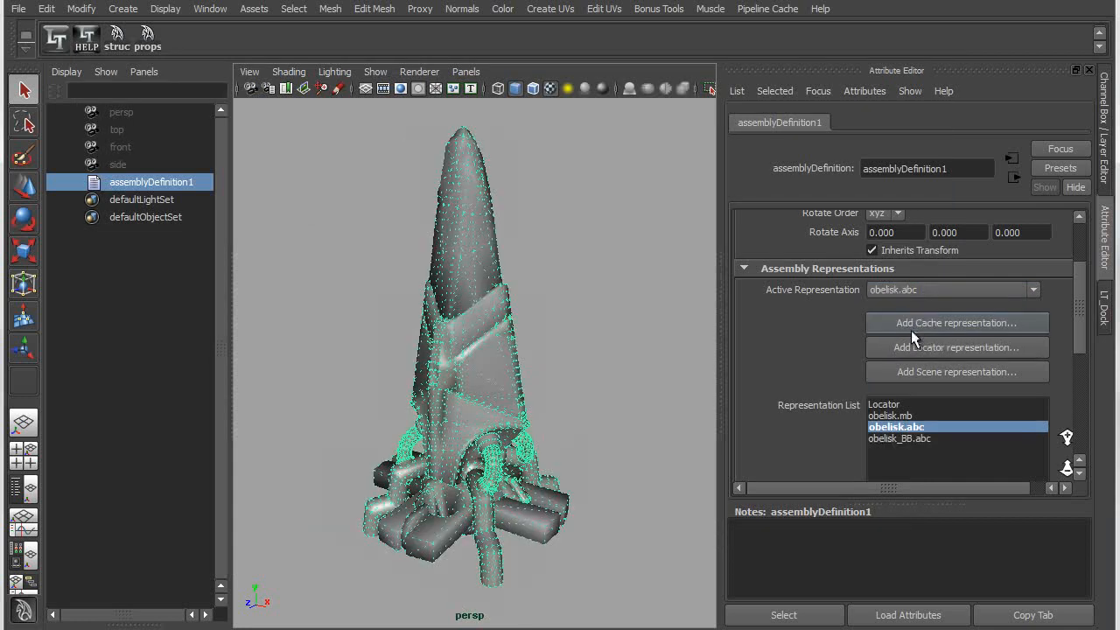
left_click(1032, 291)
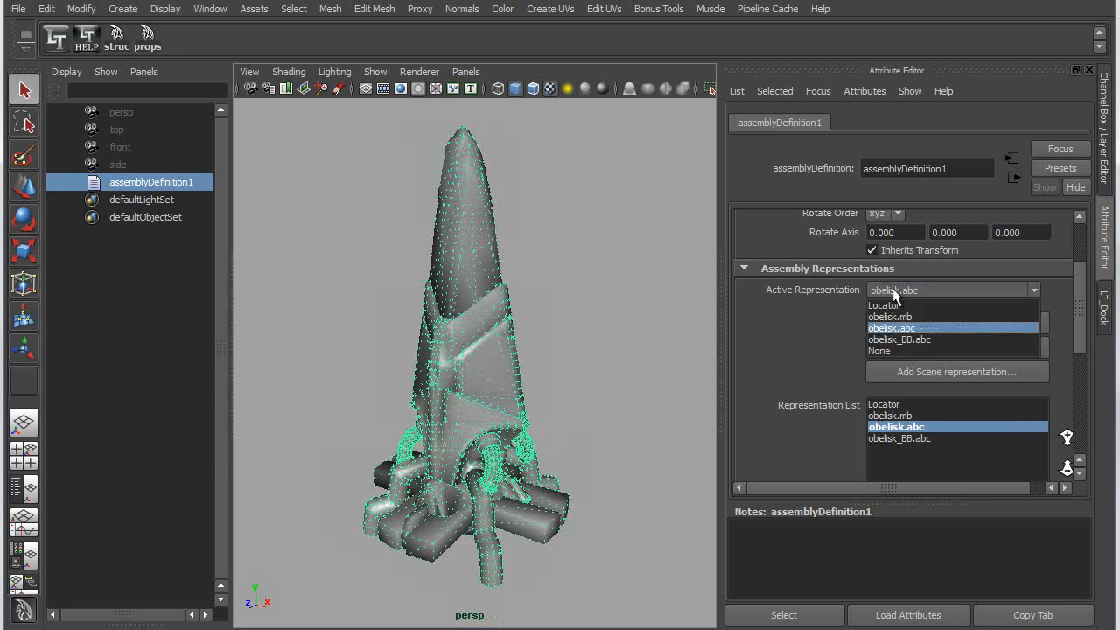
left_click(889, 315)
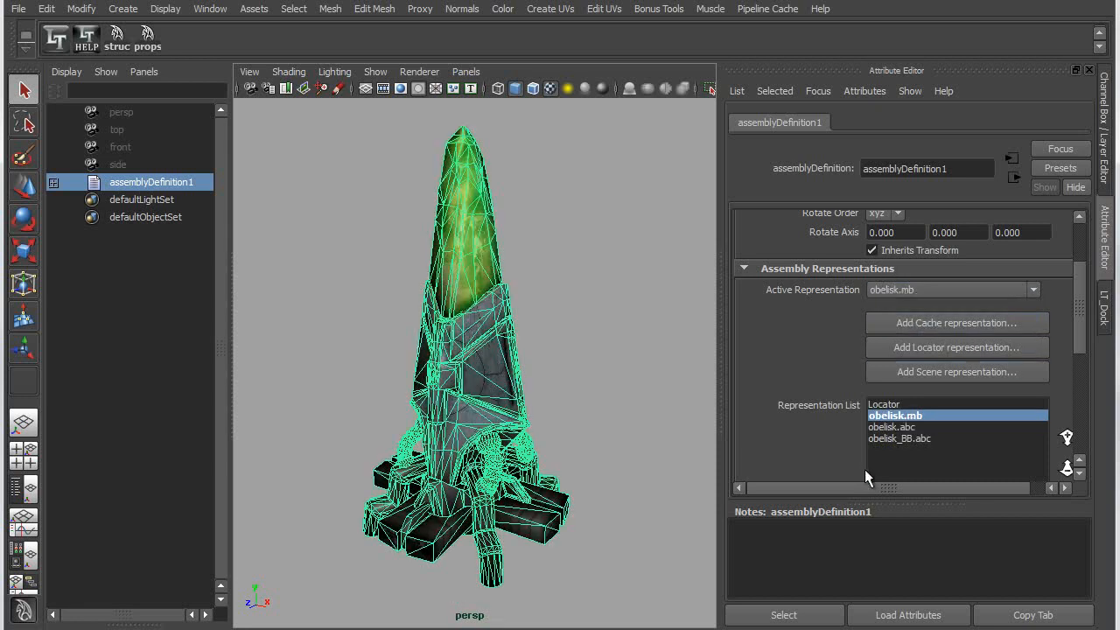
left_click(1032, 290)
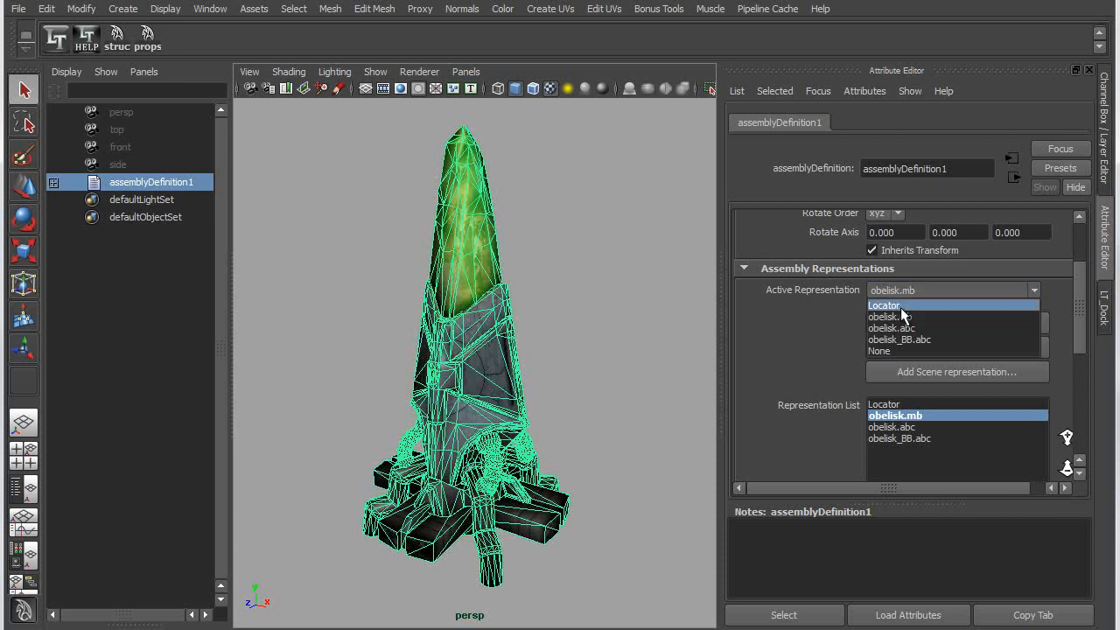
left_click(884, 305)
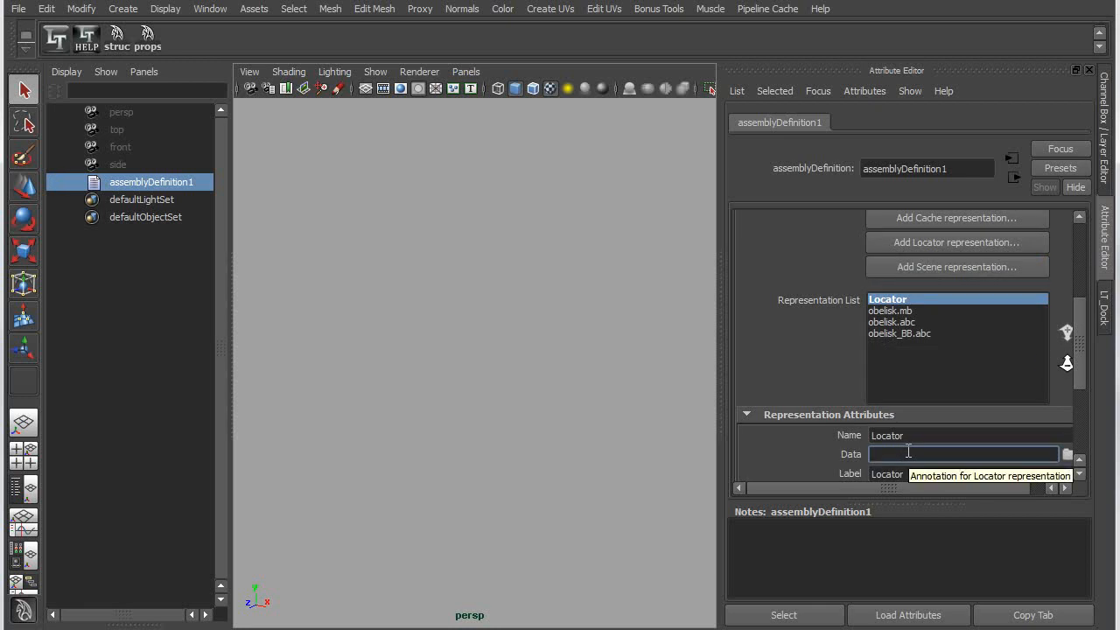
Enter 'obelisk' as the Locator's data and reselect the labelled assembly in the viewport.
type("obelisk")
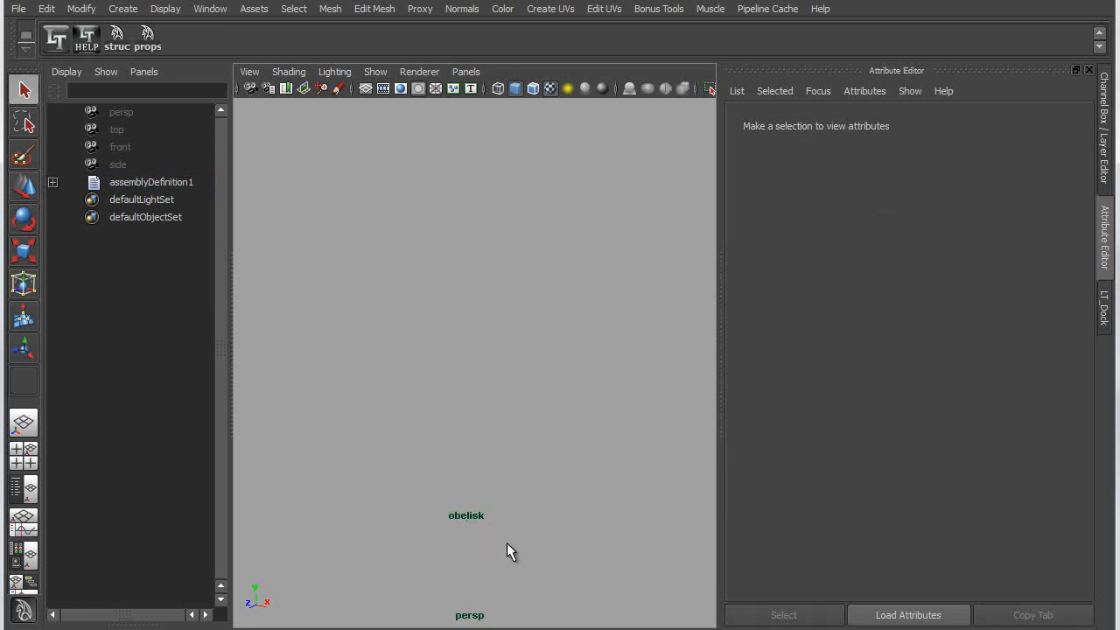
left_click(150, 182)
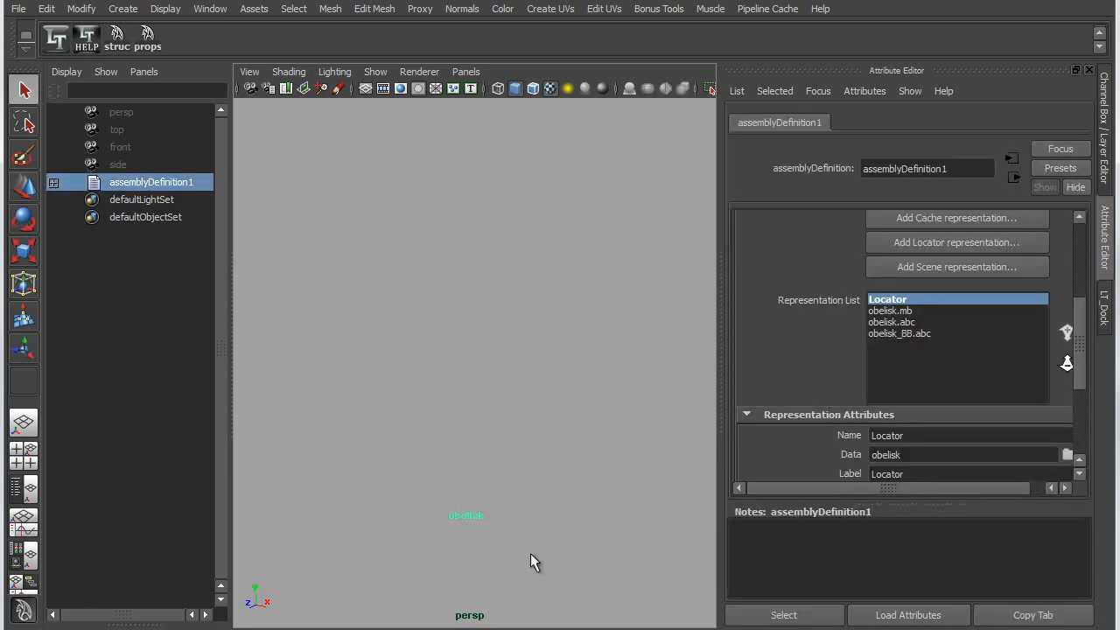
mouse_move(978, 346)
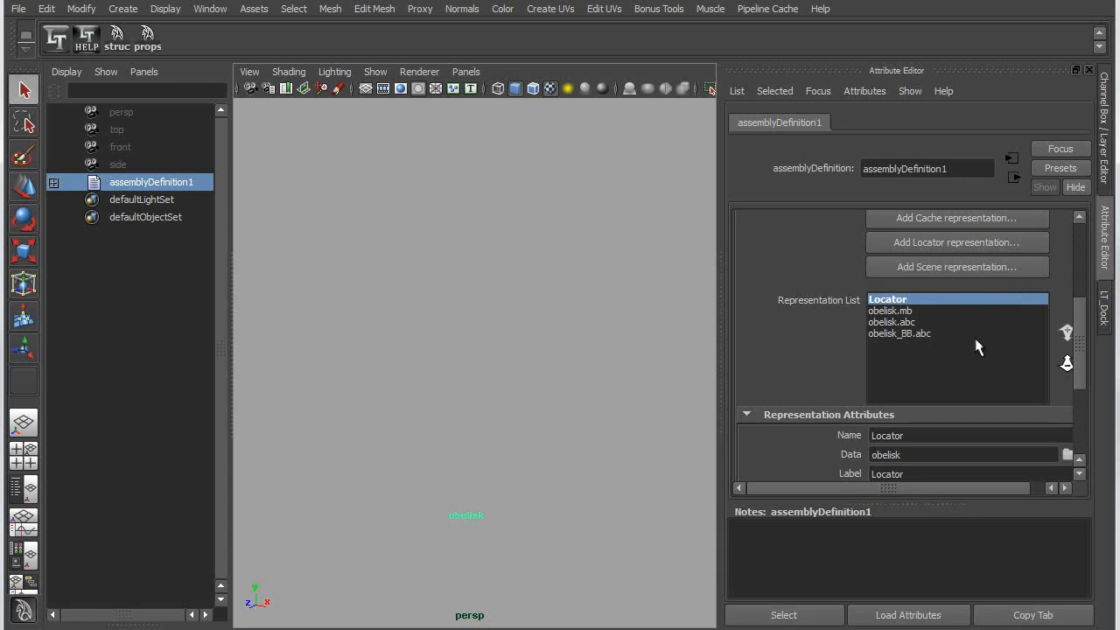
mouse_move(885, 288)
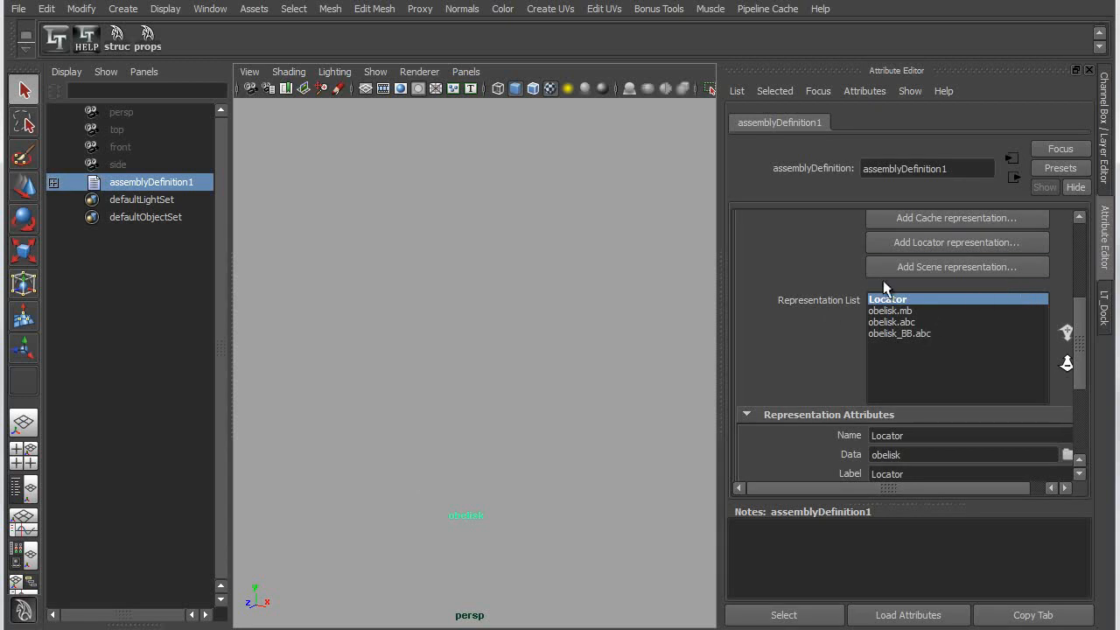
mouse_move(904, 357)
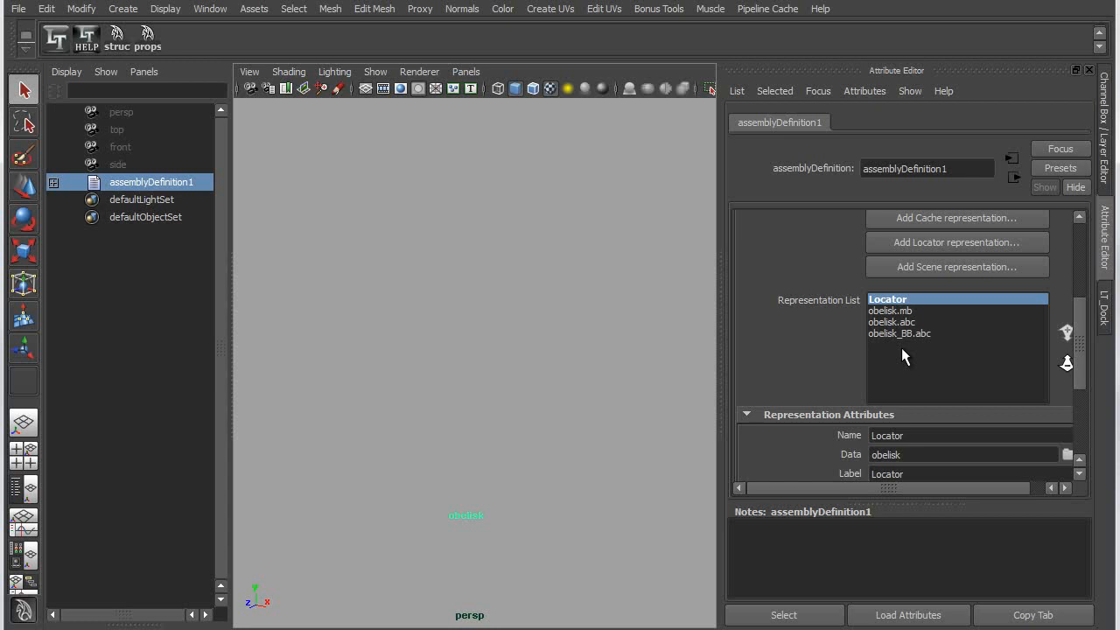
Label obelisk.abc as Cache, obelisk.mb as Detail and obelisk_BB.abc as BBox.
left_click(891, 321)
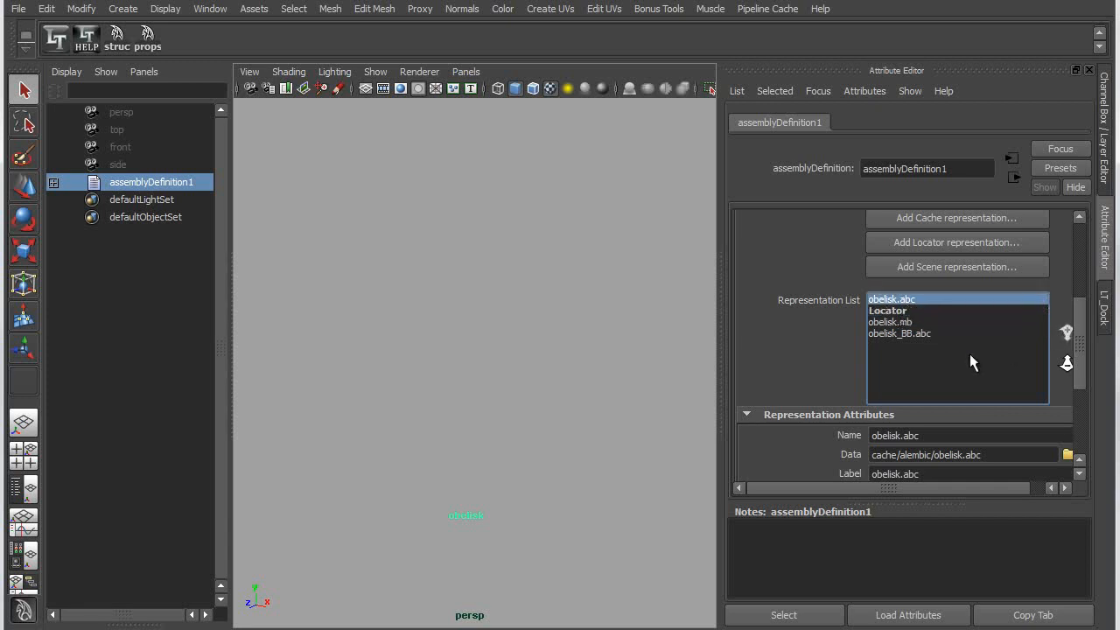
mouse_move(913, 490)
type("Cache")
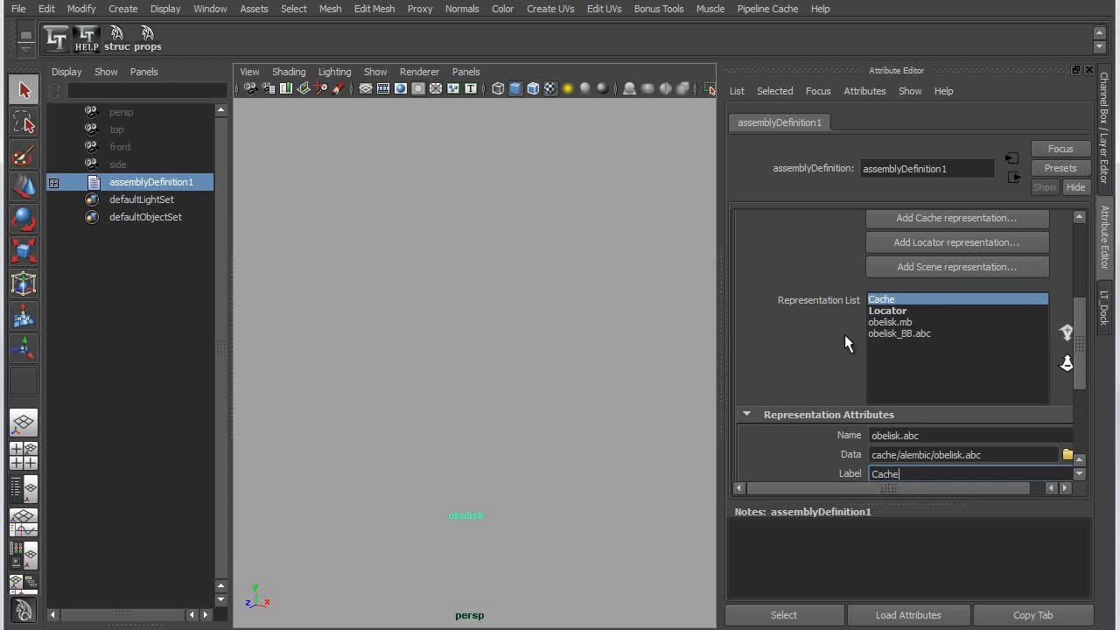
left_click(887, 309)
type("D")
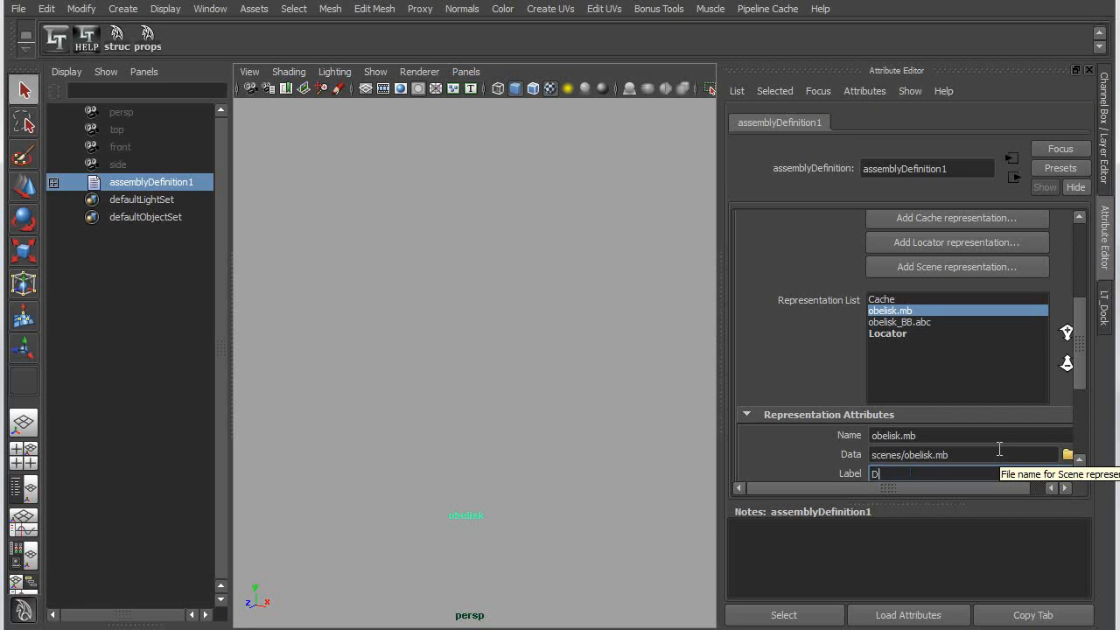
type("etail")
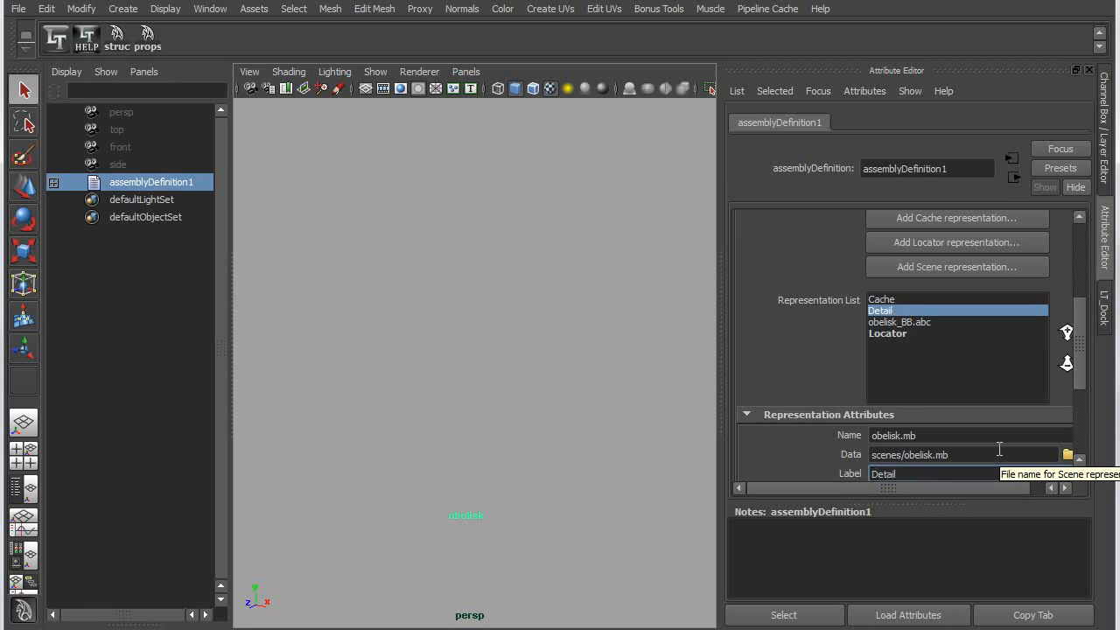
left_click(899, 322)
type("BBox")
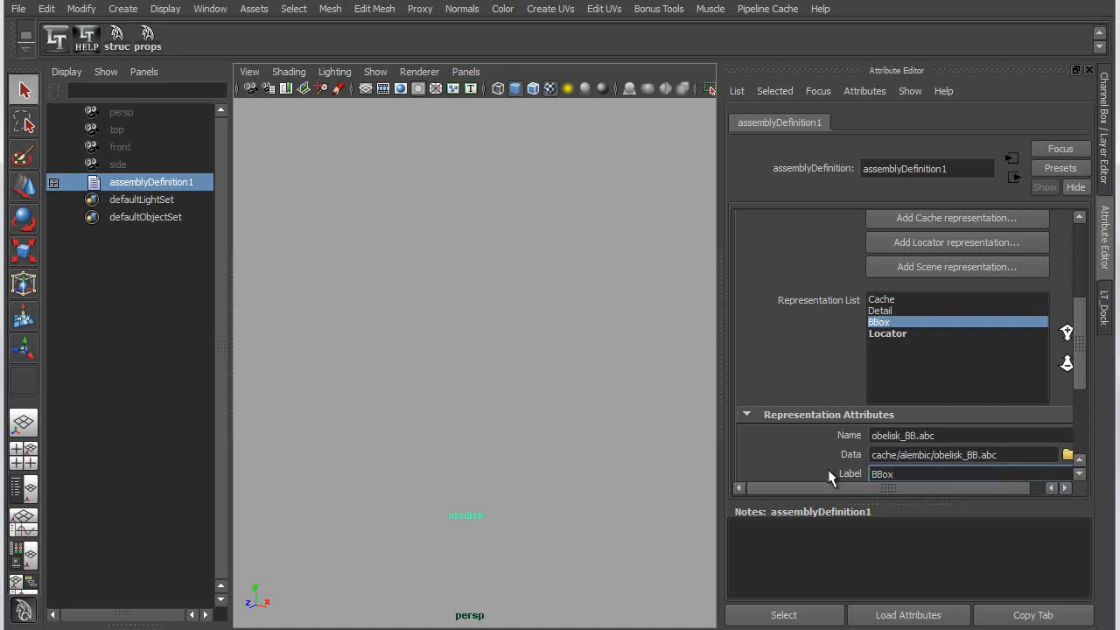
mouse_move(171, 182)
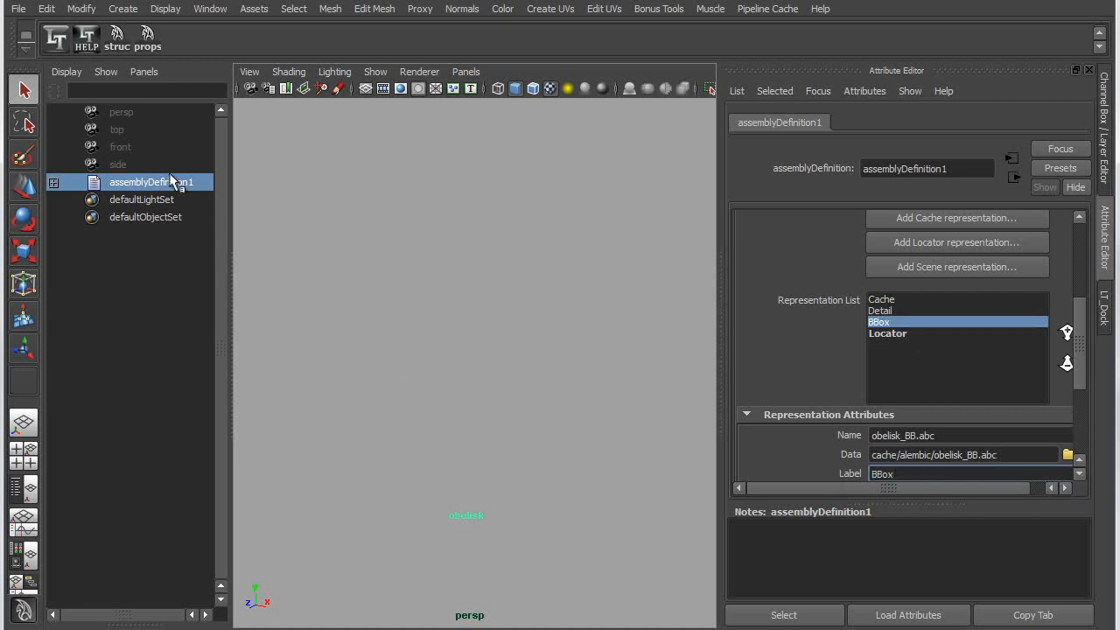
Activate Cache from the Outliner's assembly menu, then BBox from the viewport menu.
right_click(157, 182)
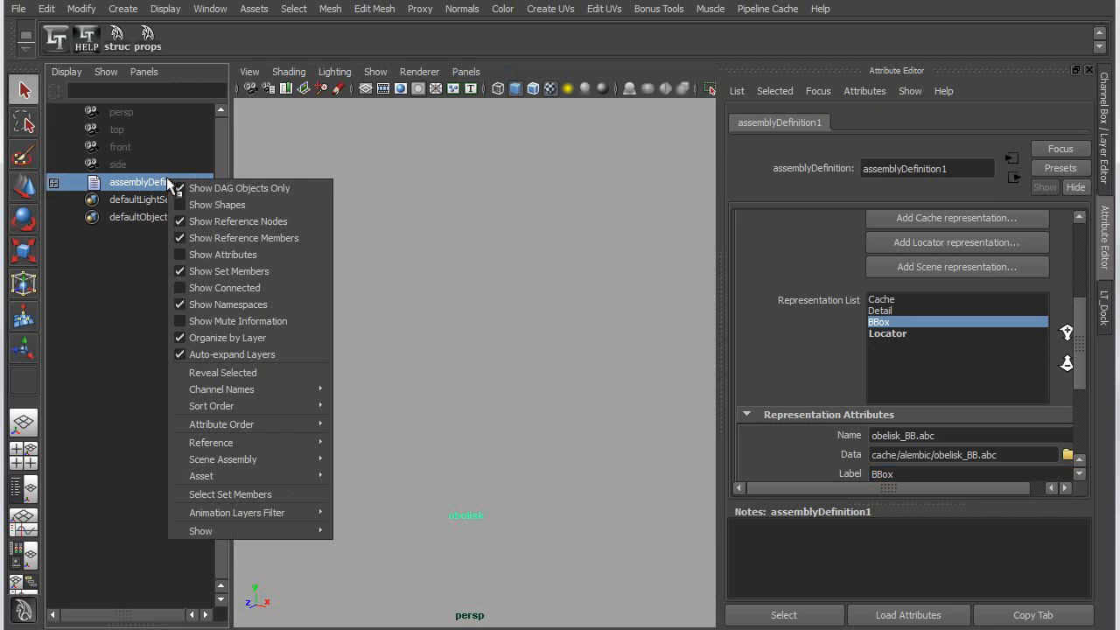
mouse_move(212, 440)
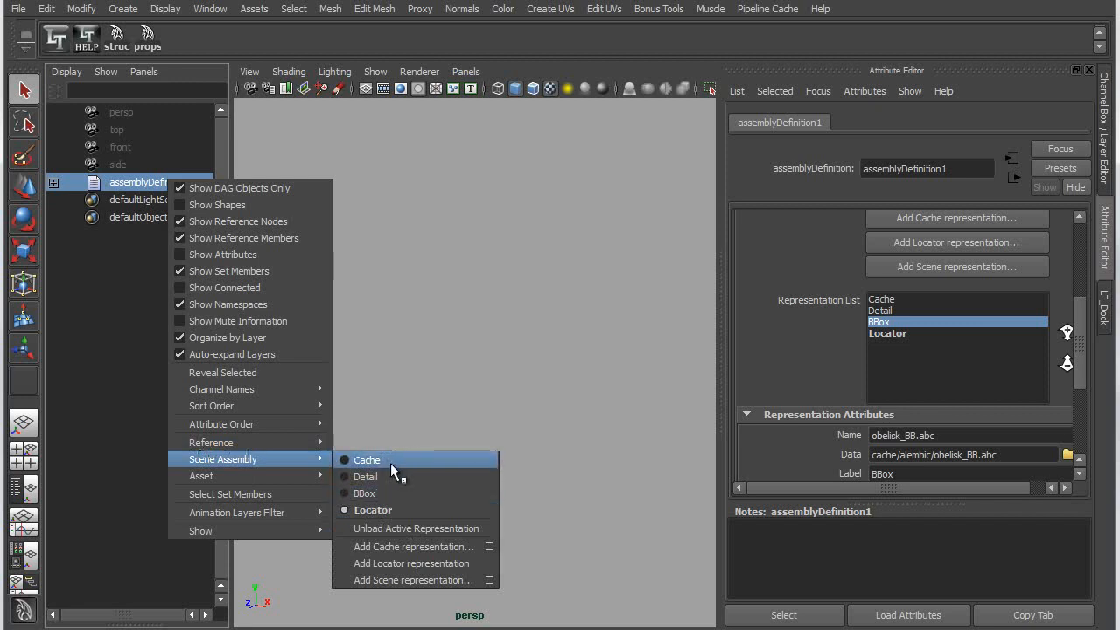
left_click(367, 458)
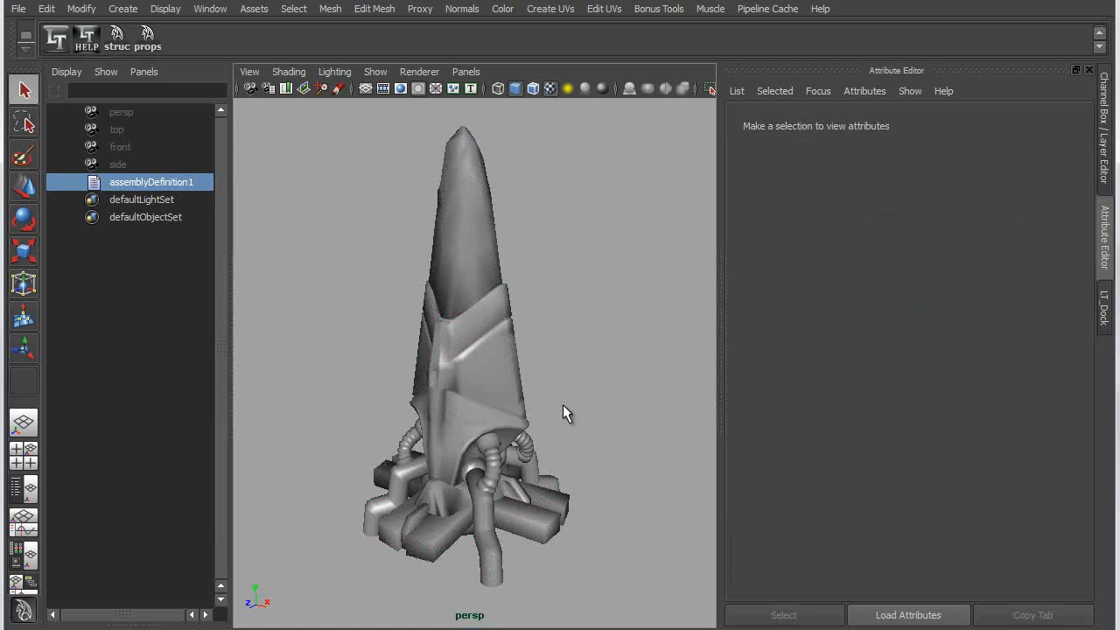
right_click(469, 350)
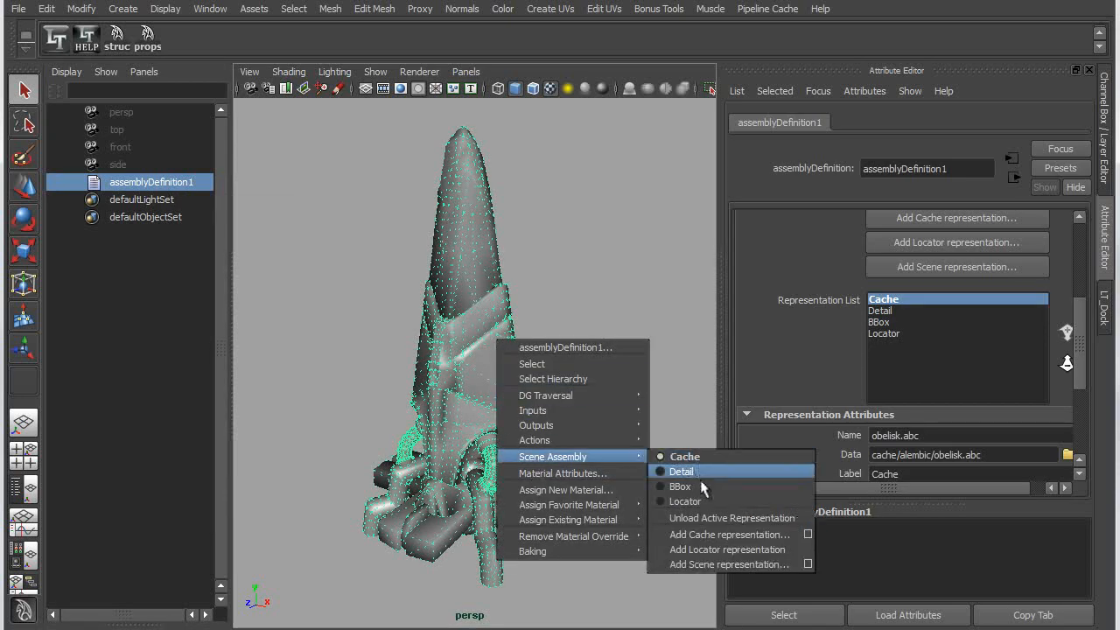
left_click(681, 486)
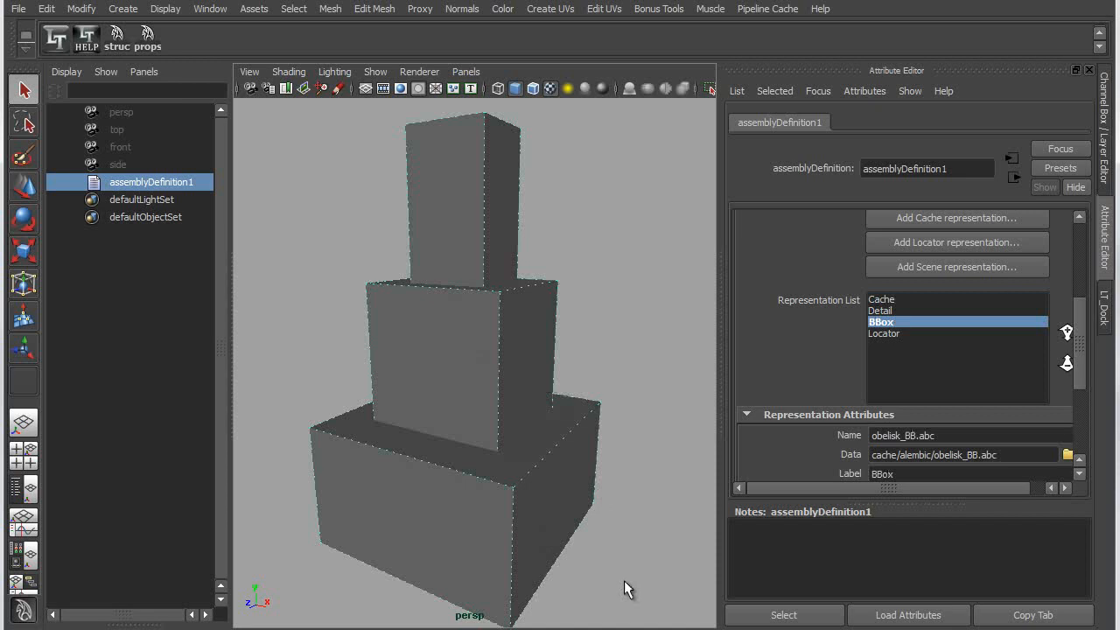
mouse_move(506, 322)
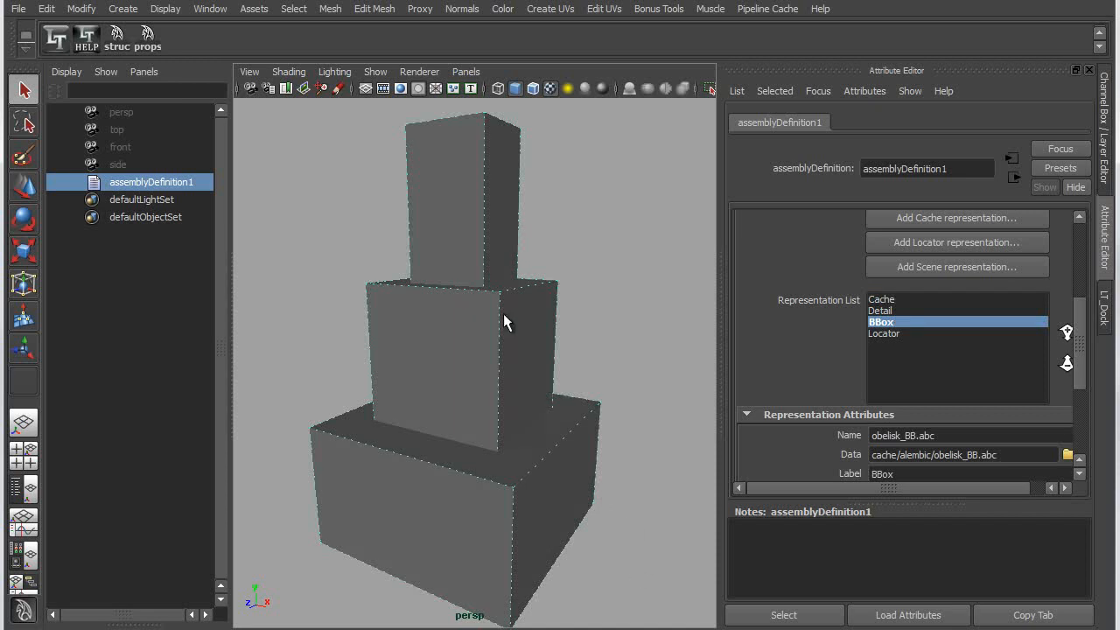
Save the scene as obelisk_AD.mb, replacing the existing file.
left_click(18, 7)
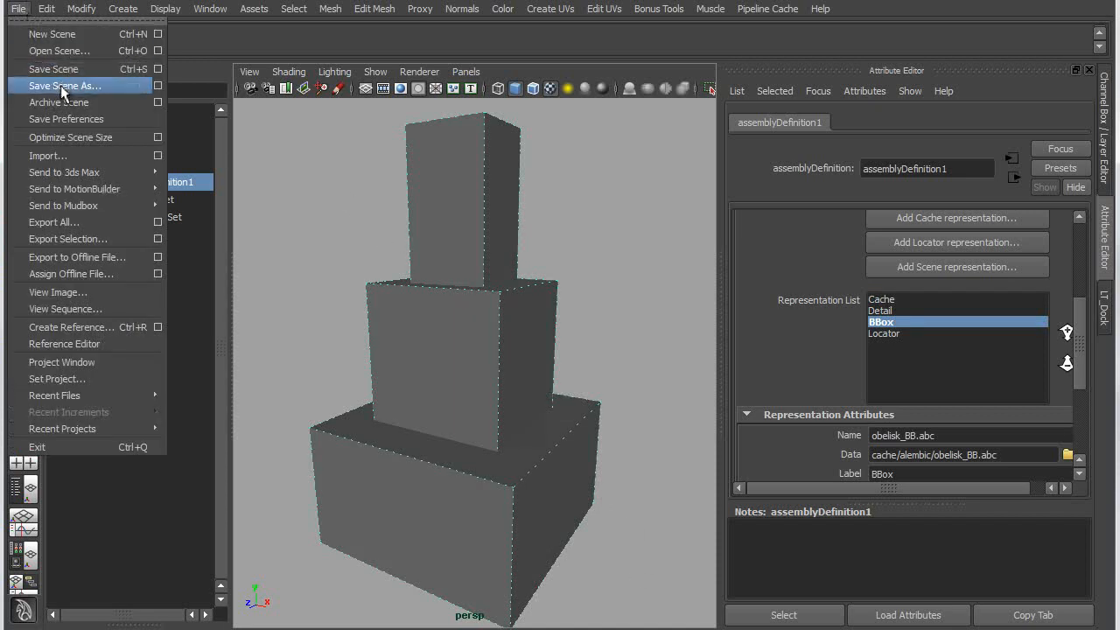
left_click(63, 84)
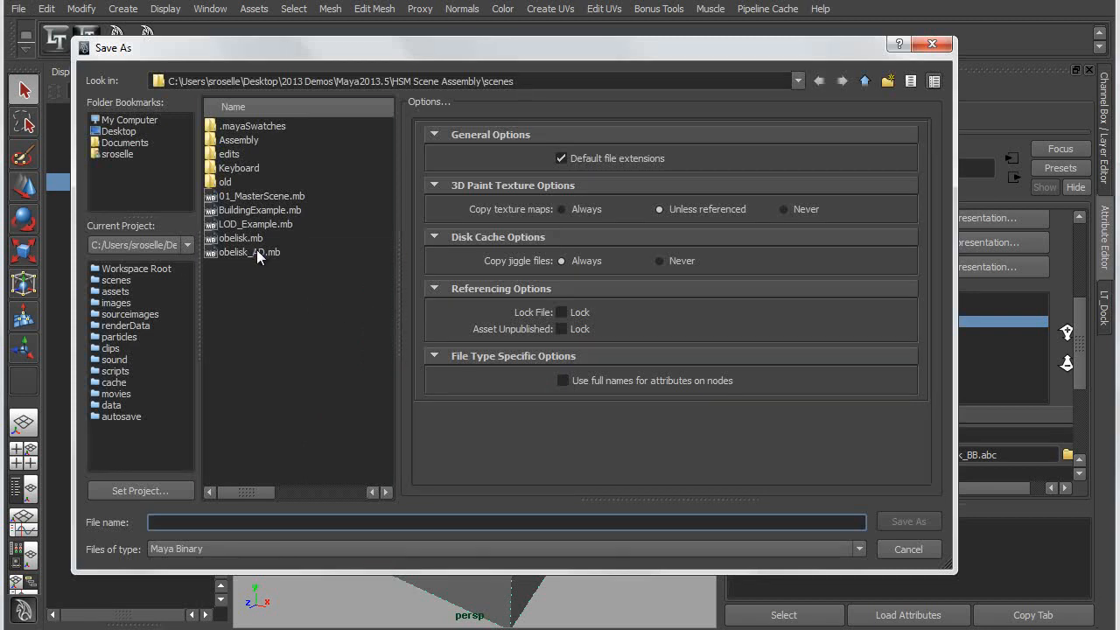
left_click(248, 251)
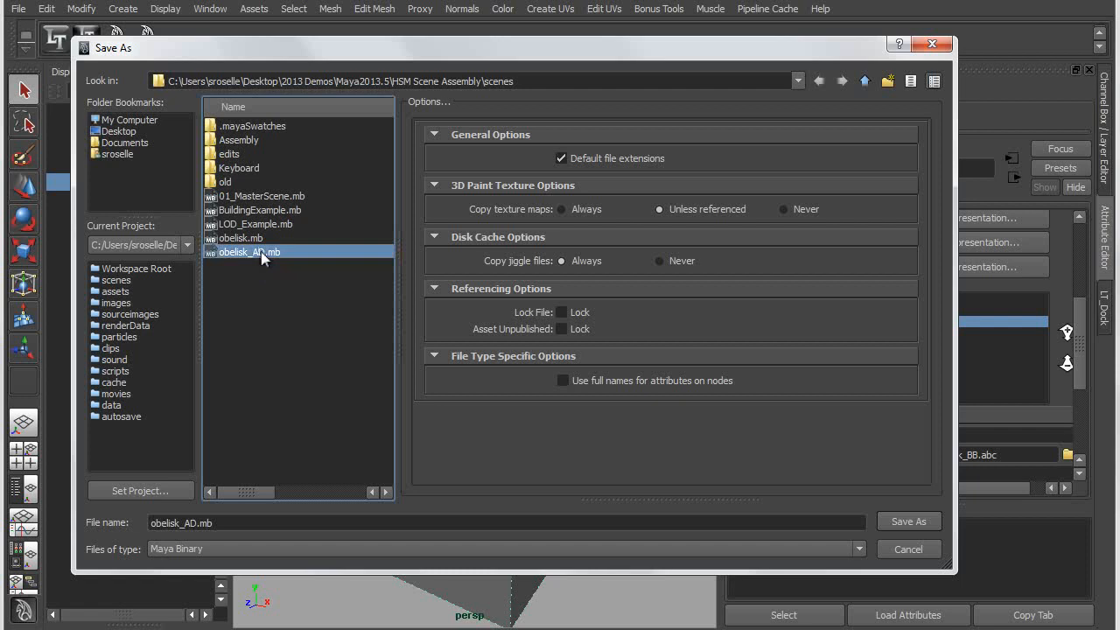
mouse_move(266, 259)
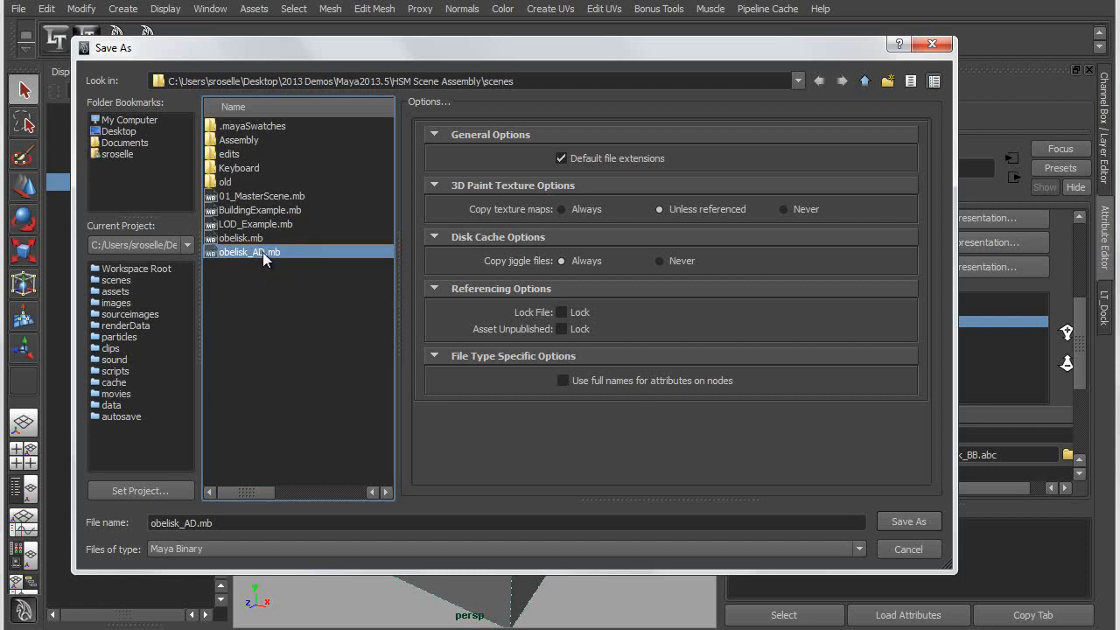
left_click(908, 521)
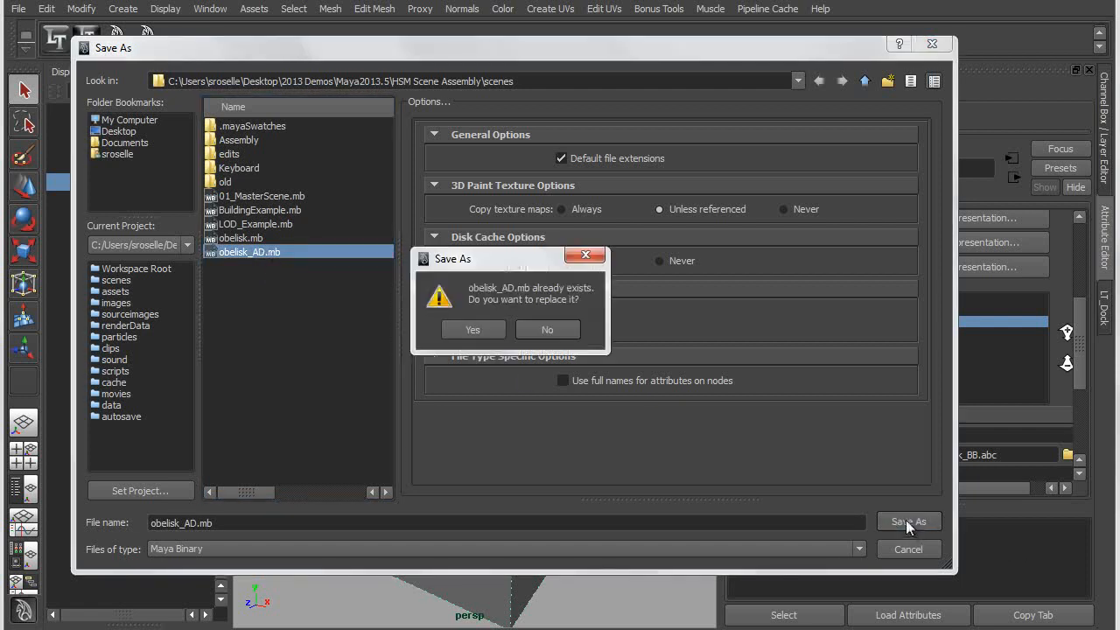
left_click(472, 329)
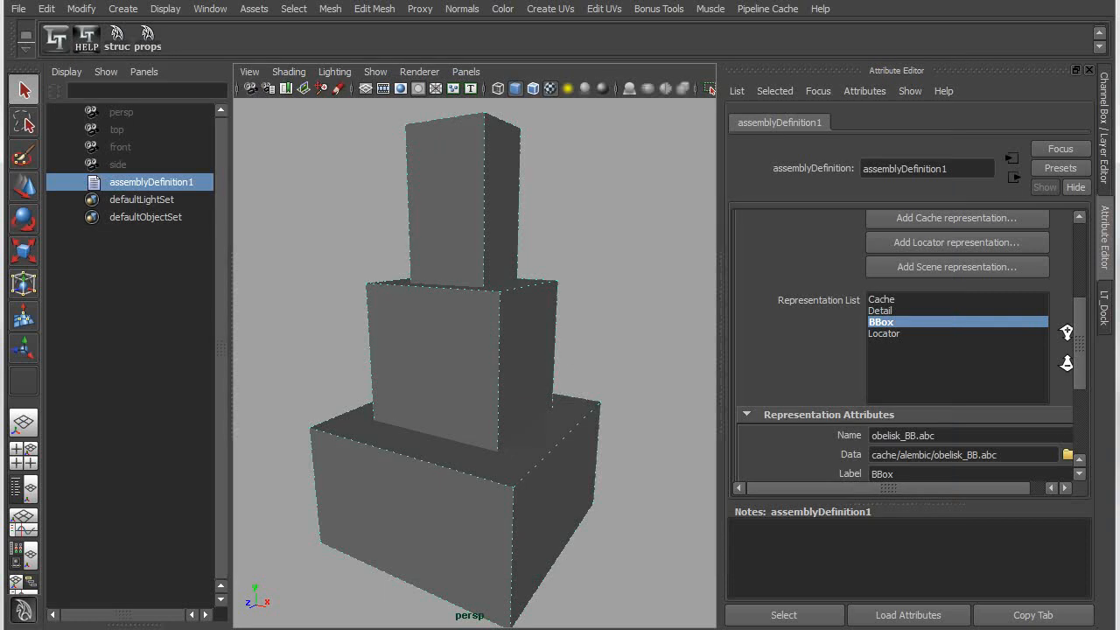
mouse_move(924, 549)
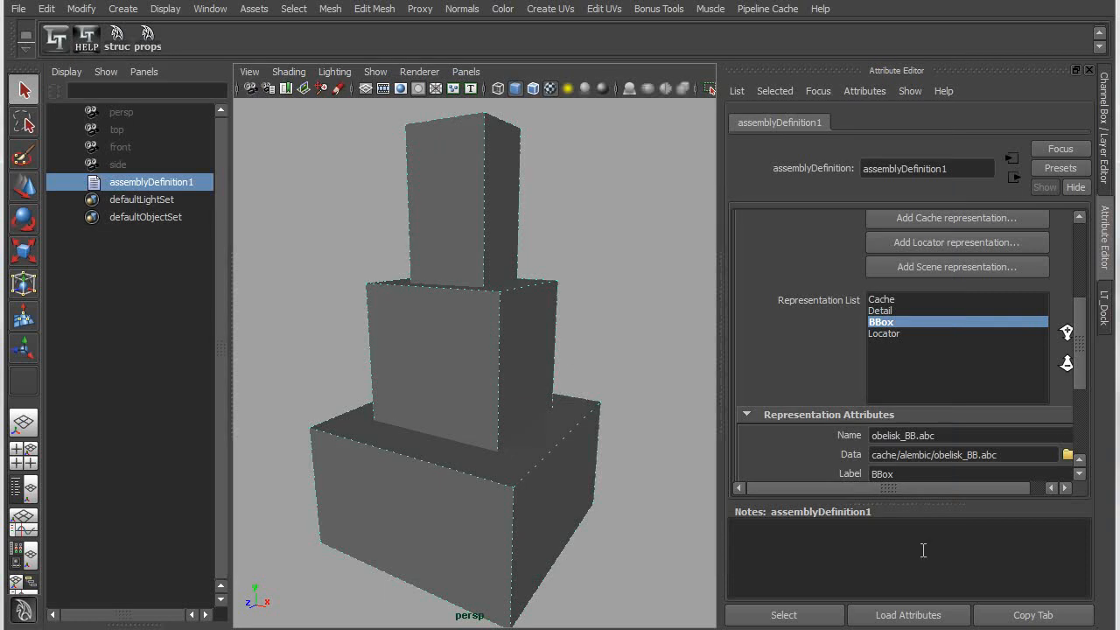
Open the scene containing the BuildingA_AD assembly, discarding unsaved changes to the current scene.
left_click(17, 8)
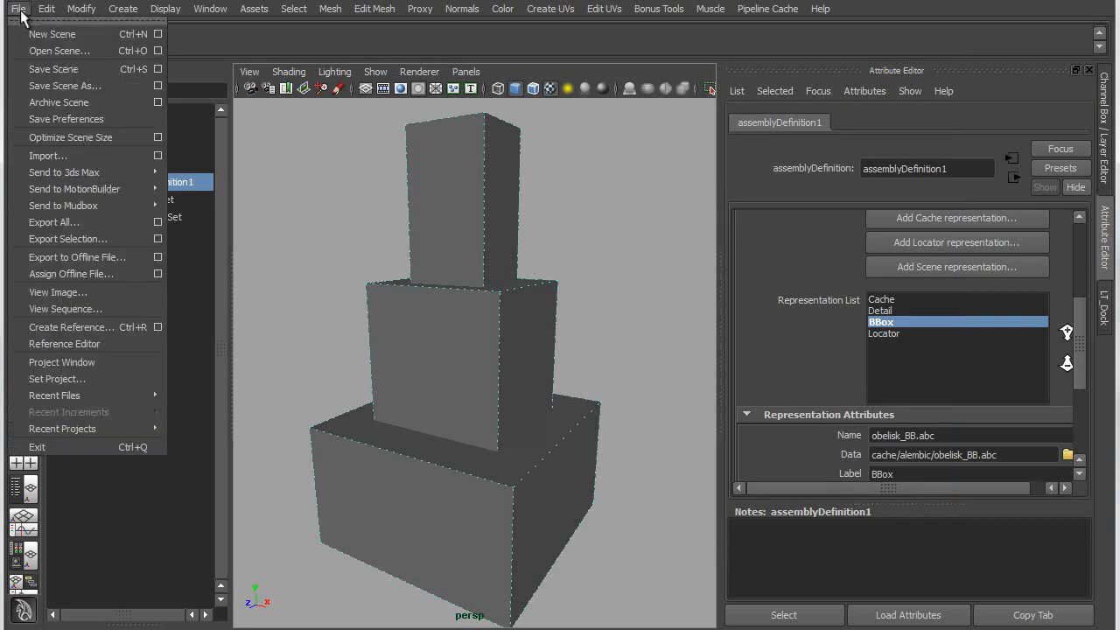
left_click(59, 49)
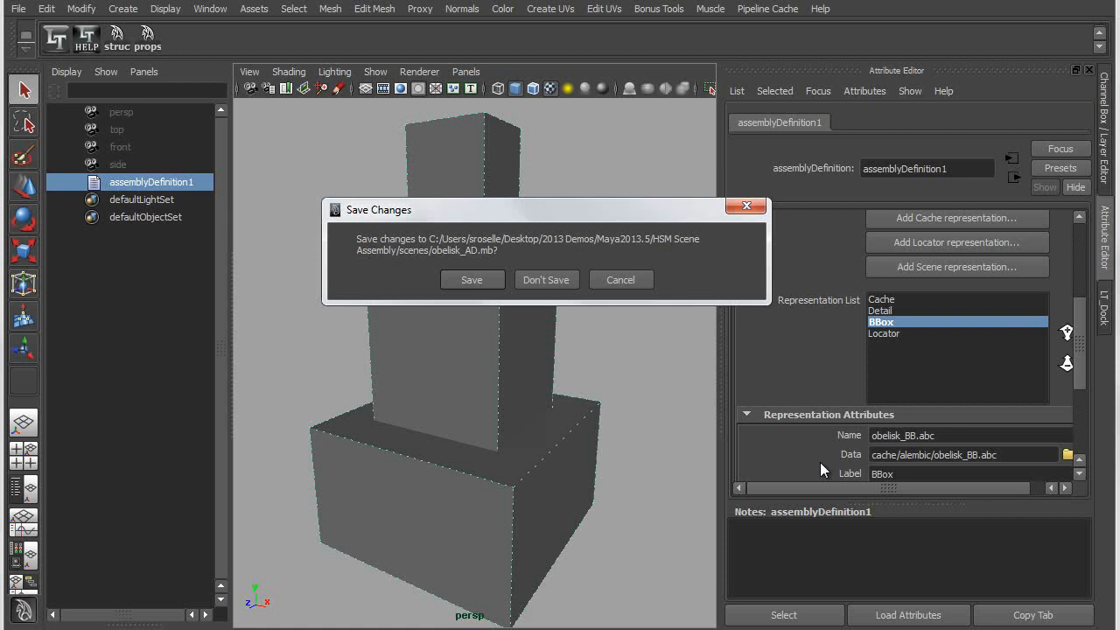
left_click(545, 280)
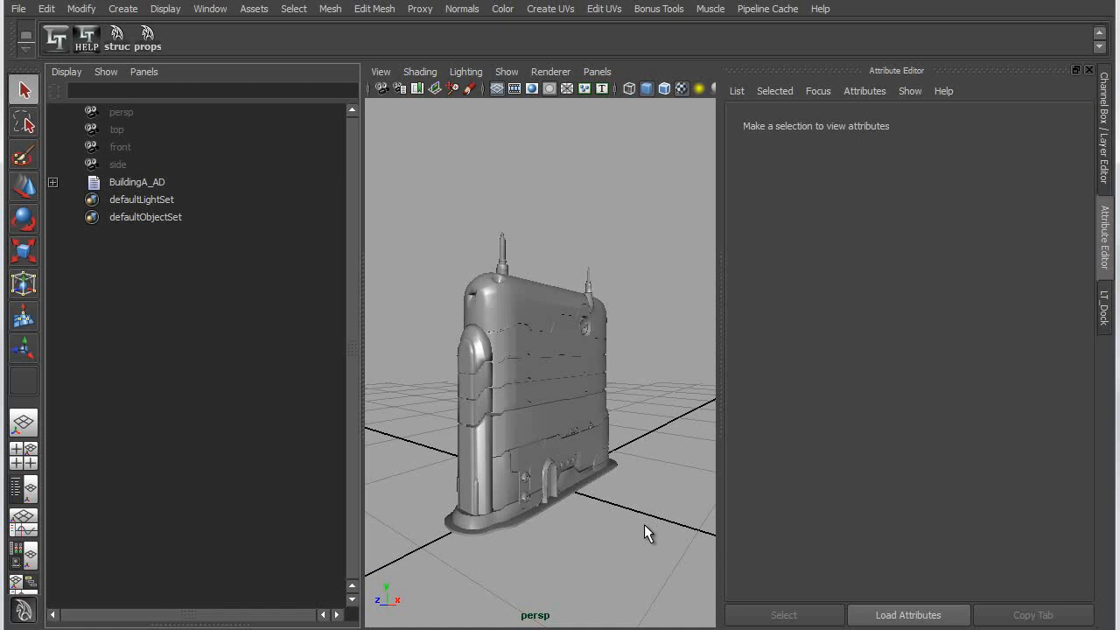
Expand BuildingA_AD in the Outliner and select all of its piece references.
left_click(136, 182)
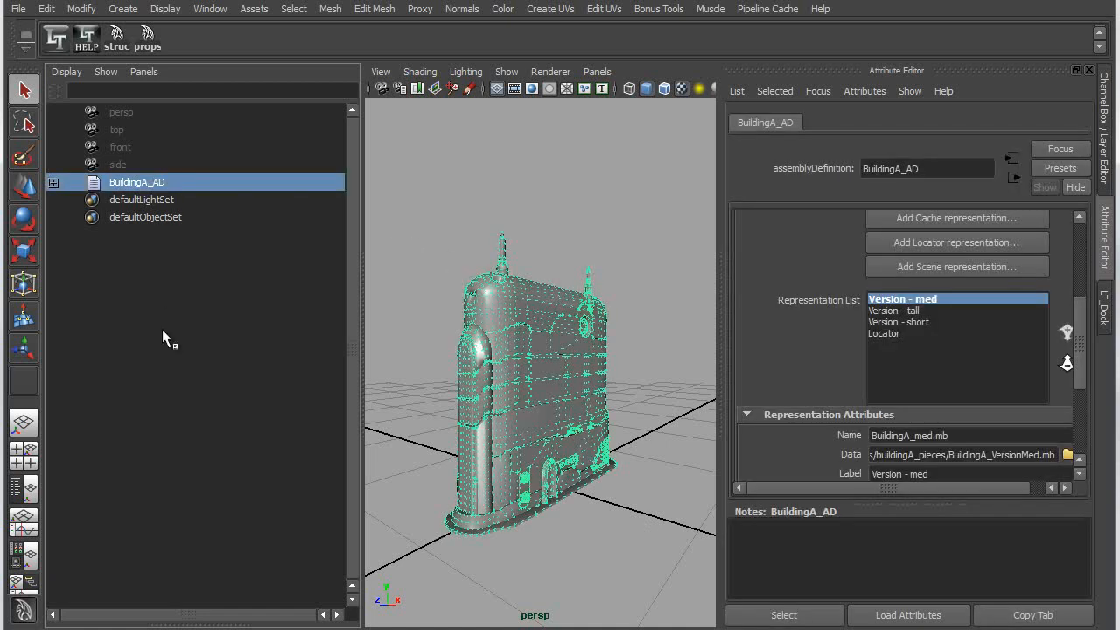
left_click(54, 182)
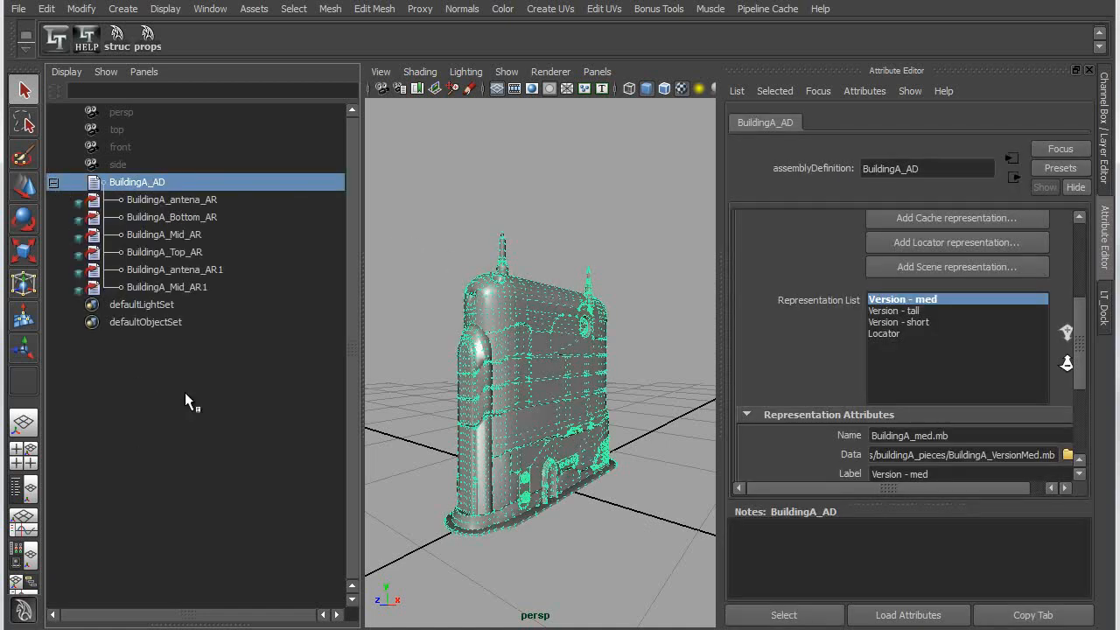
left_click(171, 217)
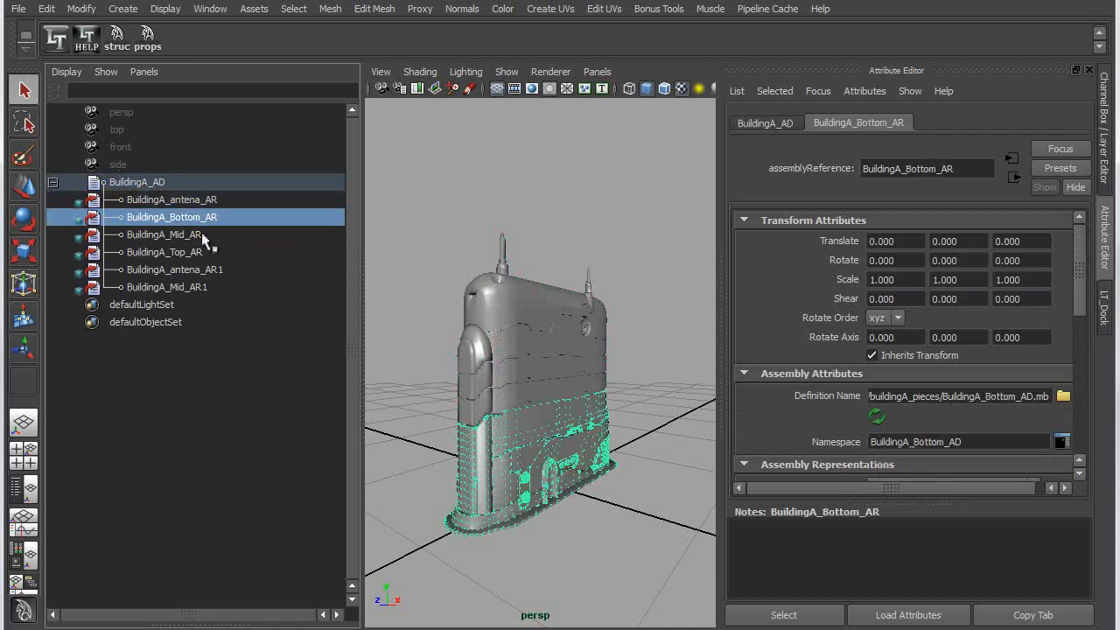
left_click(165, 235)
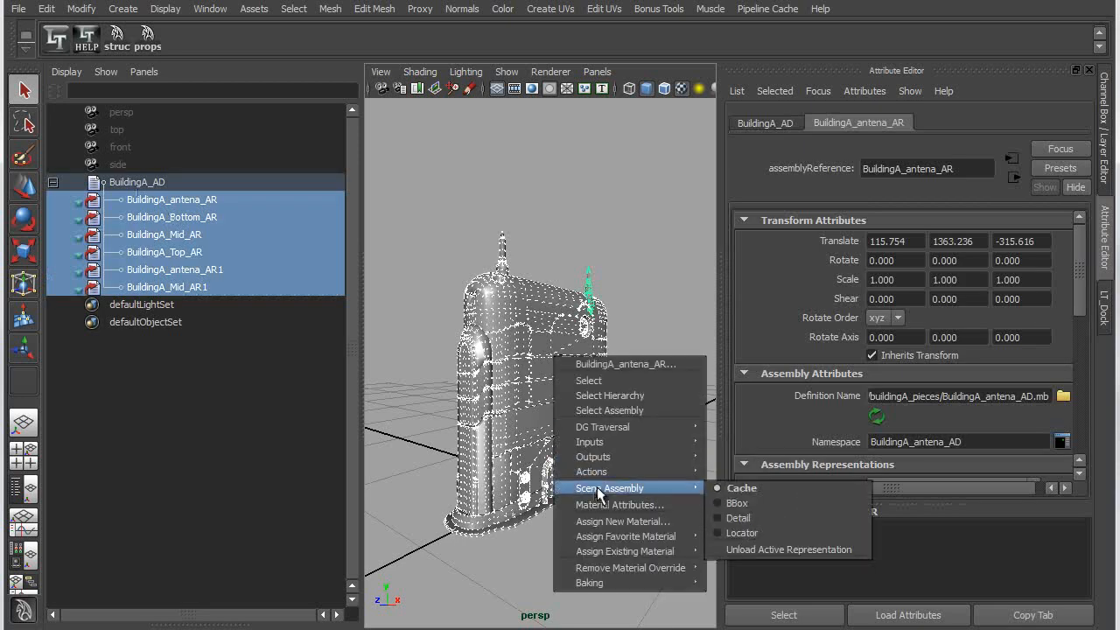
mouse_move(744, 502)
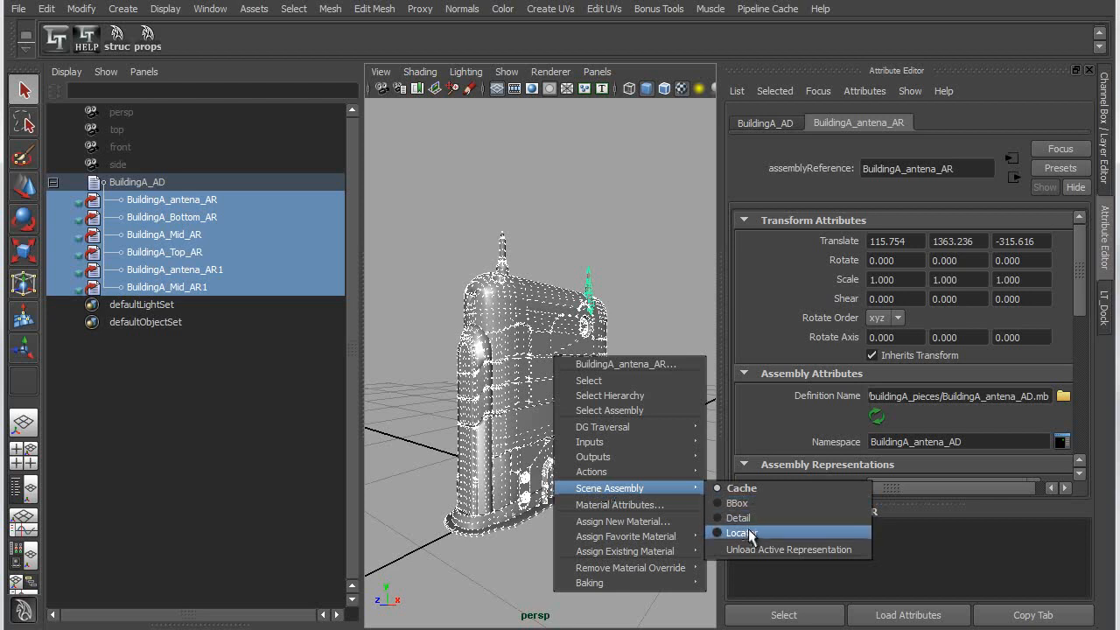
Show the building pieces as Locators, then restore them to Cache geometry via Scene Assembly.
left_click(738, 532)
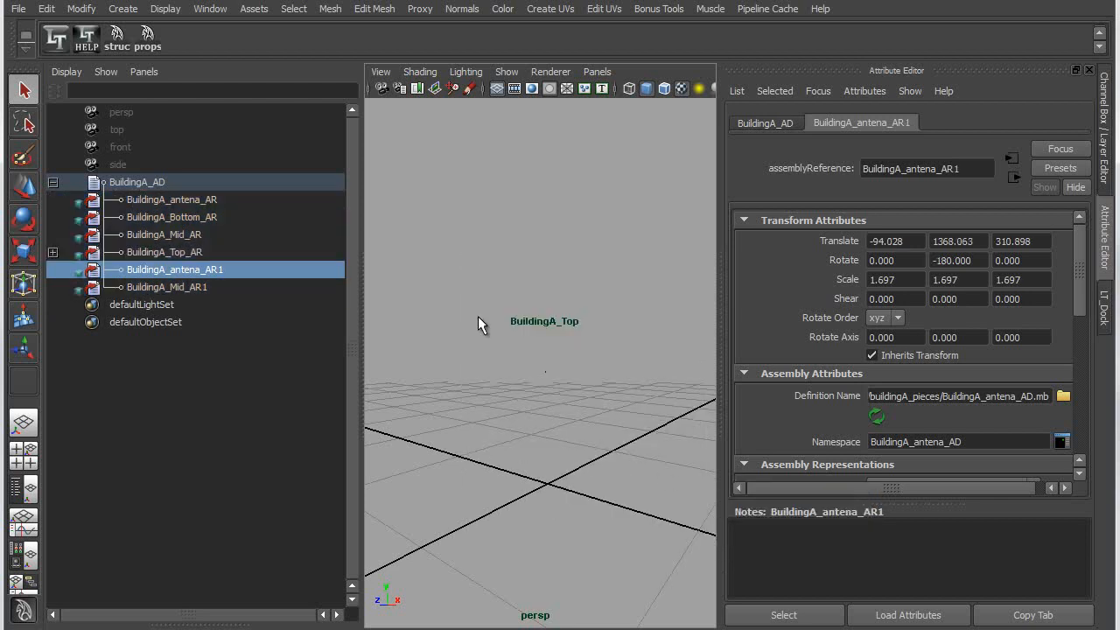
right_click(544, 321)
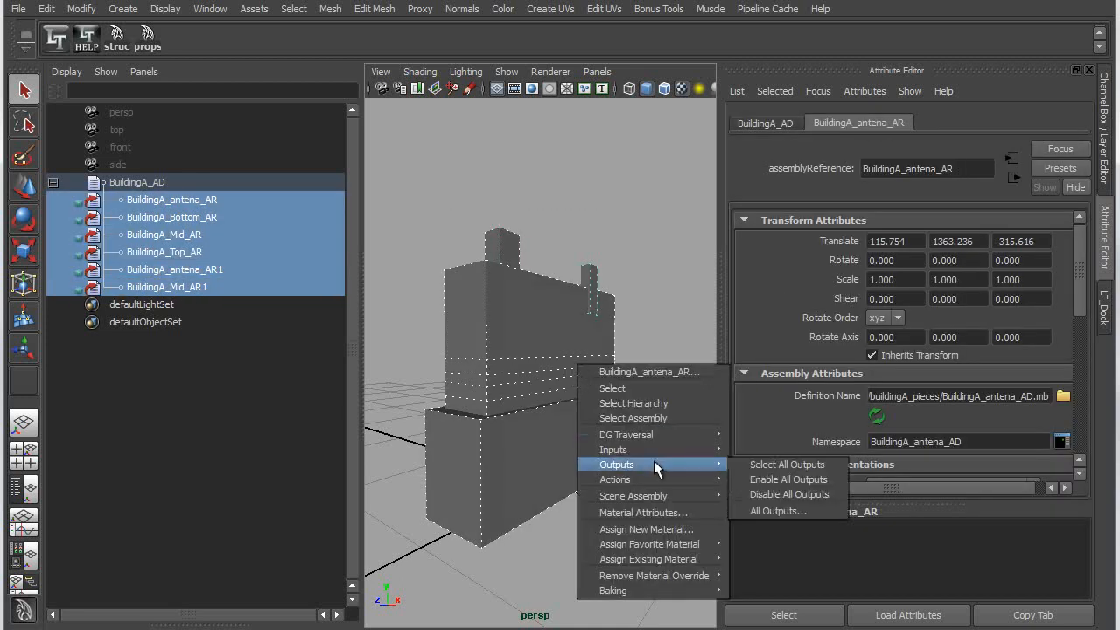
mouse_move(634, 495)
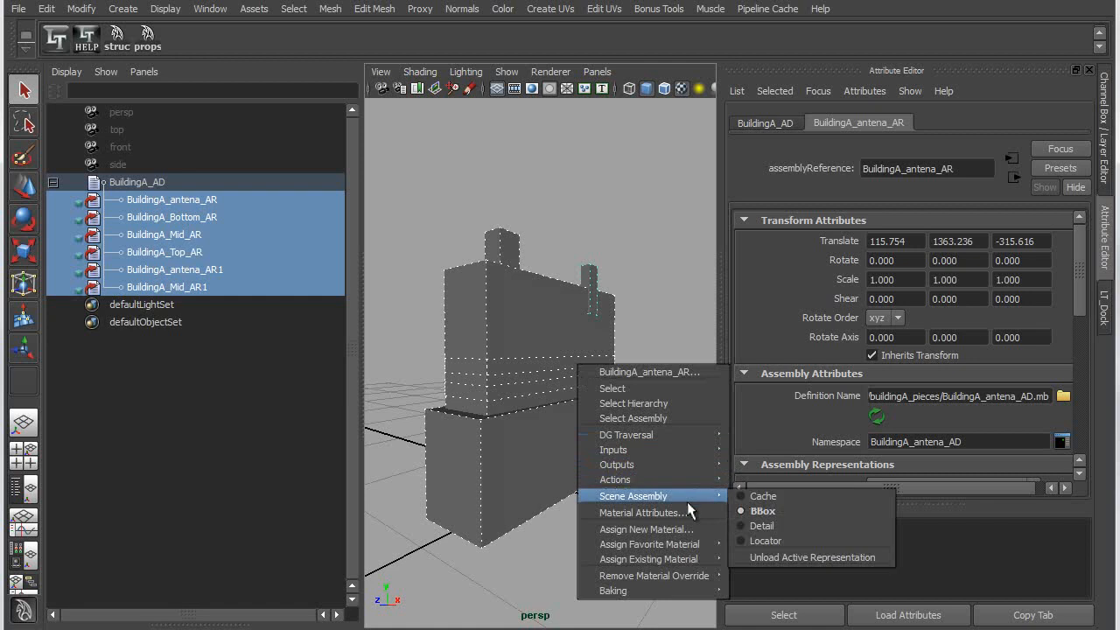
left_click(762, 524)
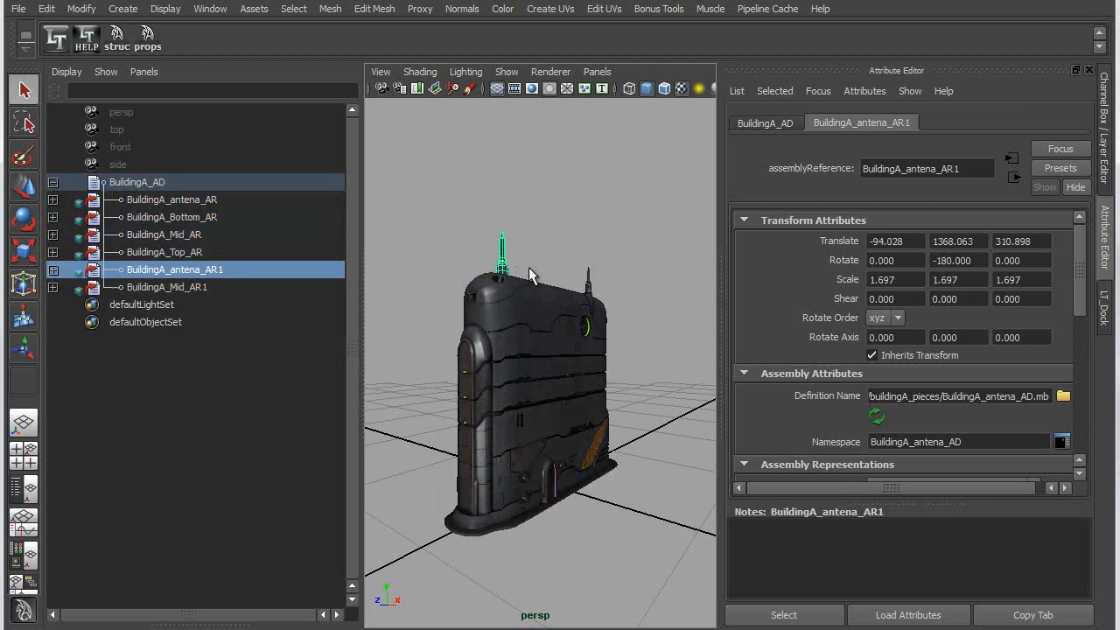
Switch BuildingA_AD to its Version - short representation.
left_click(136, 182)
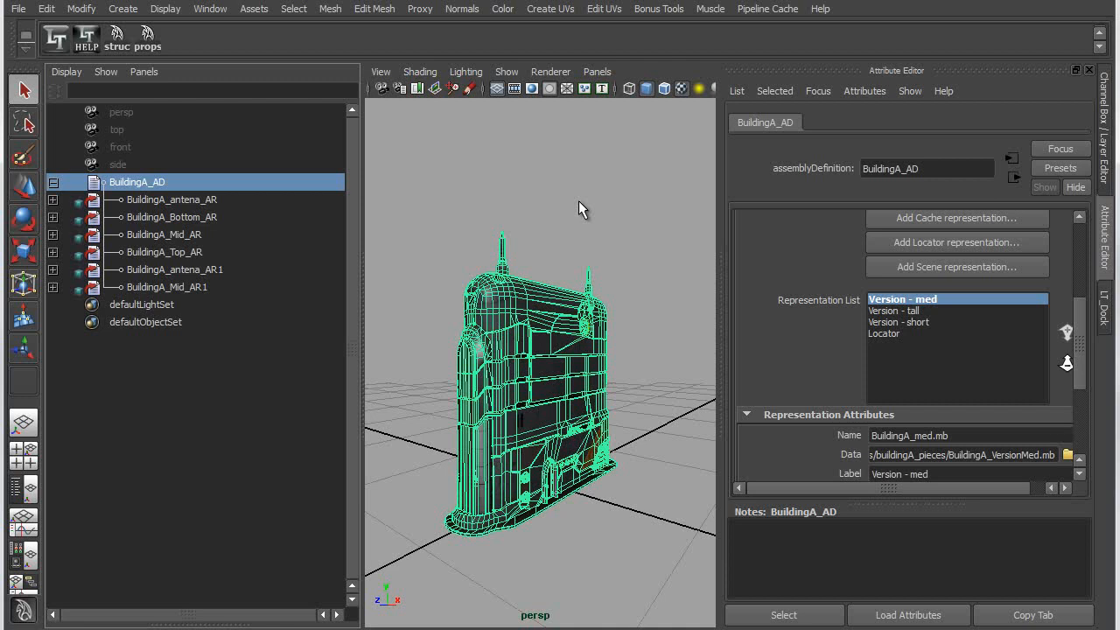
mouse_move(553, 324)
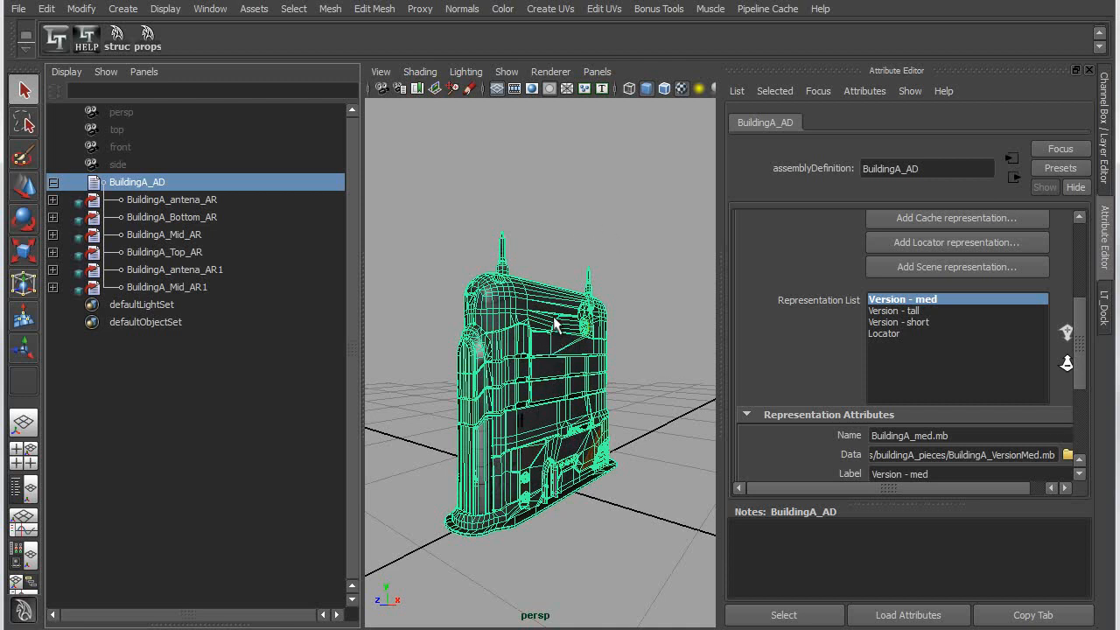
right_click(553, 323)
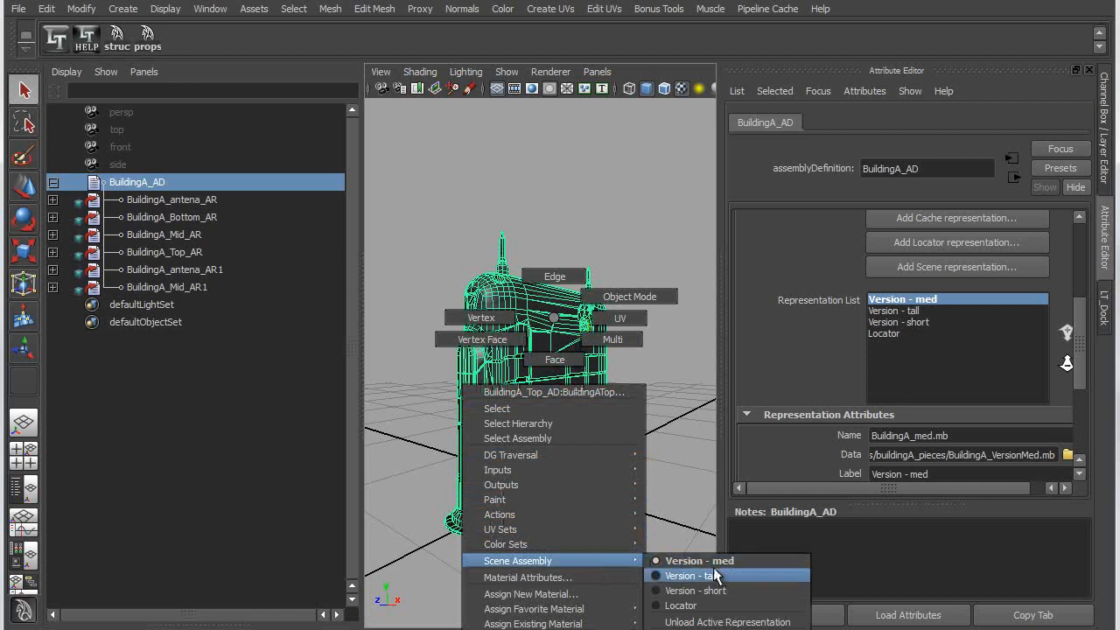
left_click(691, 574)
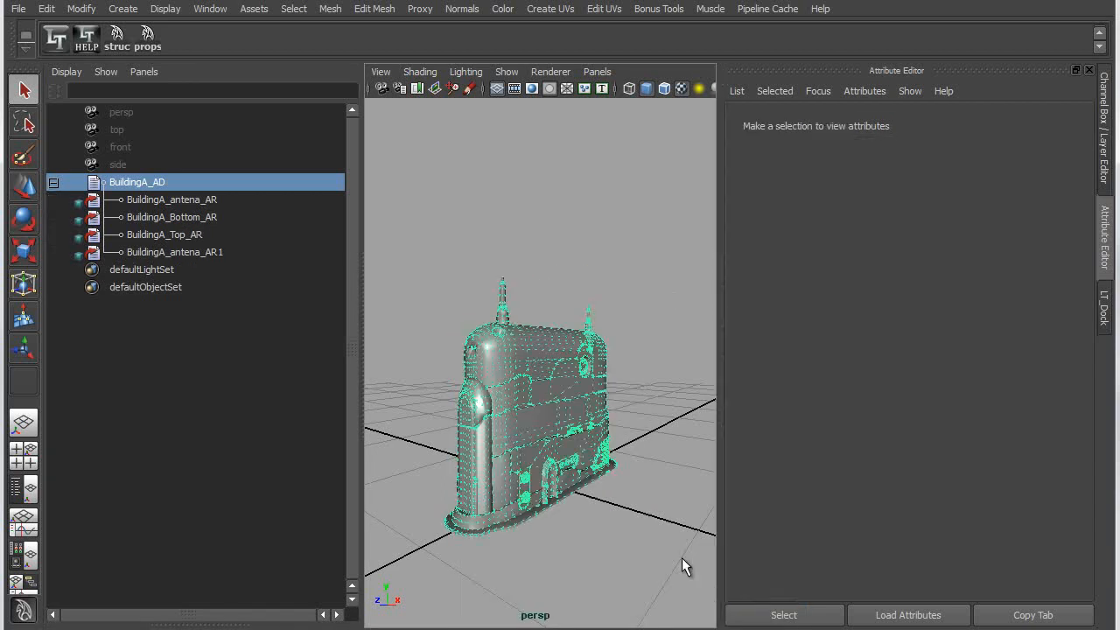
Switch BuildingA_AD to Version - tall and select one of its added middle floor pieces.
right_click(525, 402)
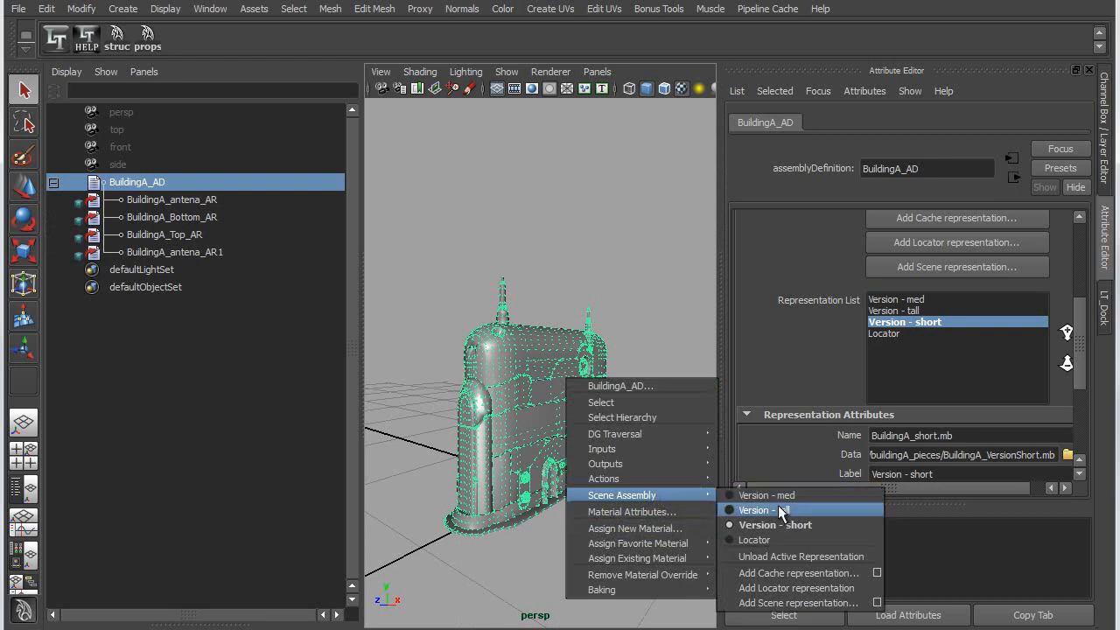
left_click(764, 509)
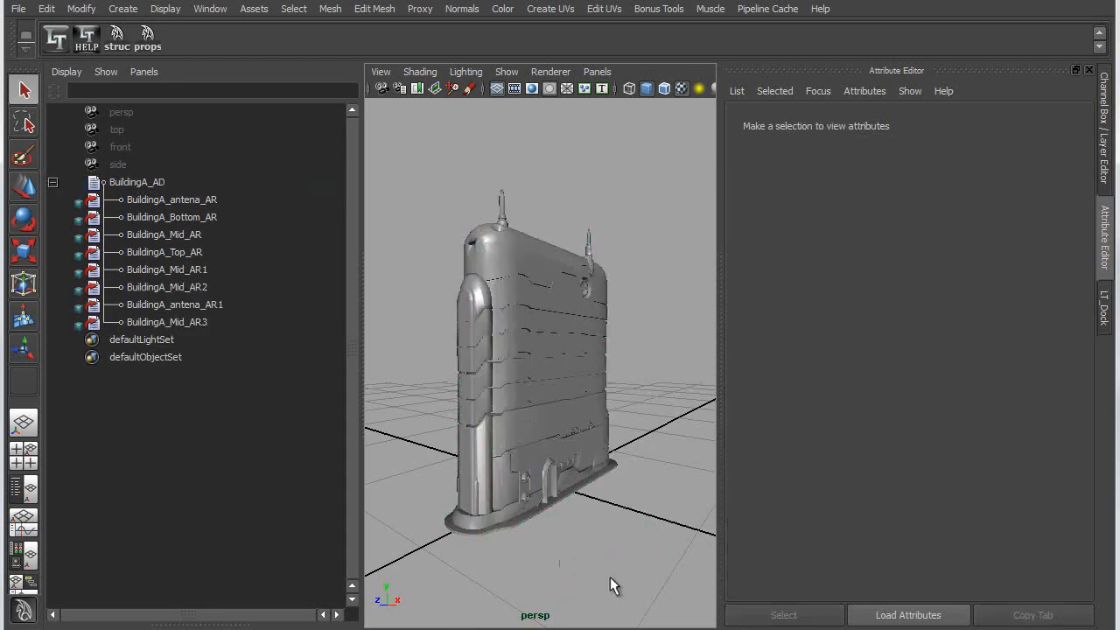
right_click(525, 350)
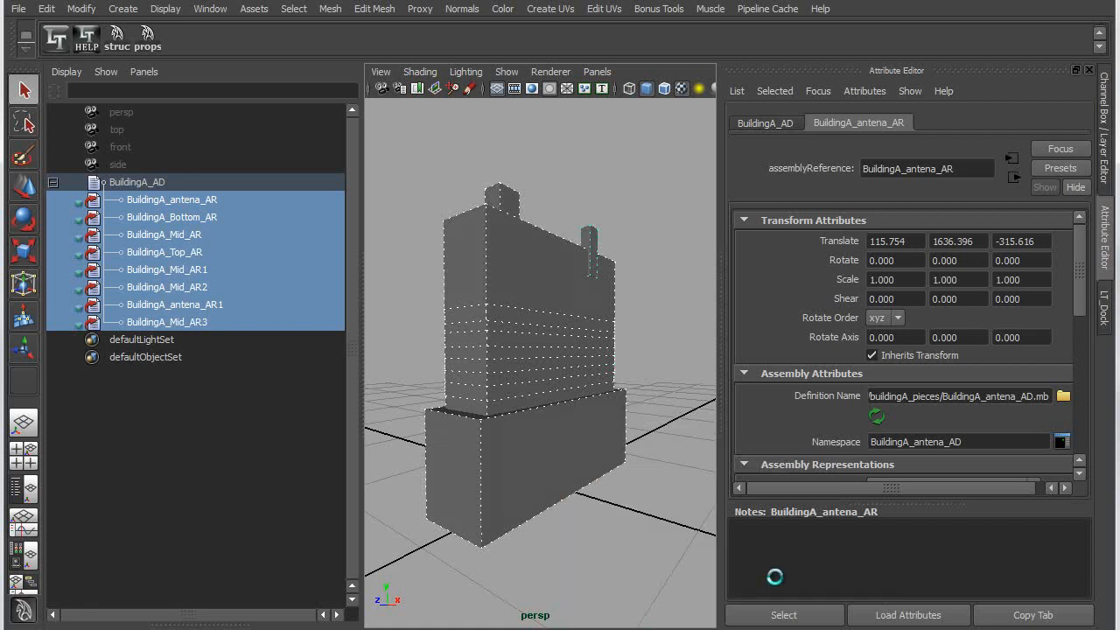
left_click(166, 269)
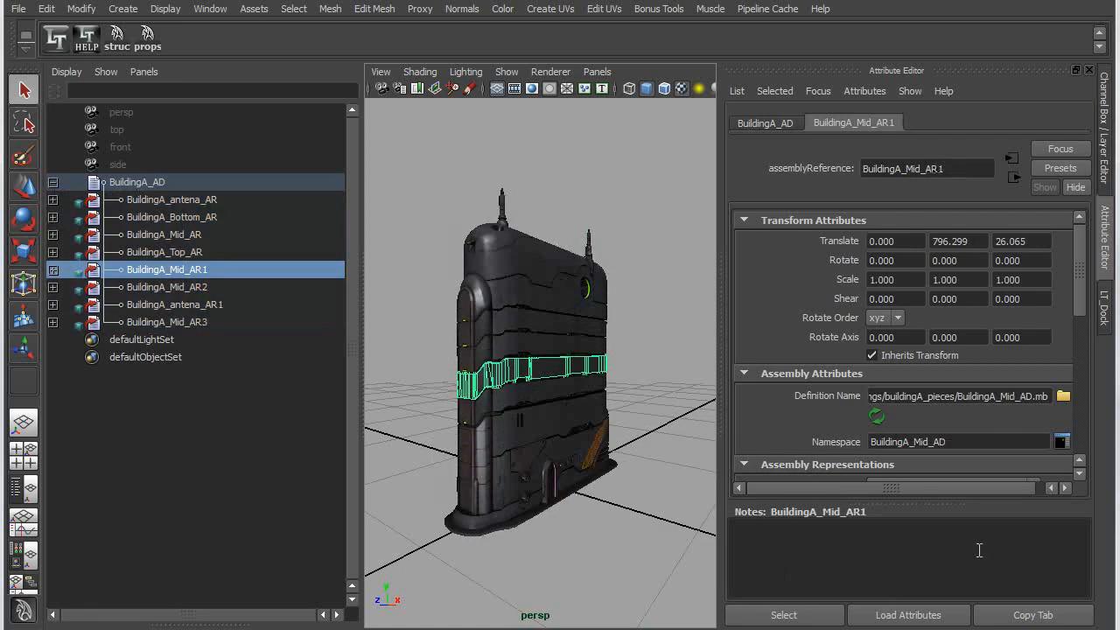
mouse_move(563, 203)
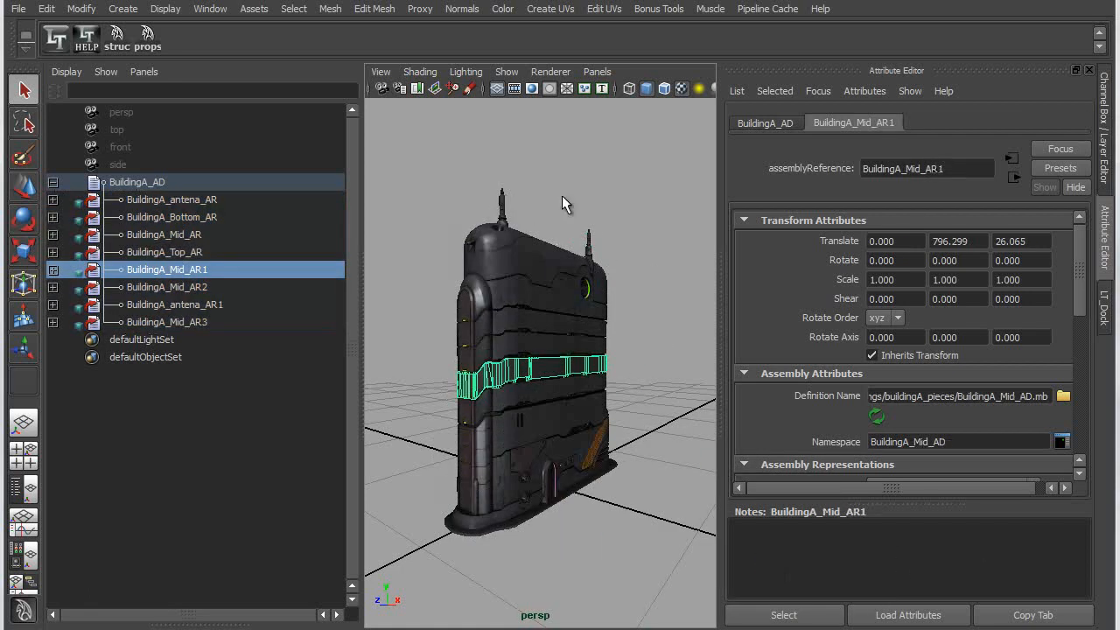
Open the master city scene and select its building assemblies.
left_click(17, 7)
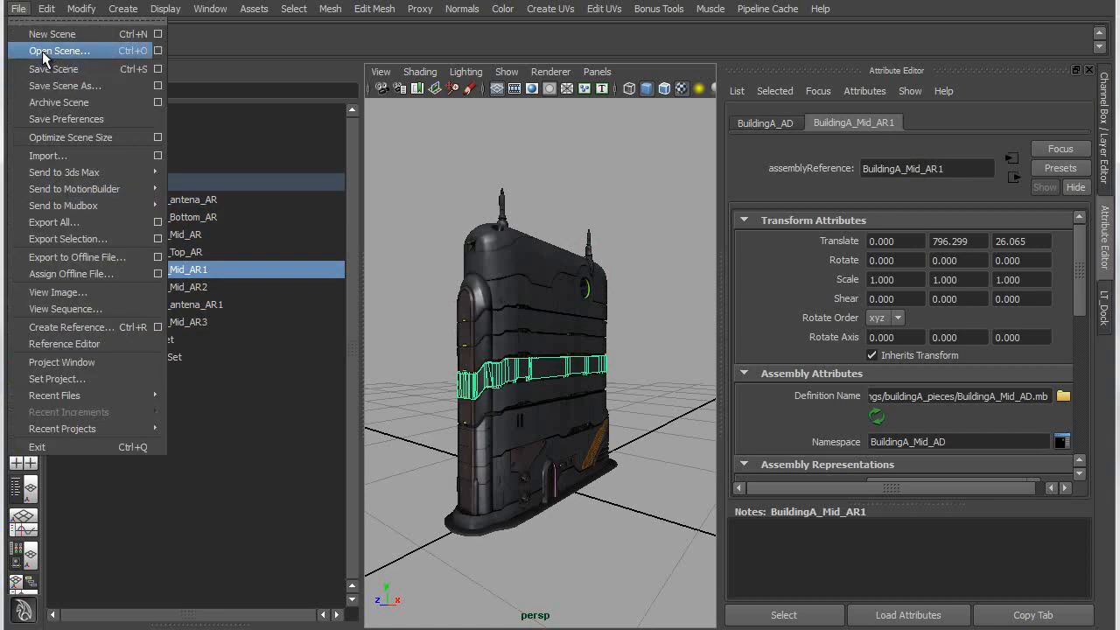
left_click(60, 49)
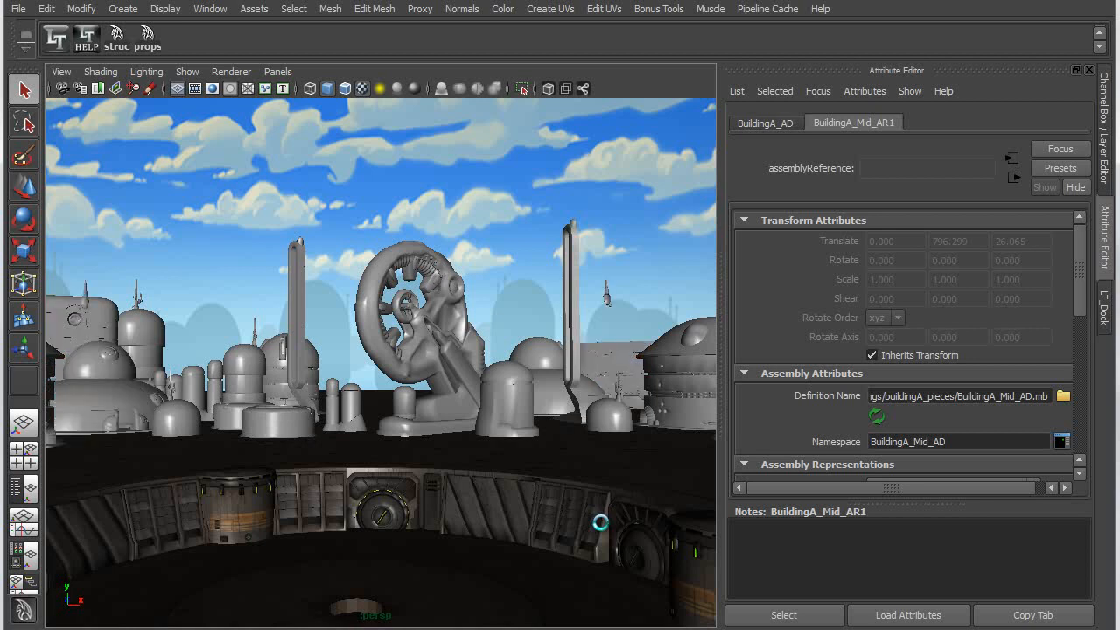
left_click(602, 528)
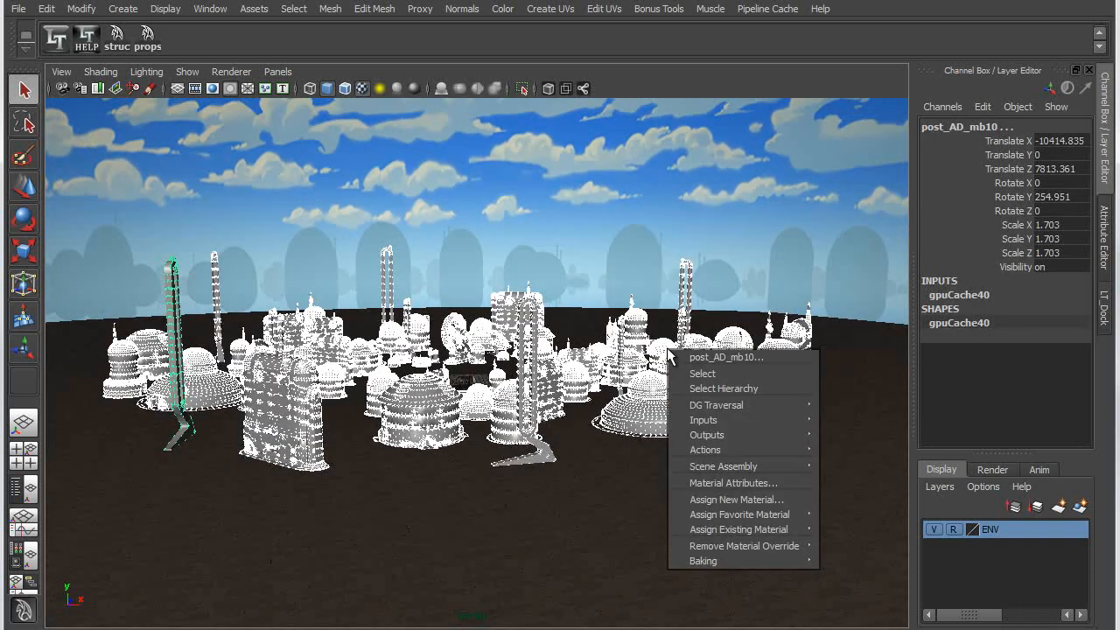
mouse_move(724, 465)
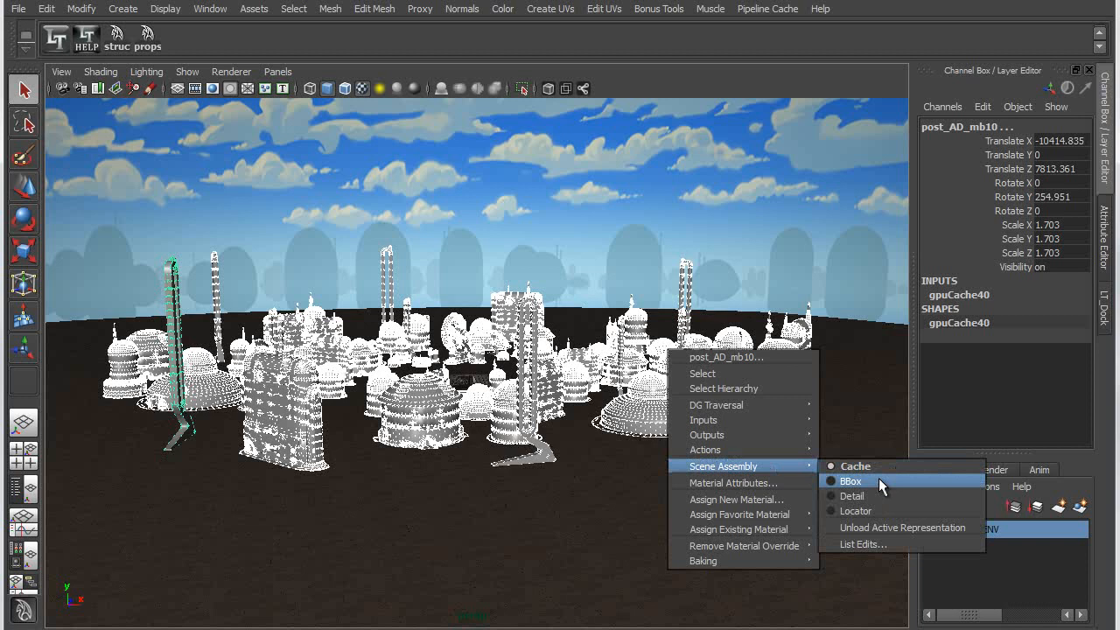
Show the city assemblies as BBox, then return them to Cache geometry.
left_click(850, 479)
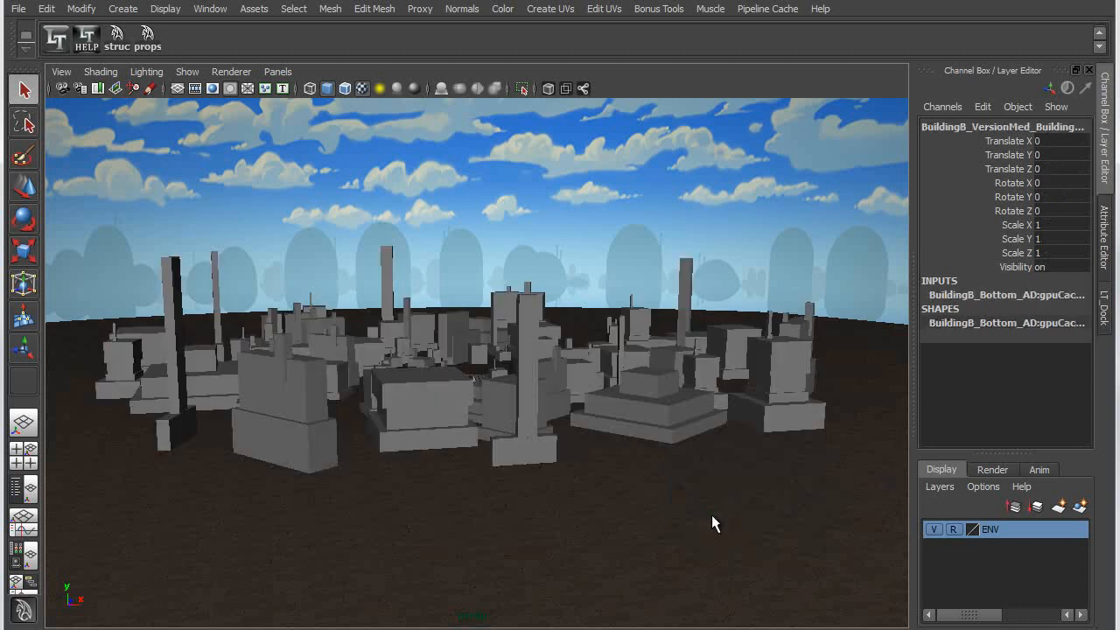
mouse_move(395, 352)
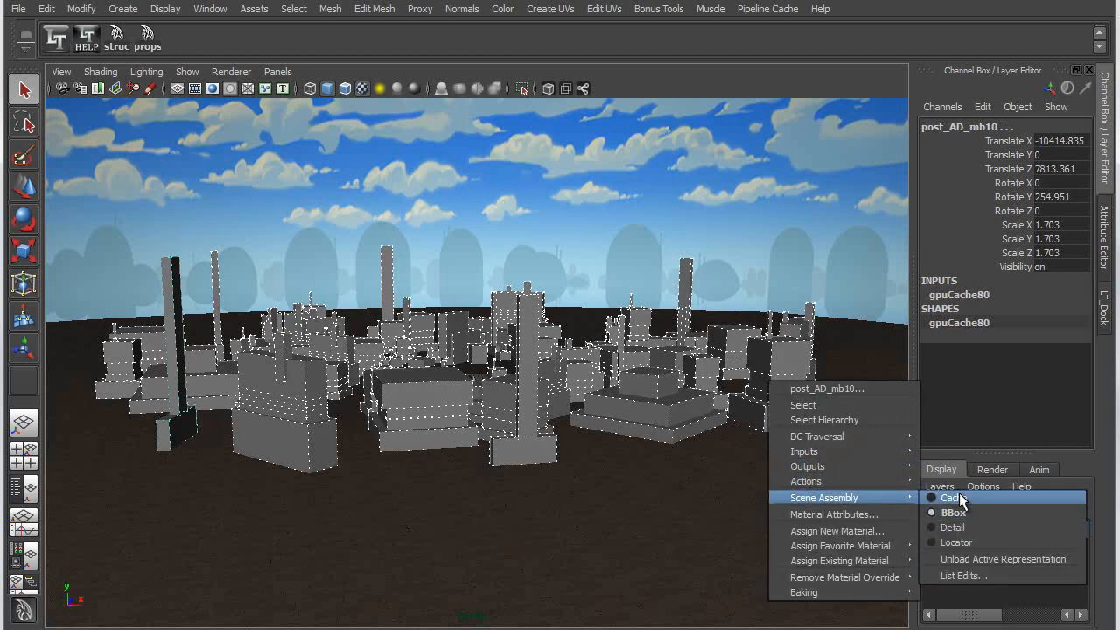
left_click(948, 497)
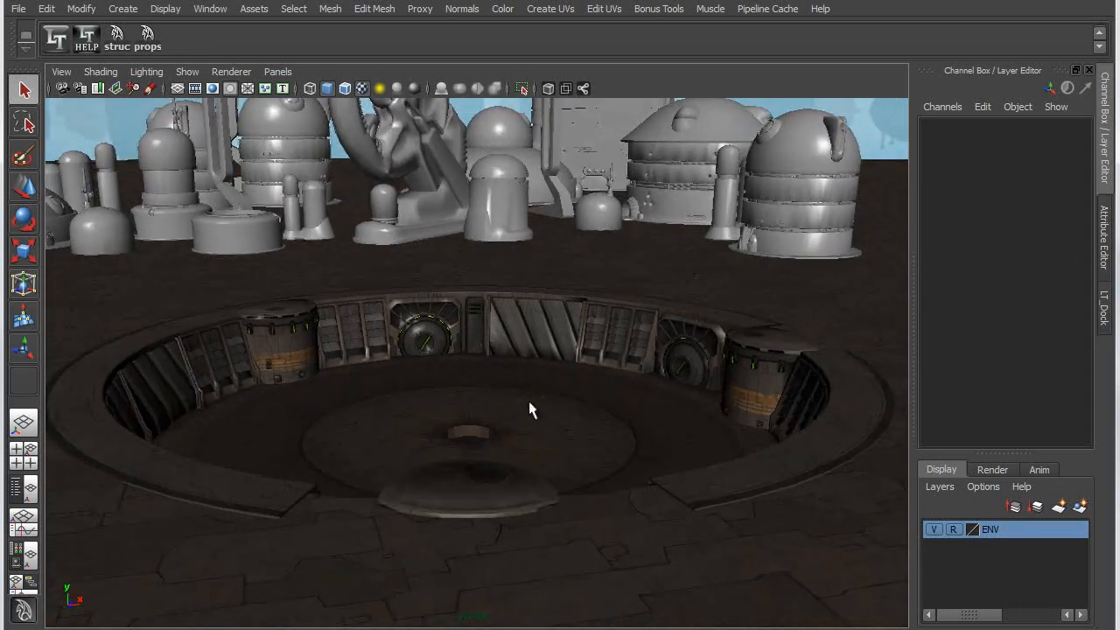
Create an assembly reference using obelisk_AD.mb as its definition, placing the obelisk in the pit.
left_click_drag(529, 409, 577, 418)
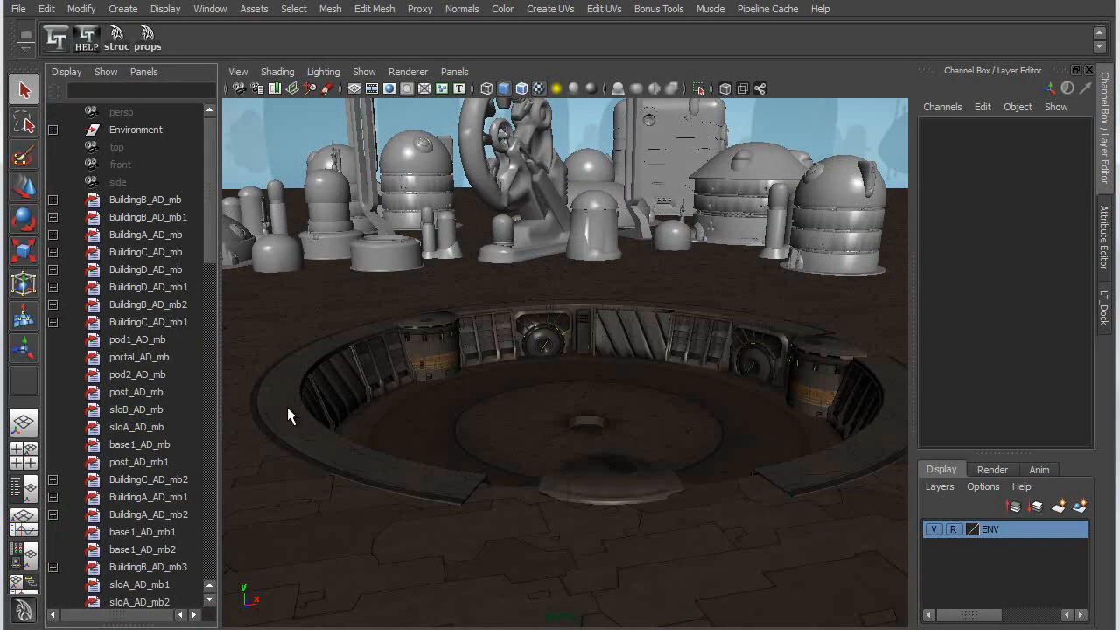
mouse_move(186, 434)
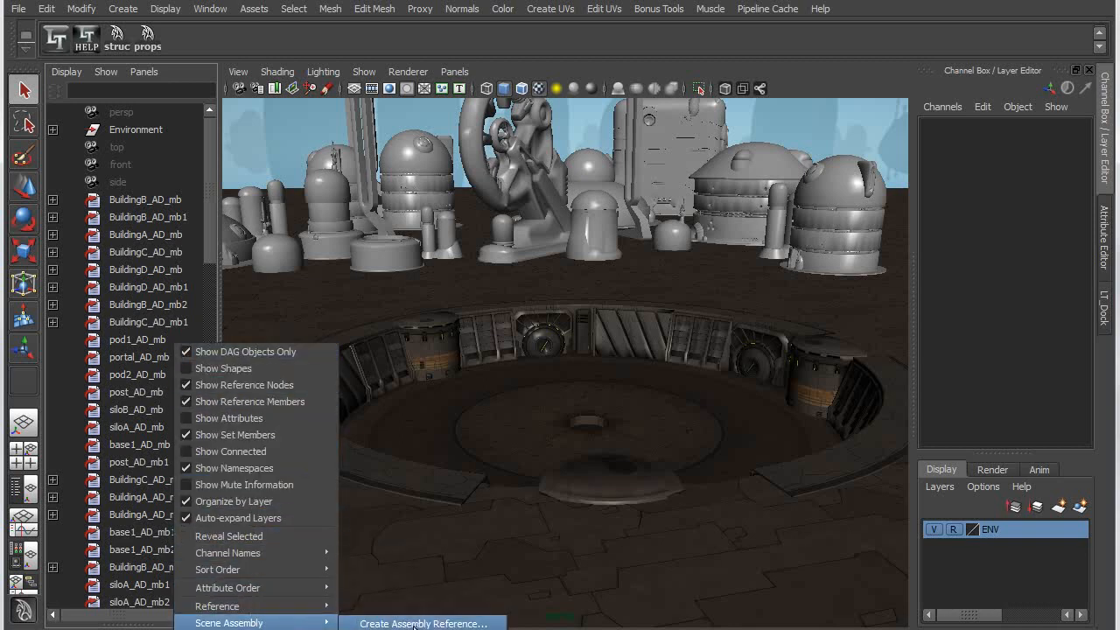
left_click(421, 623)
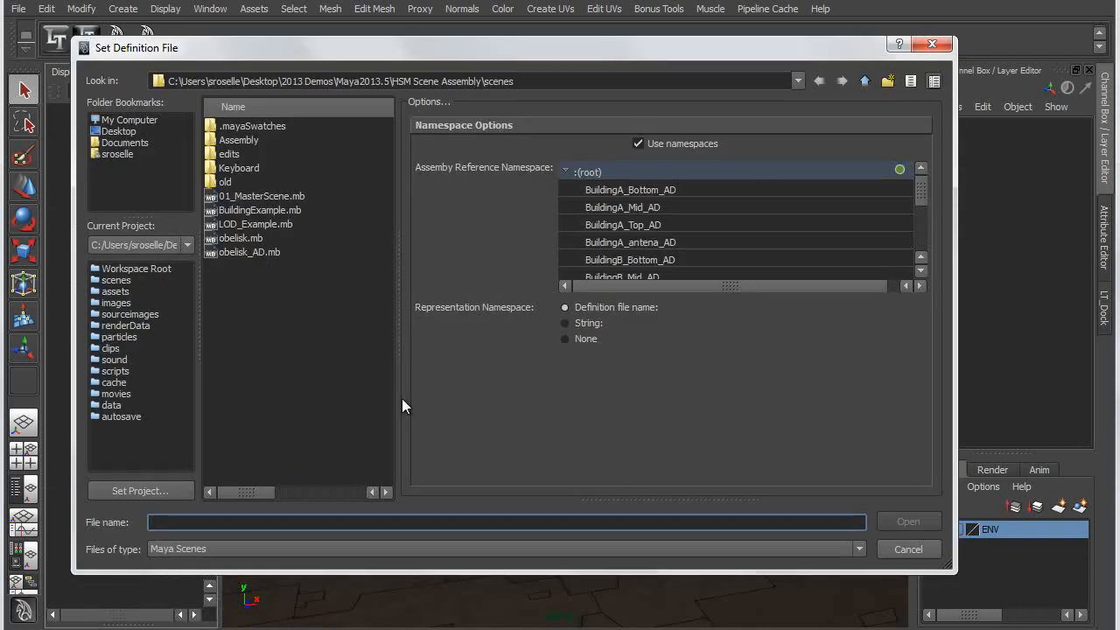
mouse_move(269, 280)
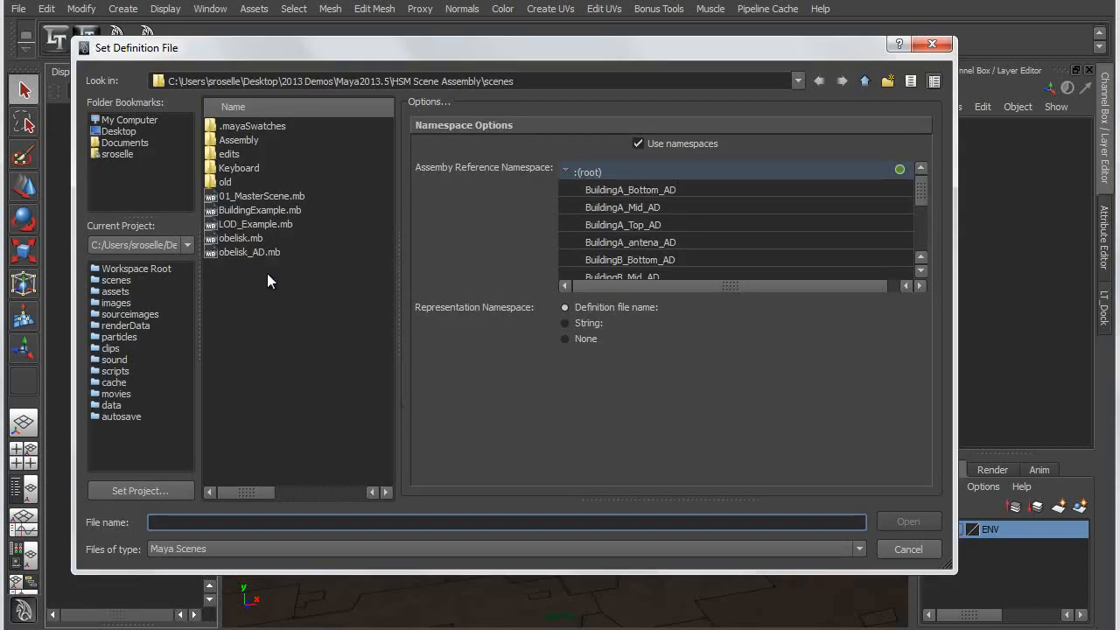
left_click(248, 252)
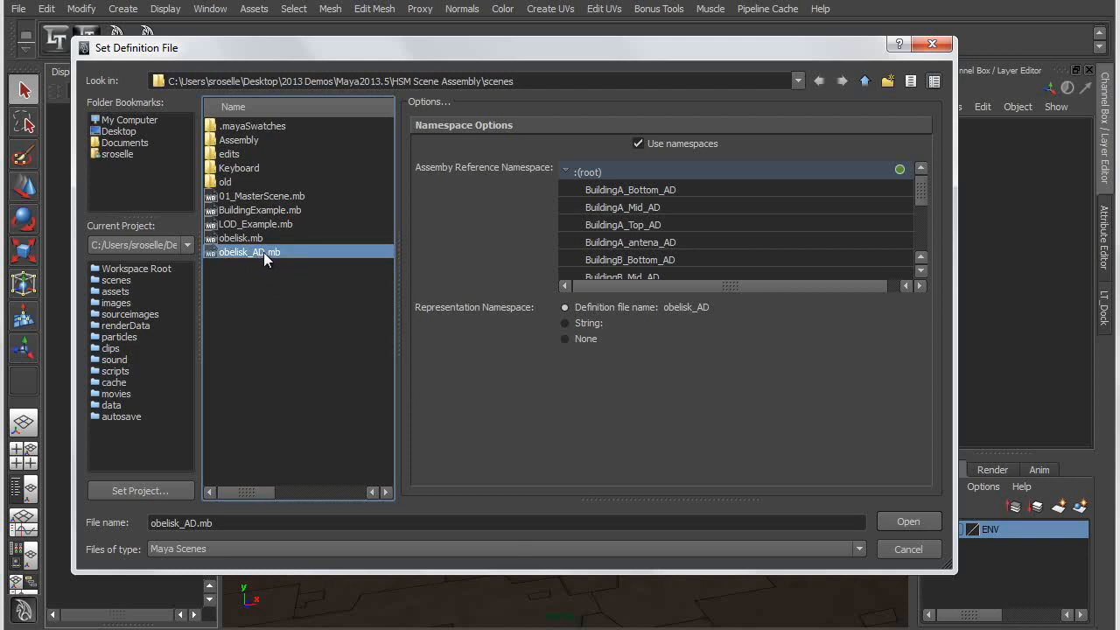
left_click(907, 521)
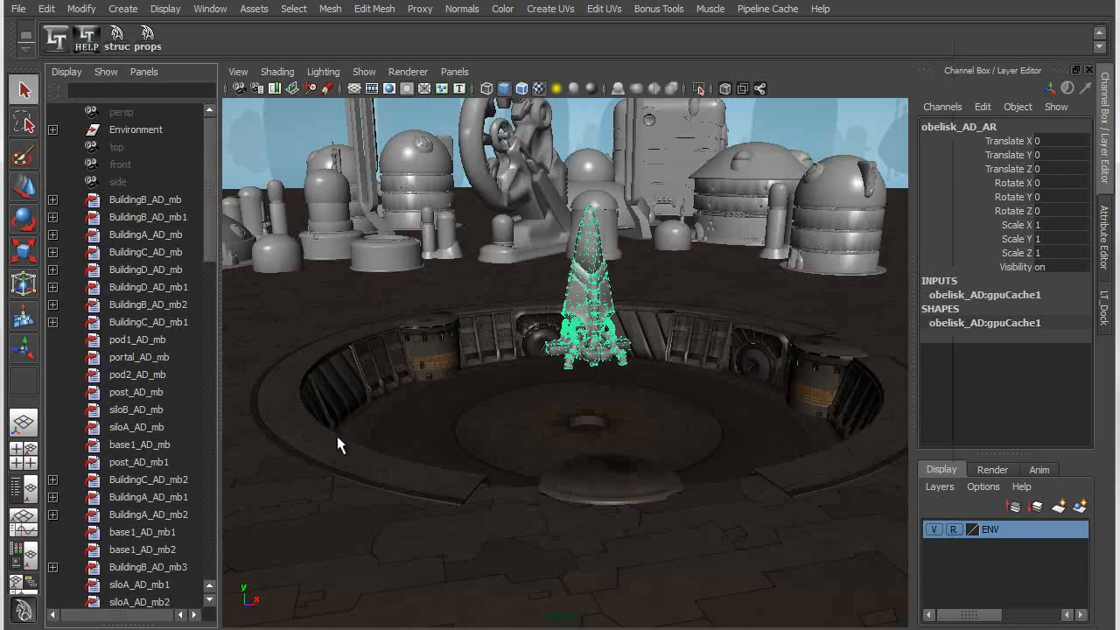
Lower the obelisk deeper into the pit and switch it to its Detail representation.
left_click_drag(339, 446, 626, 521)
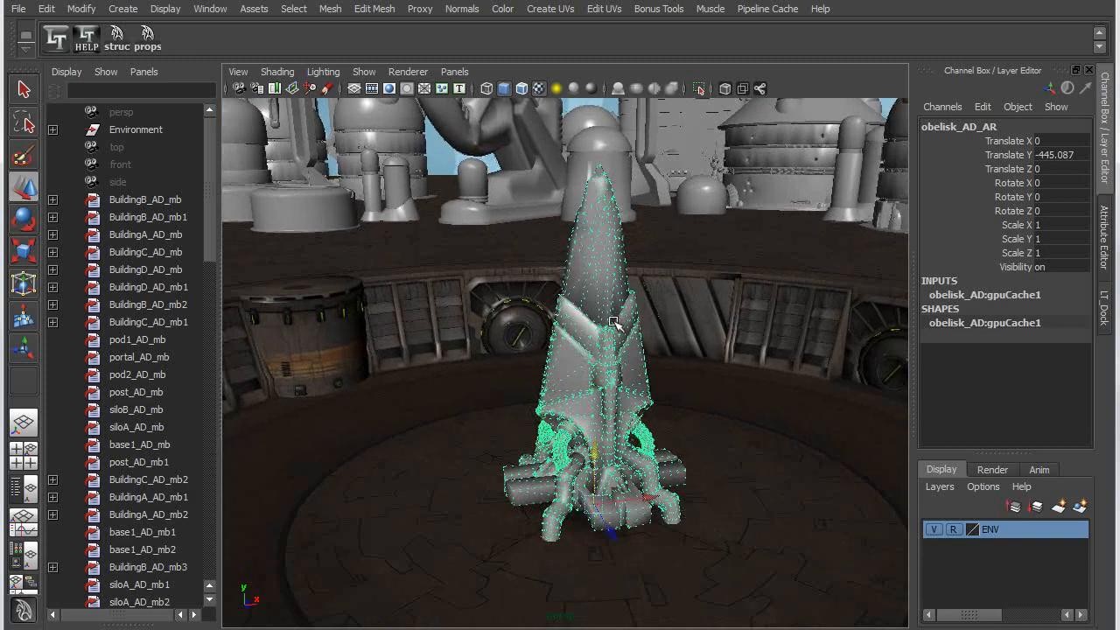
right_click(612, 318)
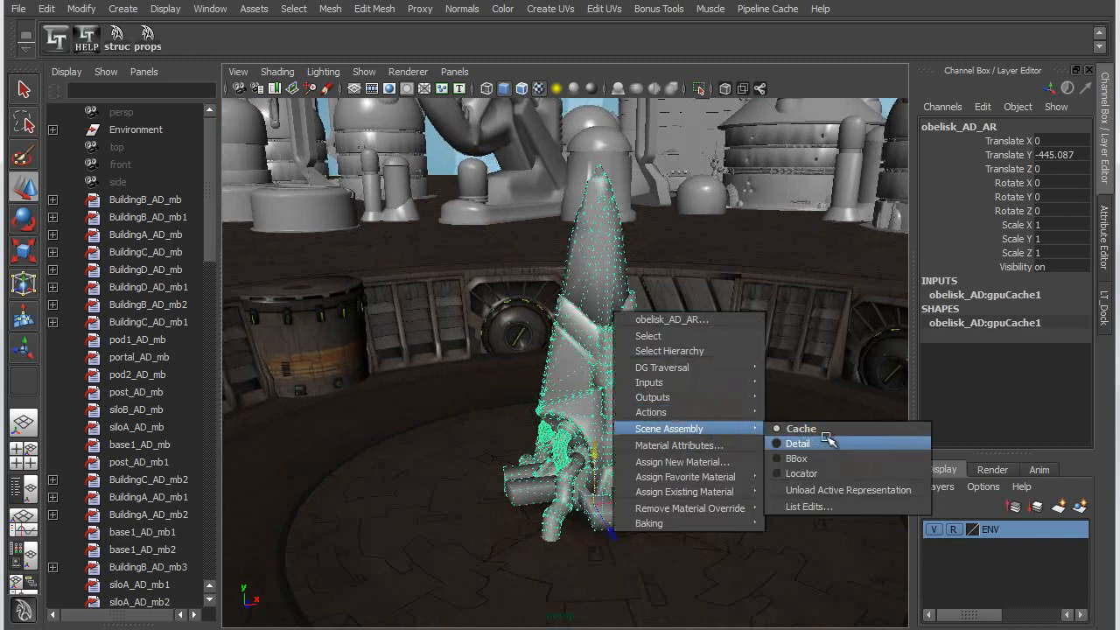
left_click(798, 442)
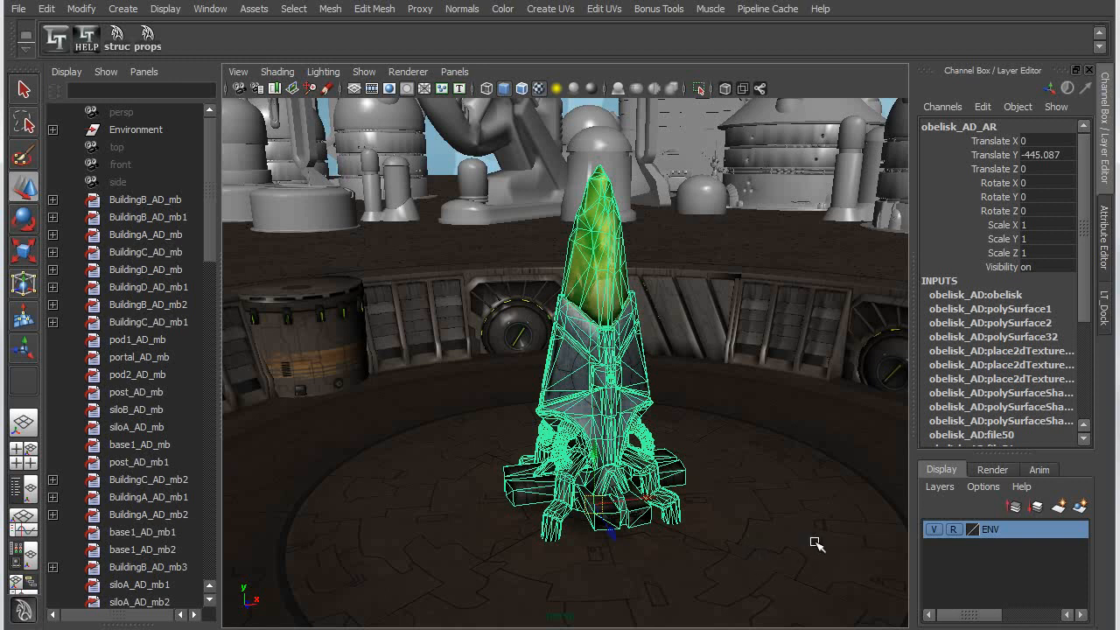
left_click(759, 445)
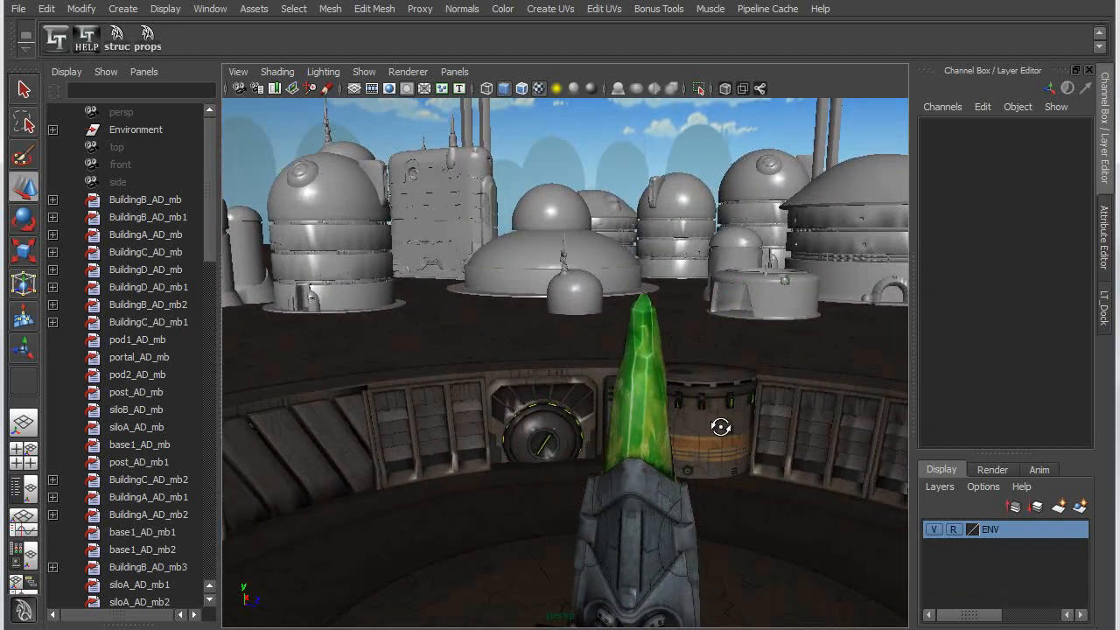
Switch two buildings beyond the pit to their Version - tall representations.
left_click_drag(717, 429, 643, 429)
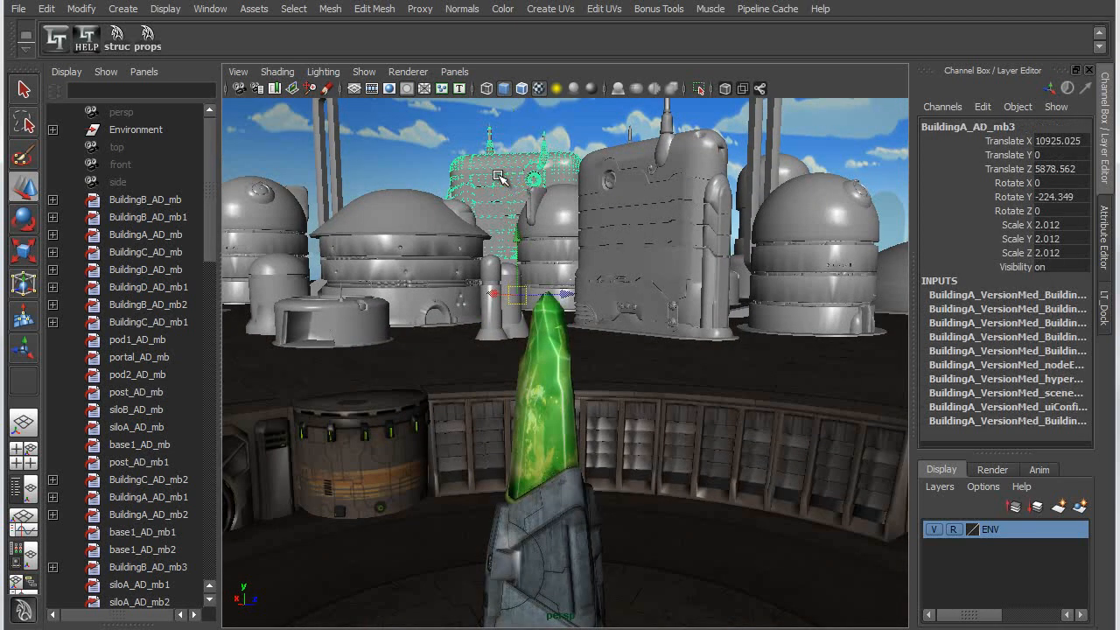
right_click(498, 178)
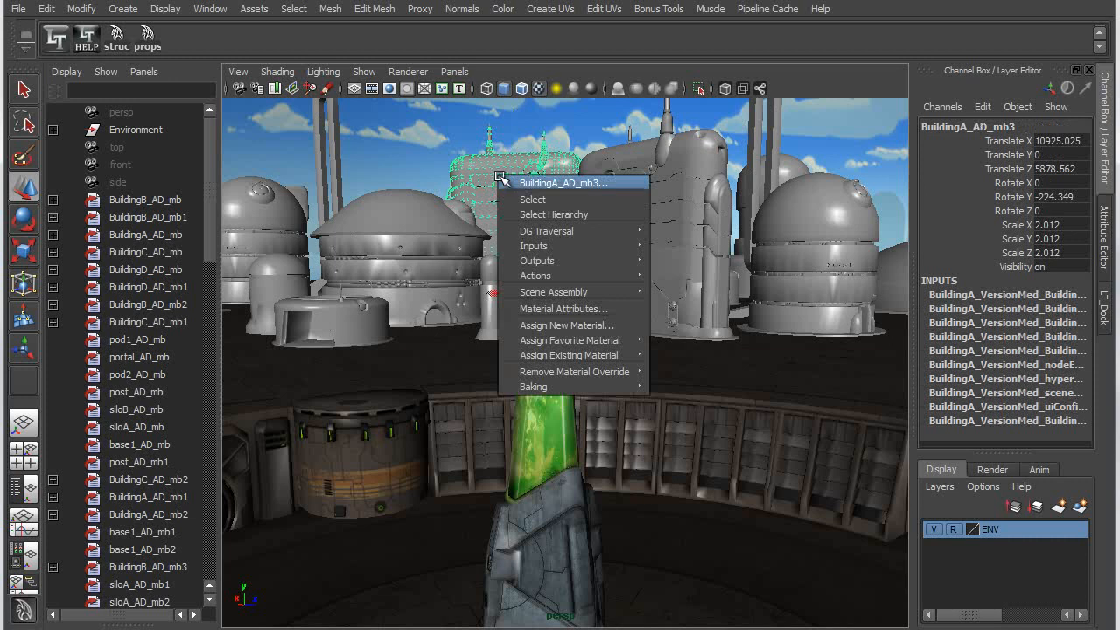
mouse_move(552, 291)
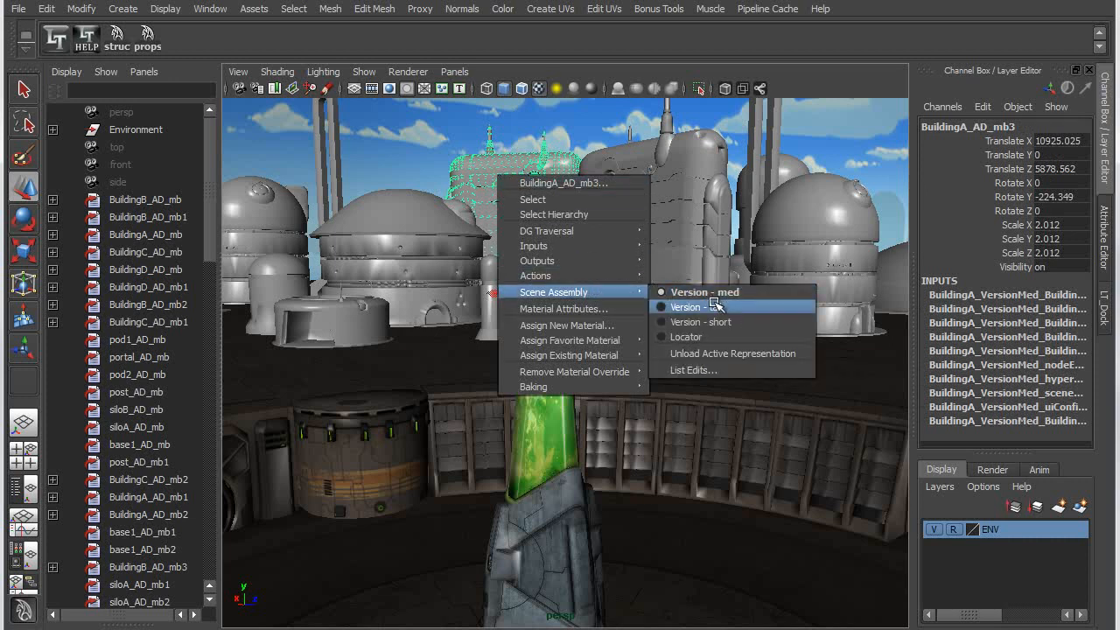
left_click(691, 306)
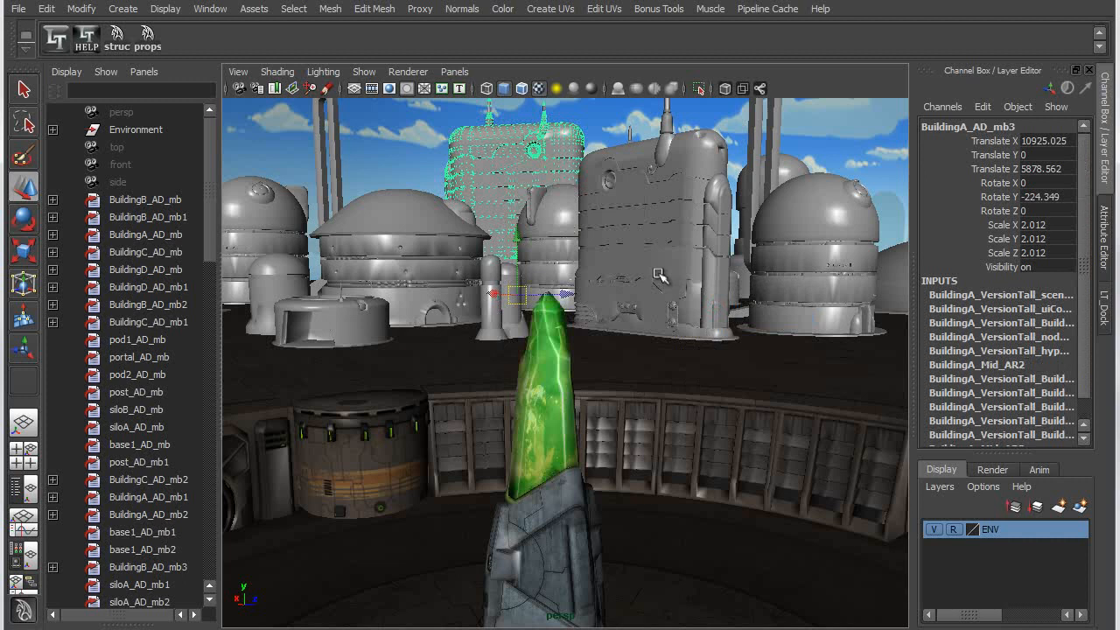
right_click(665, 263)
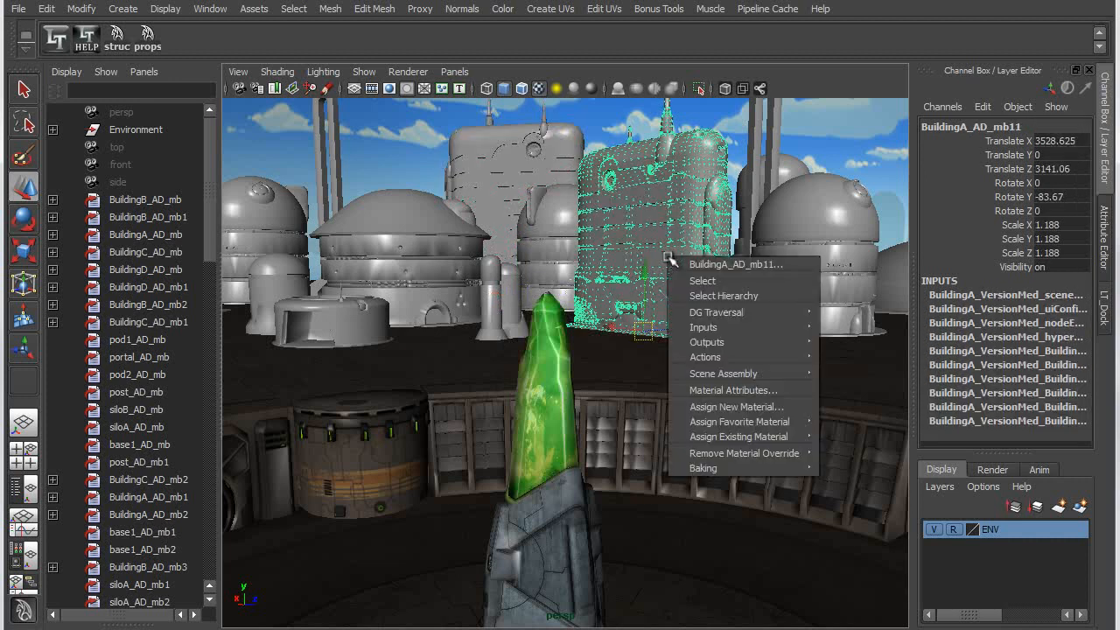
mouse_move(723, 374)
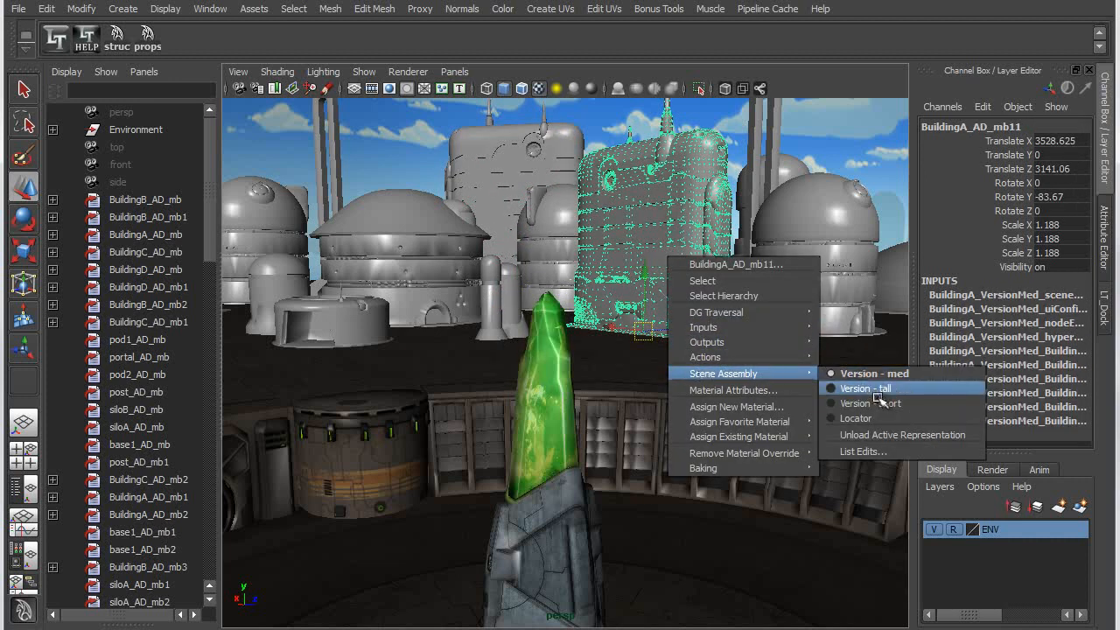
left_click(866, 403)
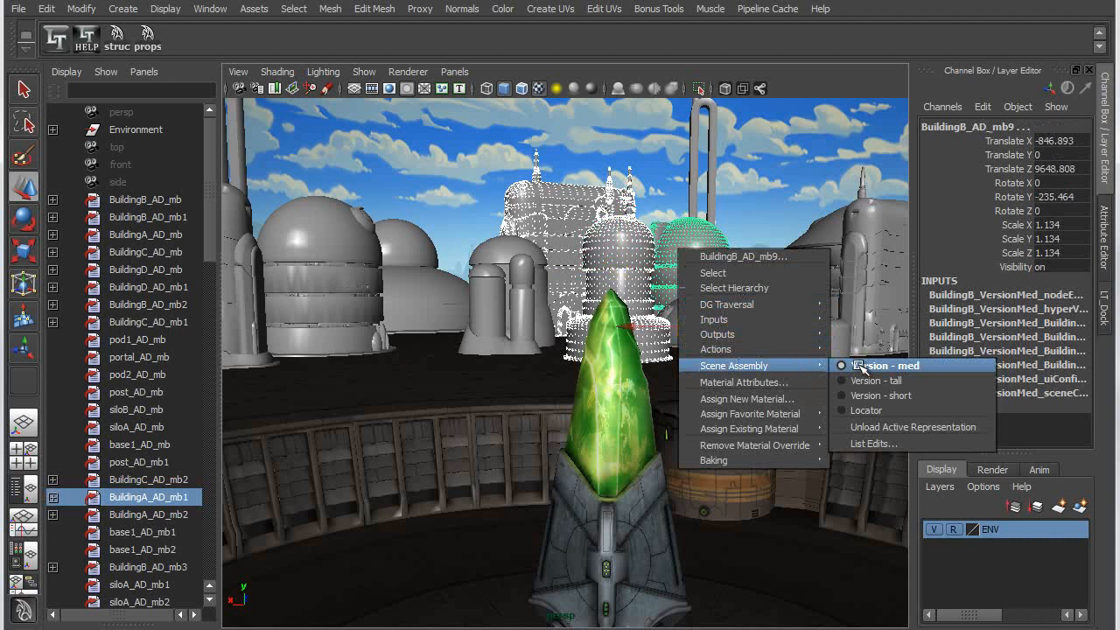
Change another building's version and the tall tower building's active representation.
left_click(890, 366)
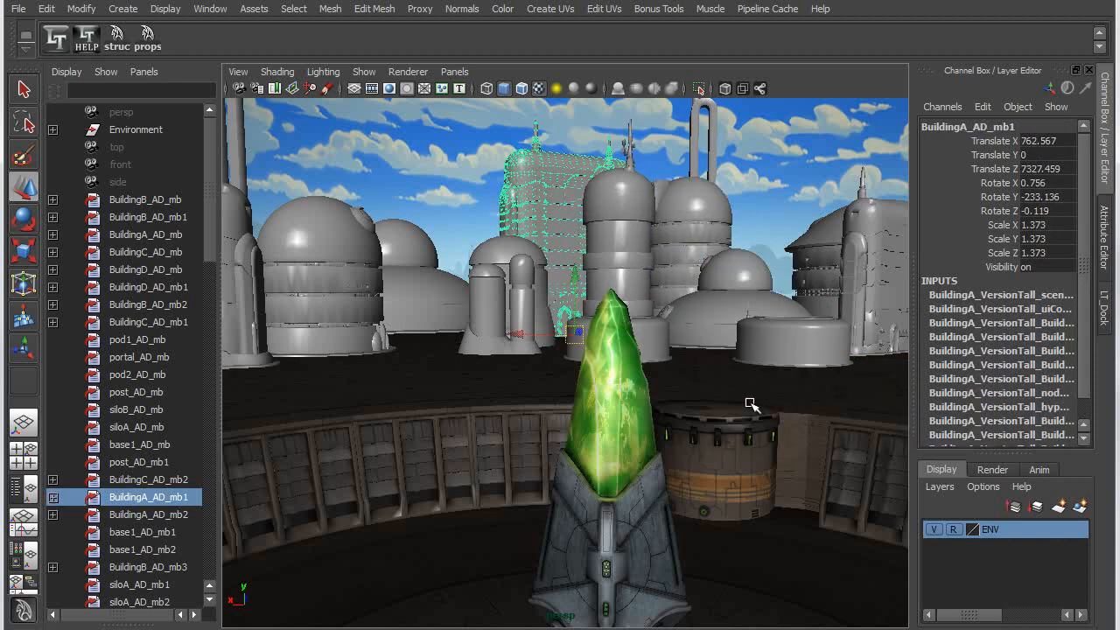
mouse_move(752, 341)
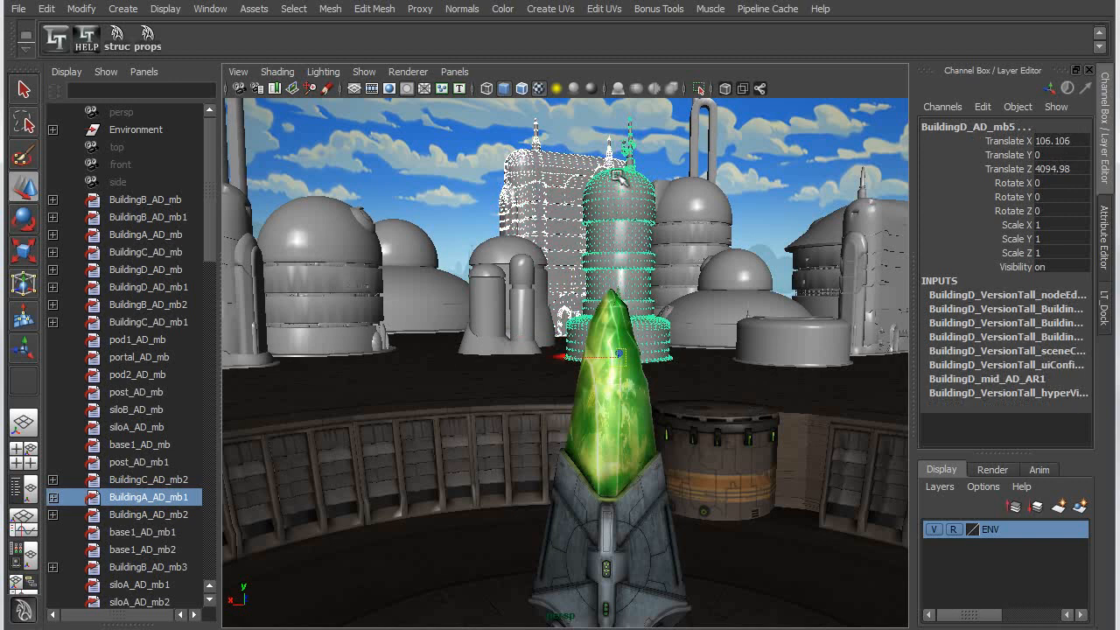
right_click(616, 178)
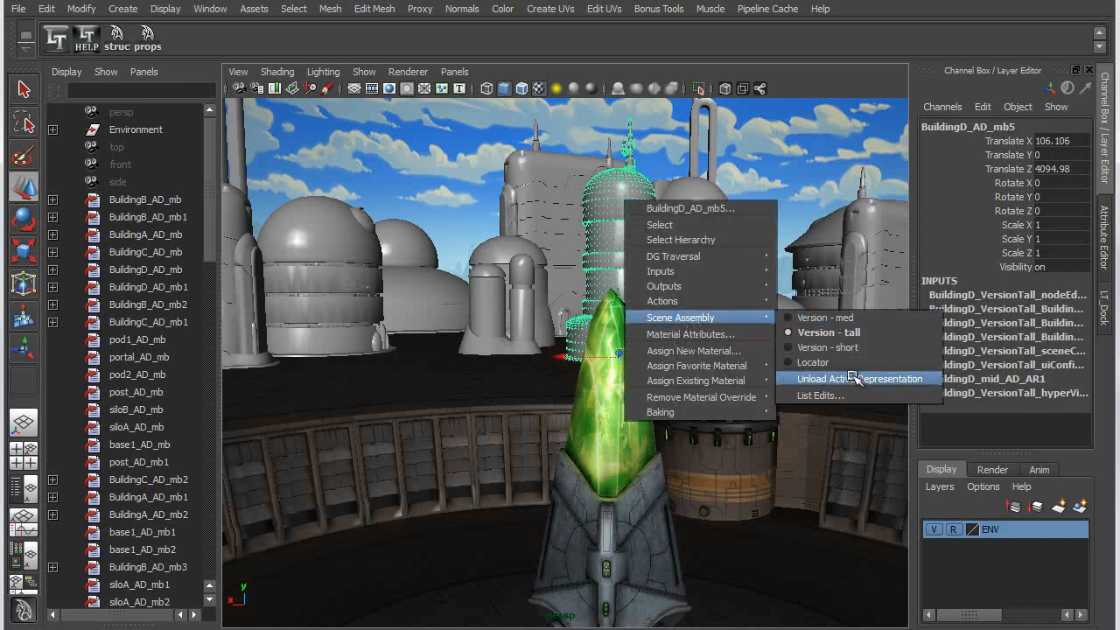
left_click(826, 347)
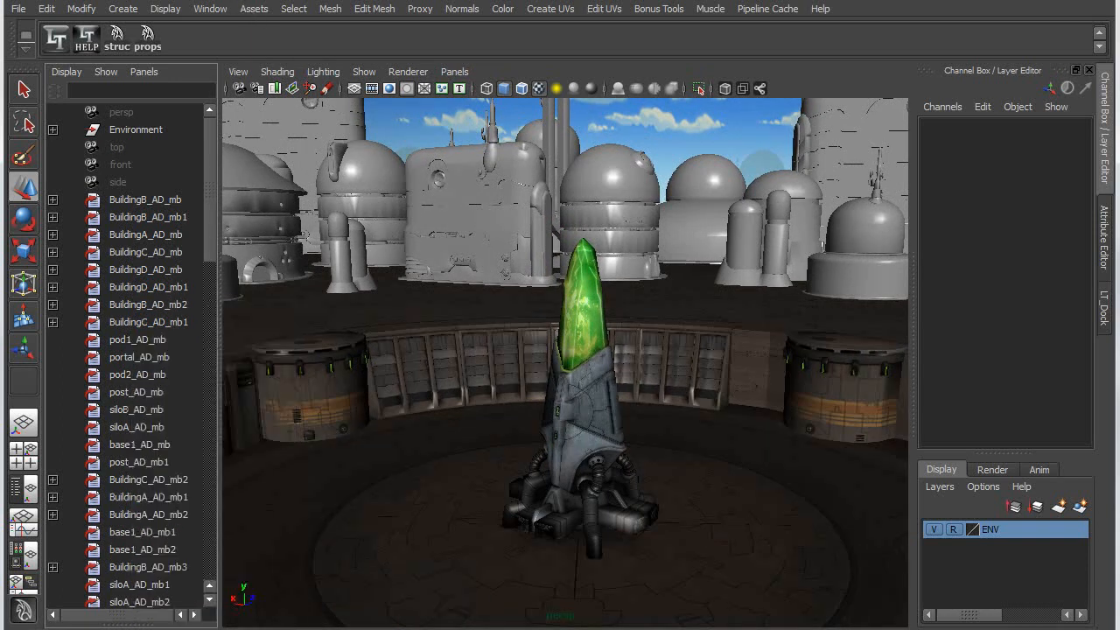
mouse_move(588, 209)
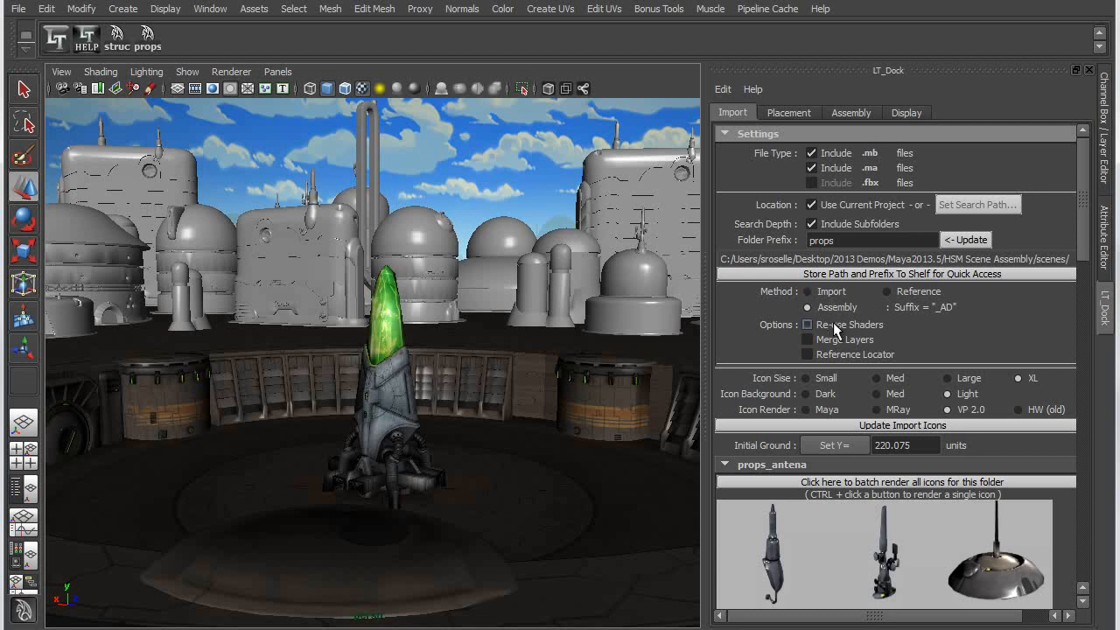
mouse_move(853, 323)
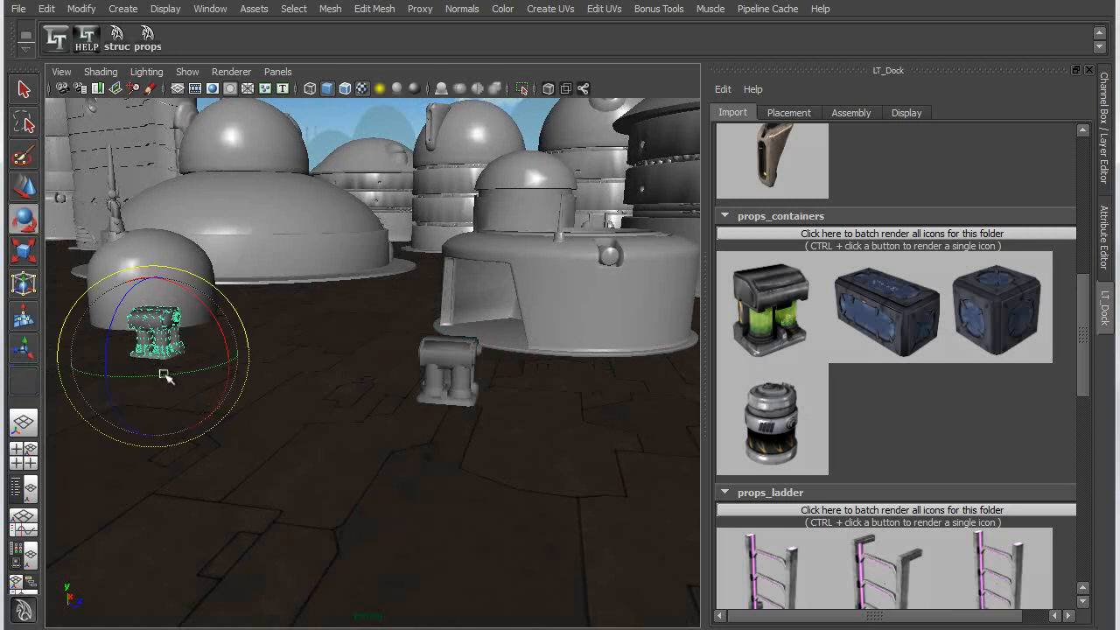
Drop two container props onto the ground and a pipe elbow near the stacked crates from LT Dock.
left_click_drag(166, 377, 434, 511)
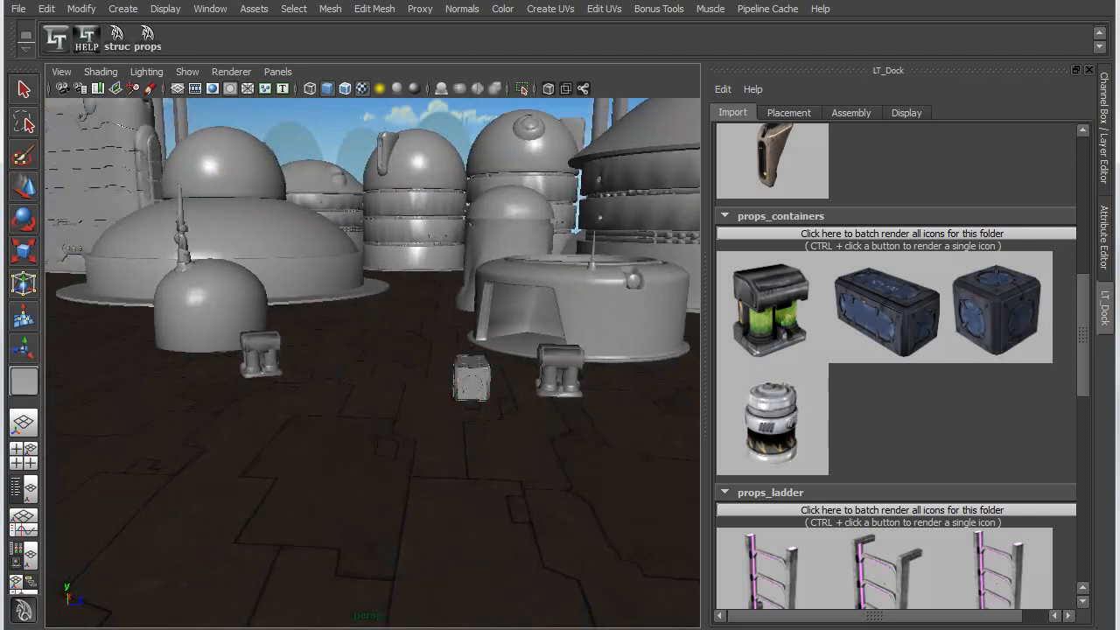
left_click(455, 376)
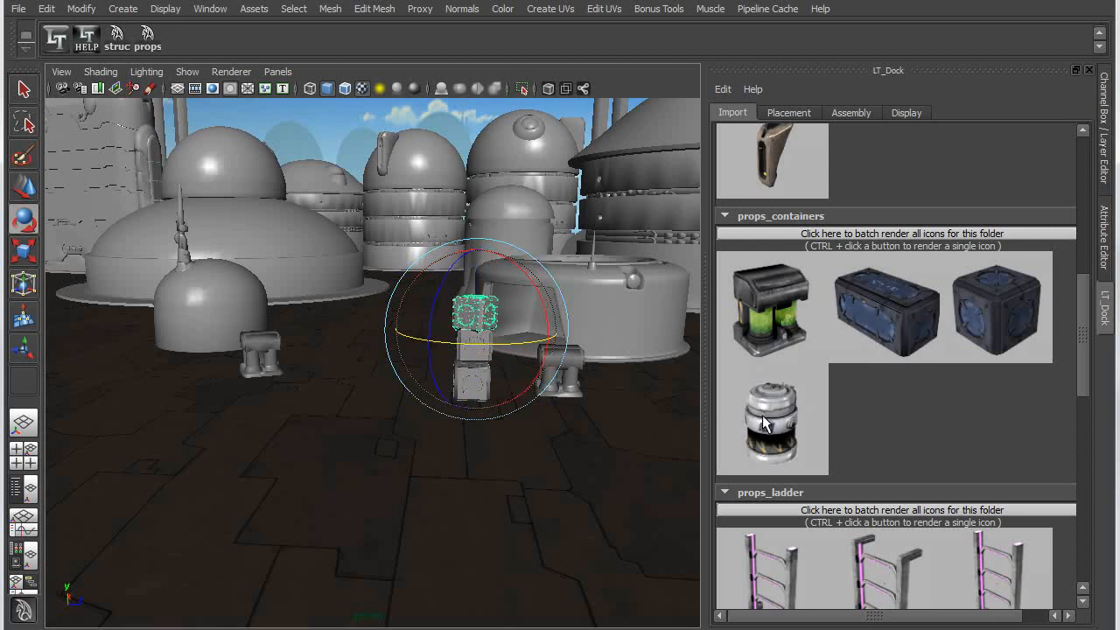
scroll("down", 3)
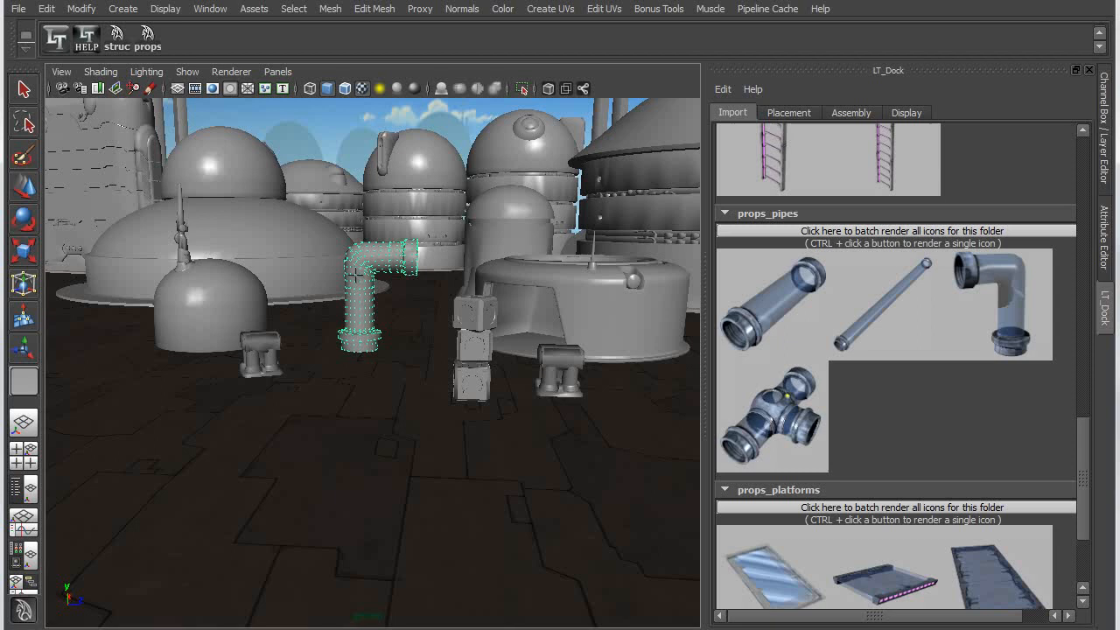
left_click_drag(364, 297, 441, 271)
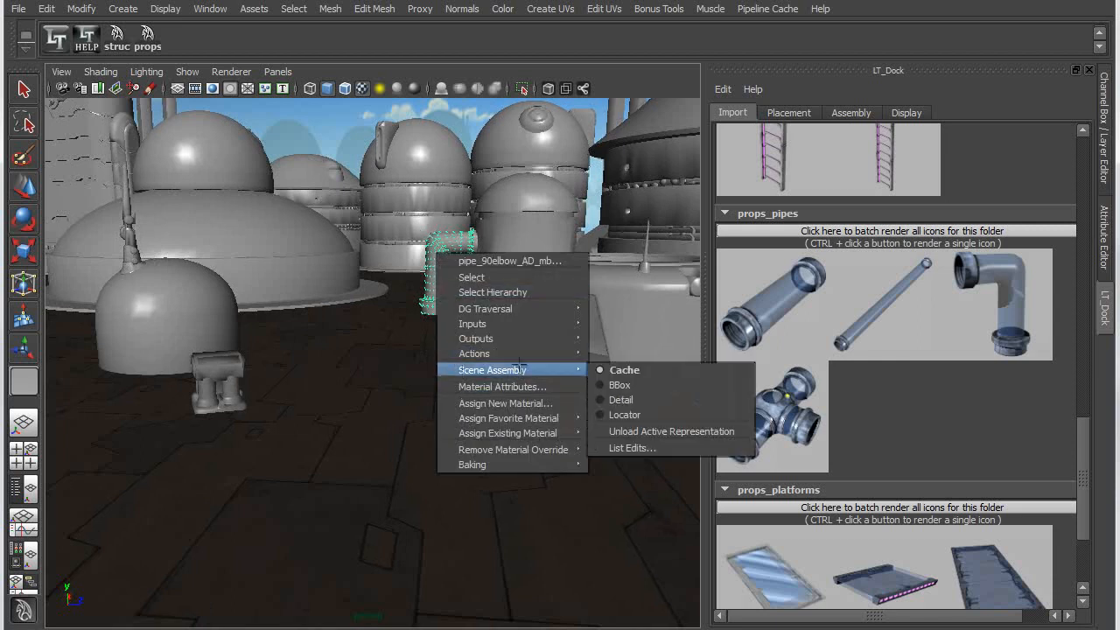
mouse_move(621, 399)
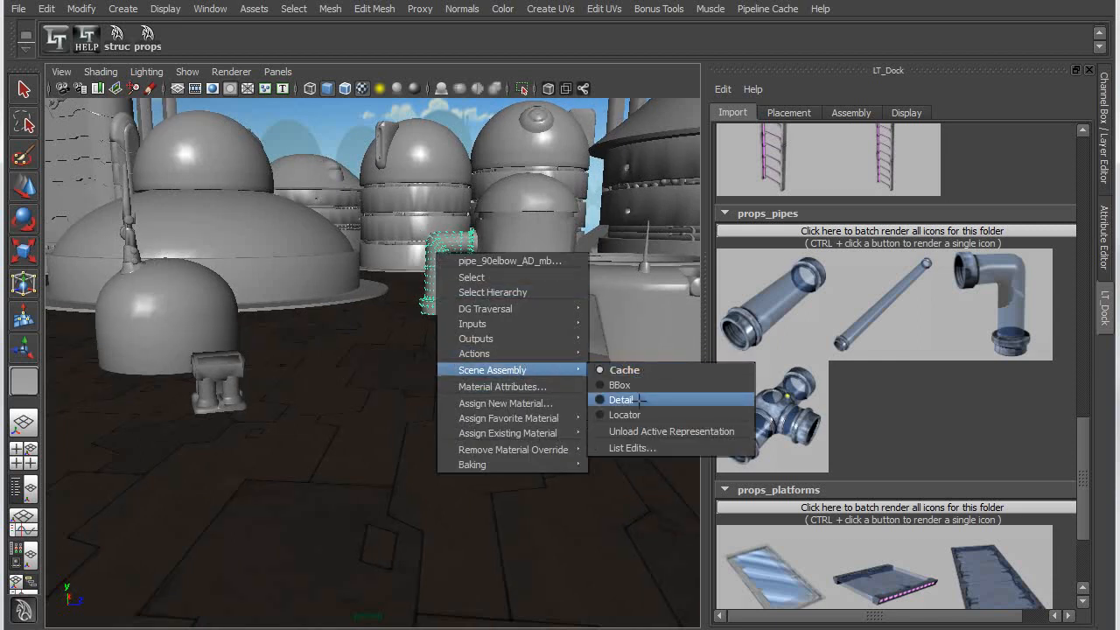
Set the pipe elbow, the canisters and the remaining selected assemblies to their Detail representations.
left_click(623, 399)
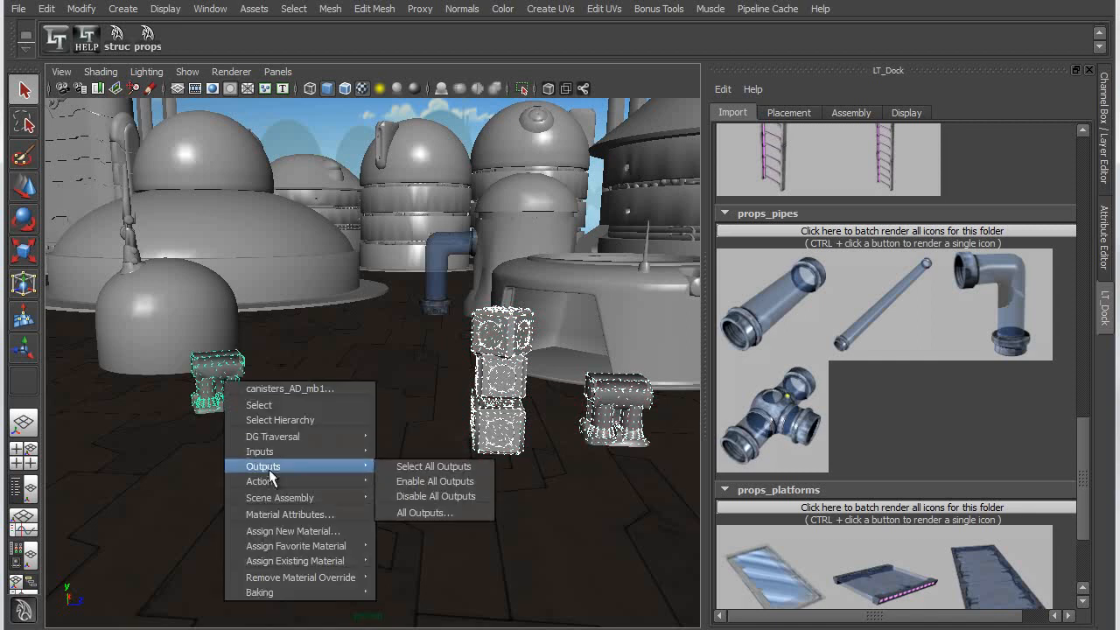
mouse_move(280, 497)
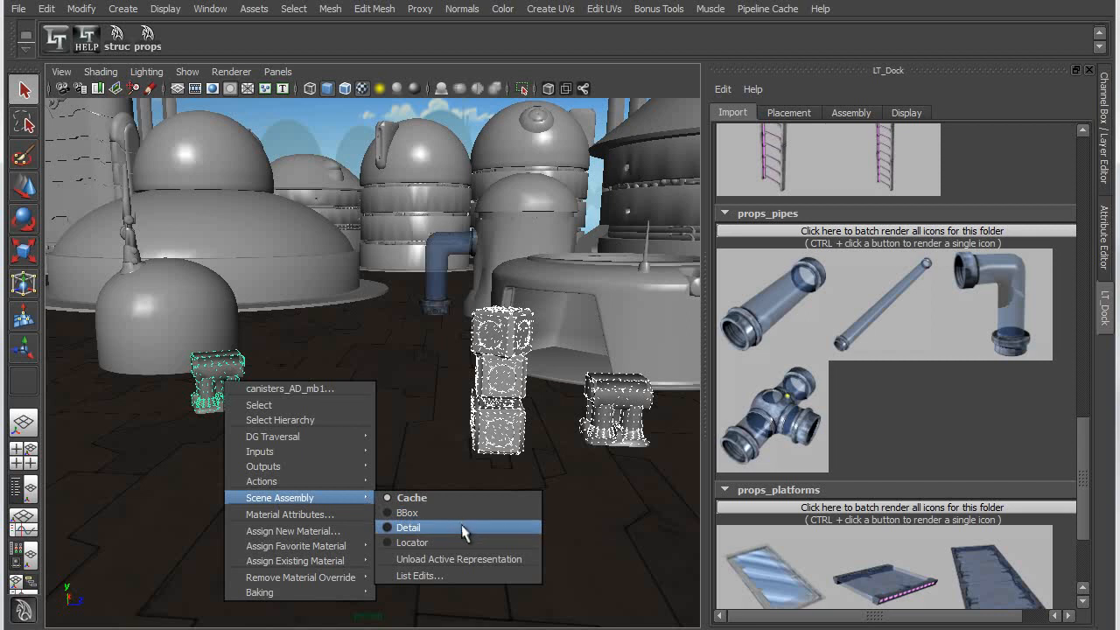
left_click(407, 527)
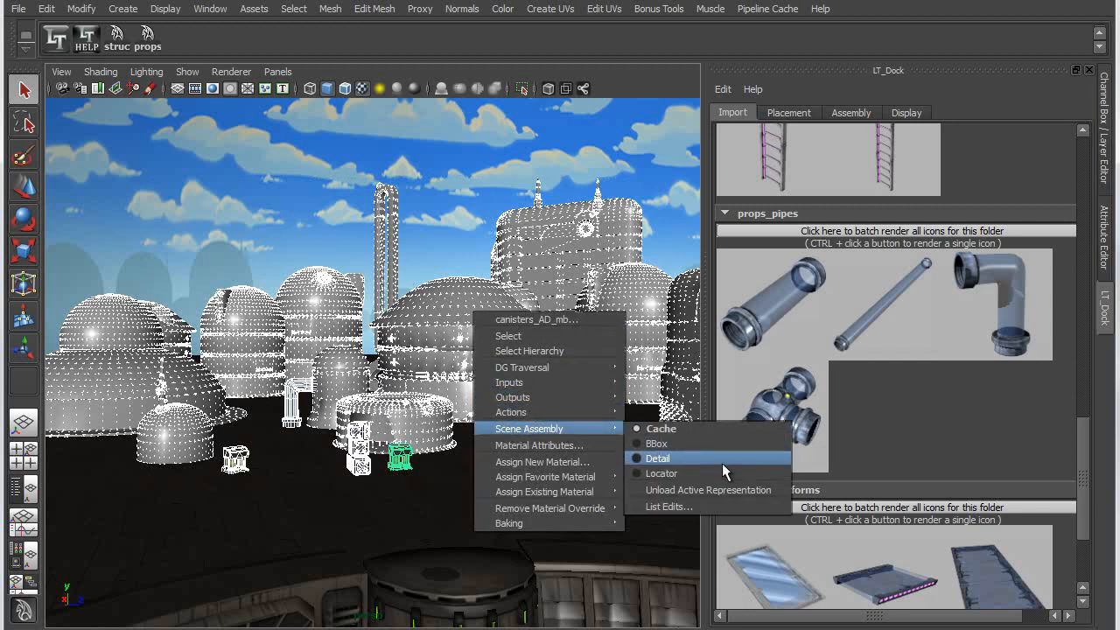
left_click(658, 458)
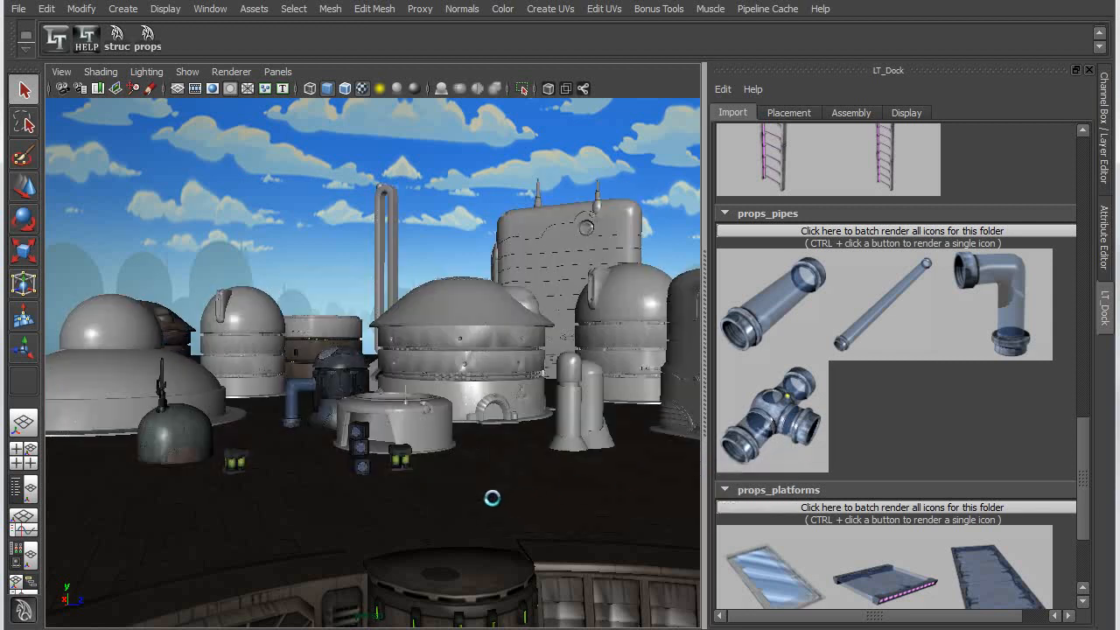